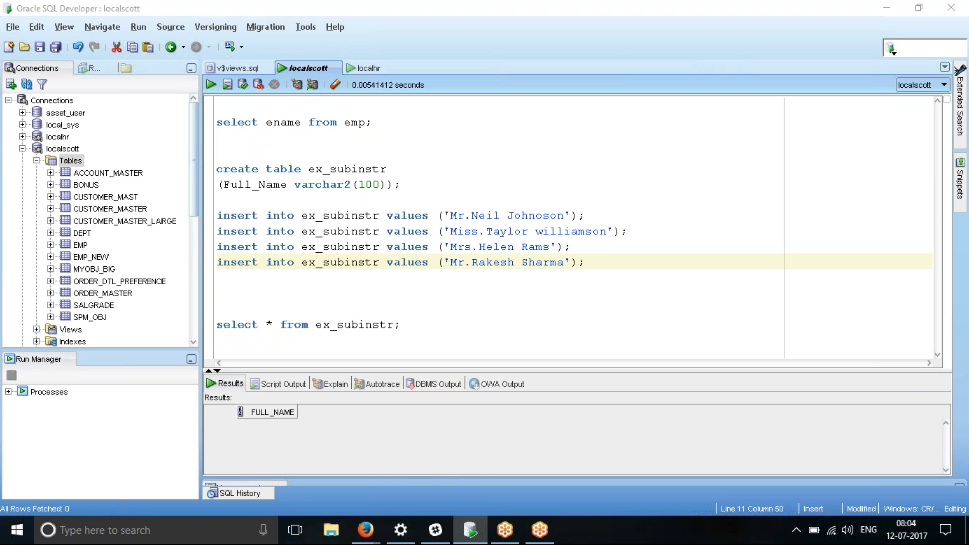
{"action": "mouse_move", "coordinate": [809, 134]}
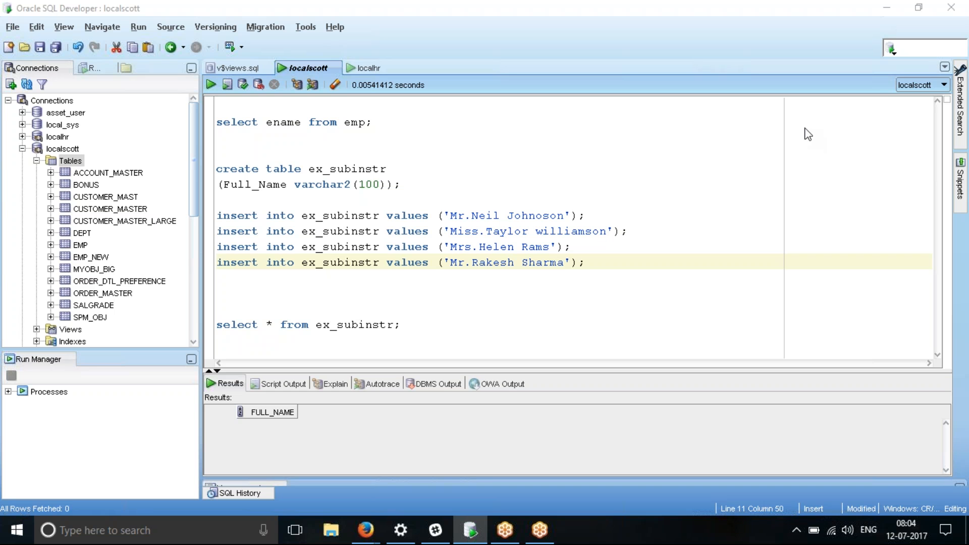
Step: Run 'select ename from emp;' to list all employee names (PETER, SMITH, ALLEN...)
{"action": "left_click", "coordinate": [420, 122]}
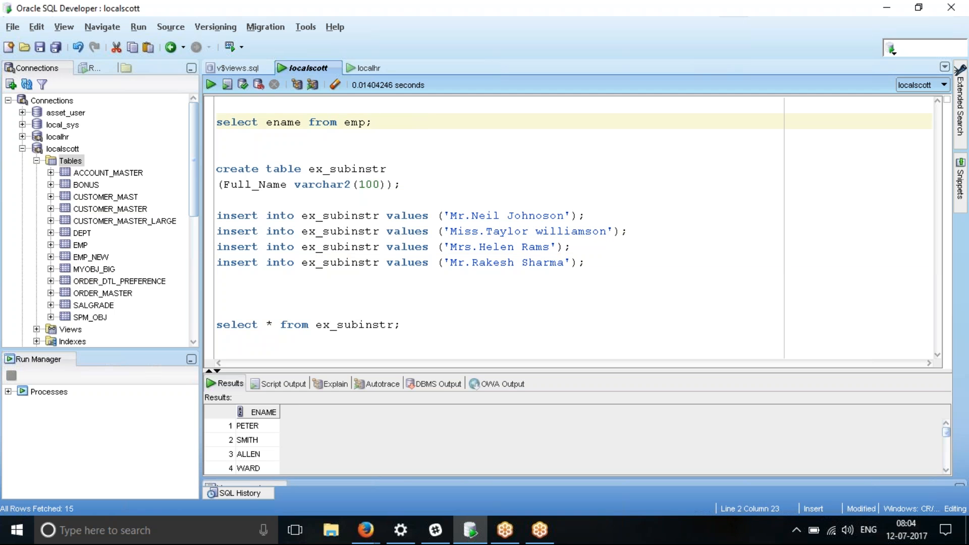
{"action": "mouse_move", "coordinate": [374, 150]}
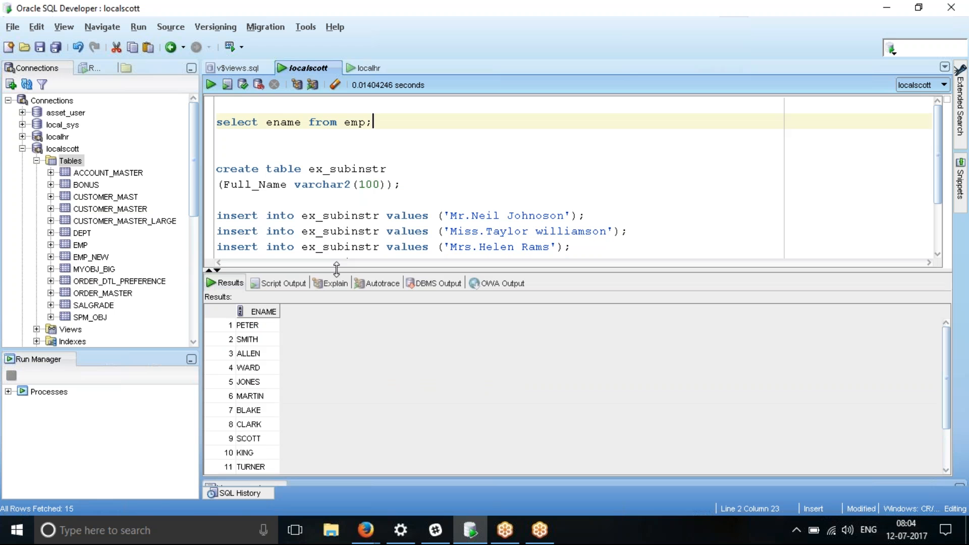
{"action": "mouse_move", "coordinate": [369, 279]}
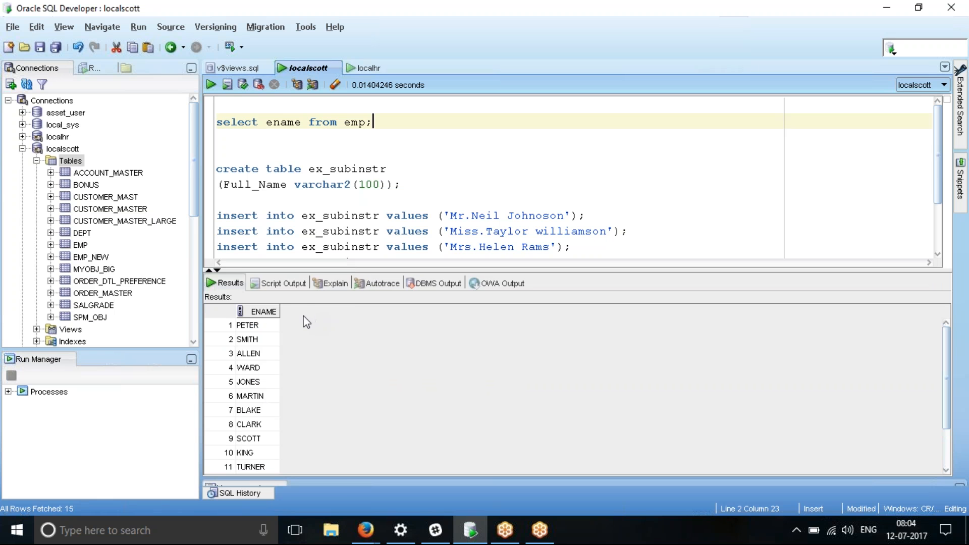
{"action": "mouse_move", "coordinate": [274, 335]}
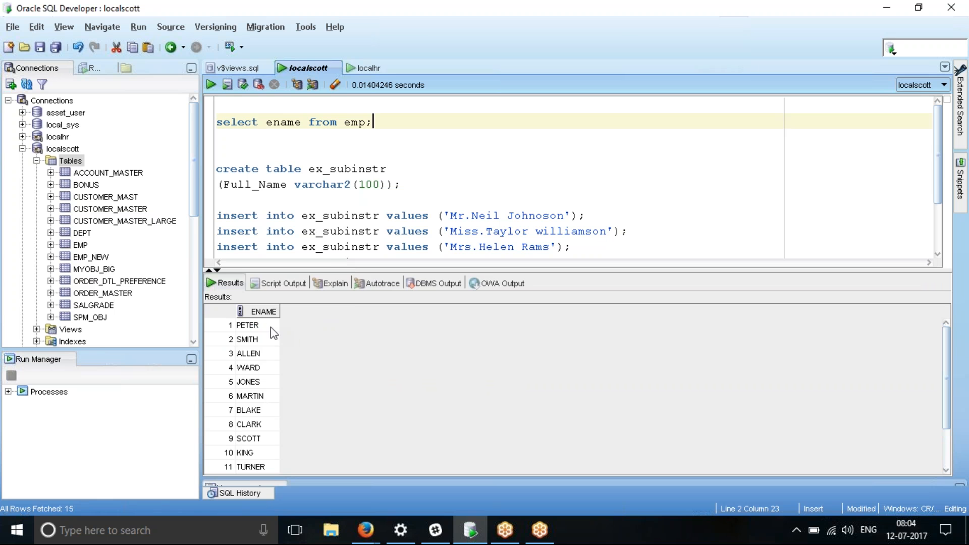
{"action": "mouse_move", "coordinate": [256, 334]}
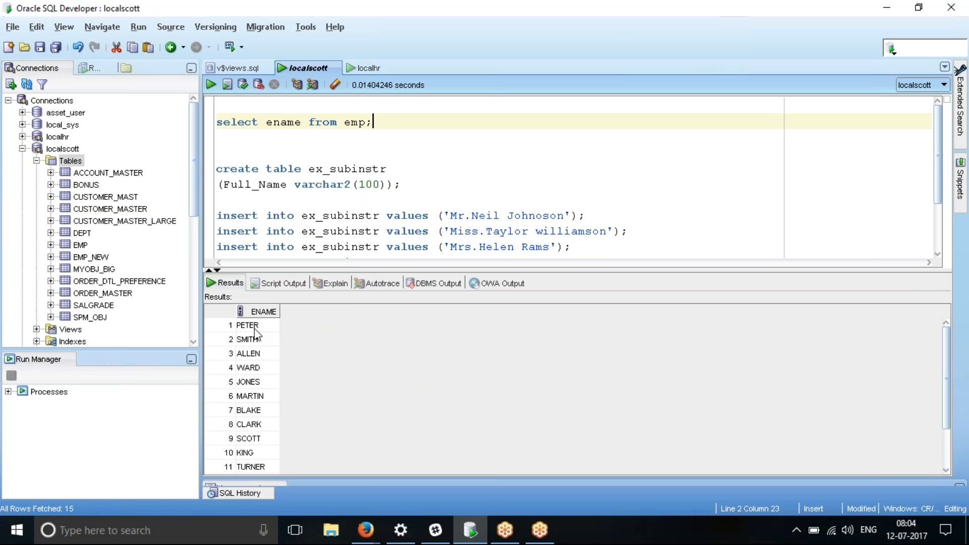
{"action": "mouse_move", "coordinate": [250, 346]}
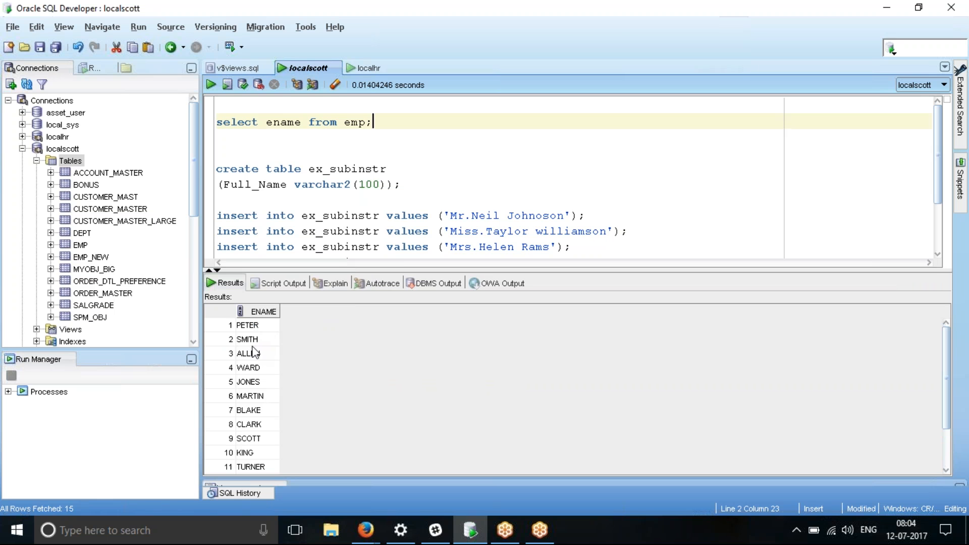
{"action": "mouse_move", "coordinate": [252, 387]}
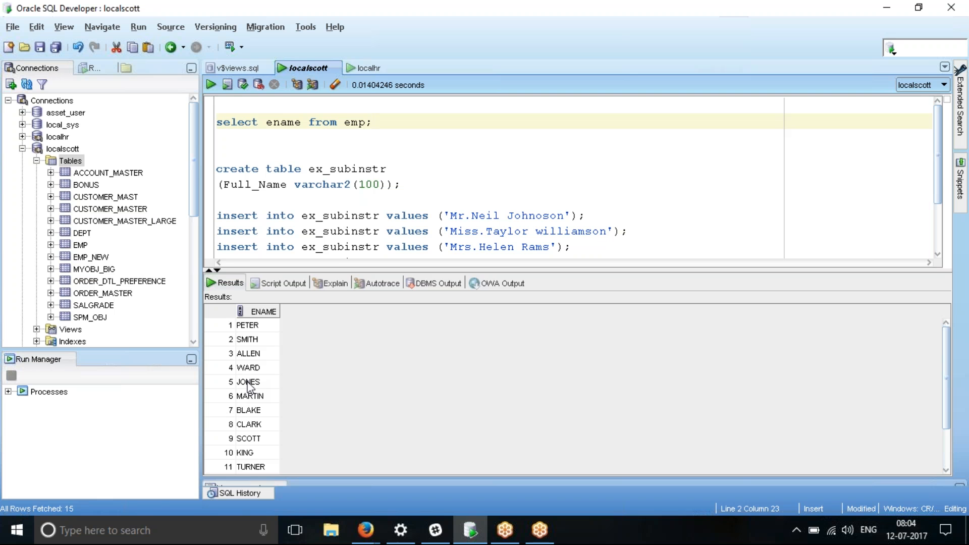
{"action": "mouse_move", "coordinate": [245, 370]}
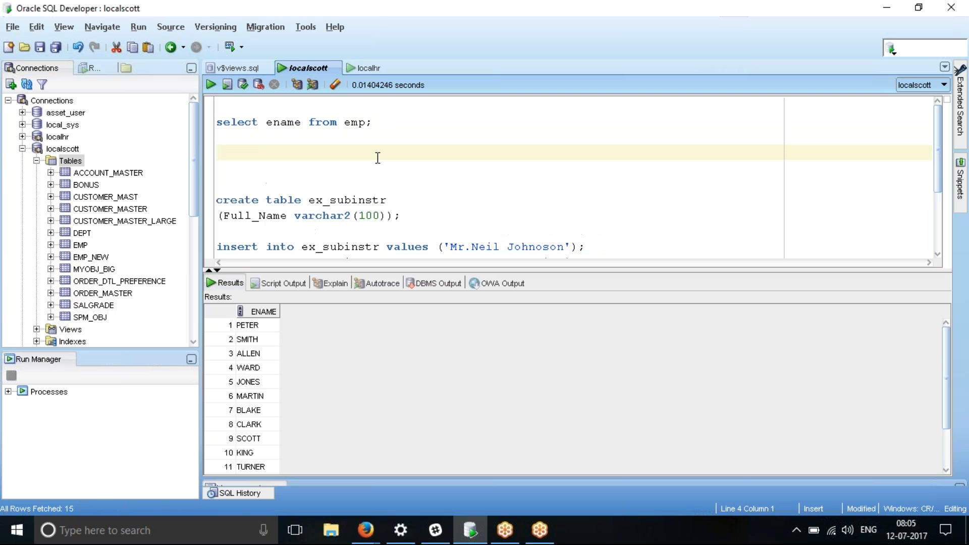
Step: Start a new statement 'Select substr(' on a line below the ename query
{"action": "type", "text": "Selec"}
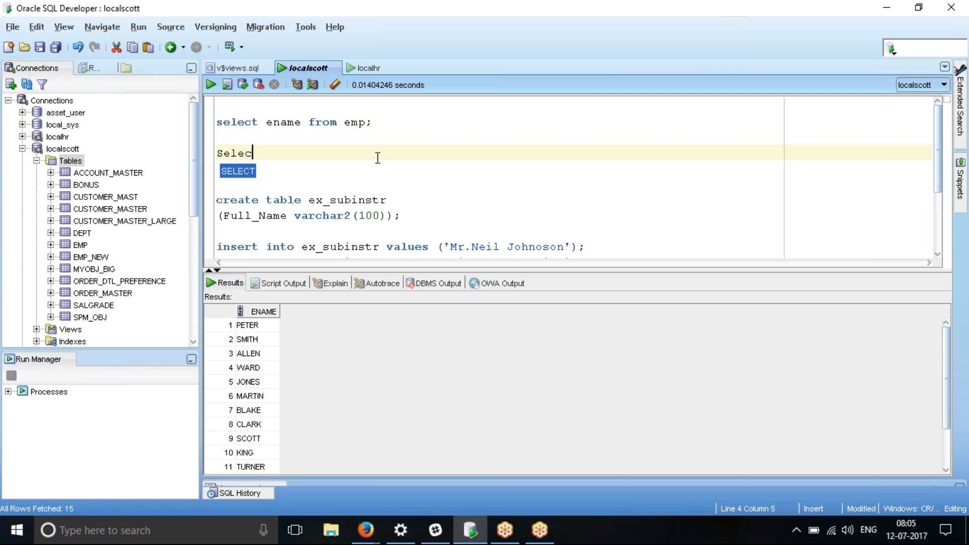
{"action": "type", "text": "substr("}
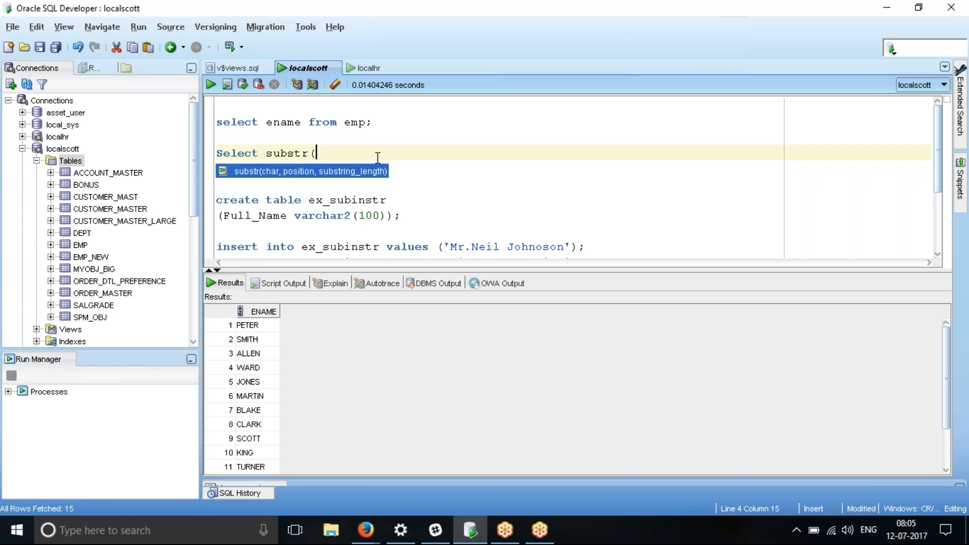
{"action": "key", "text": "Backspace"}
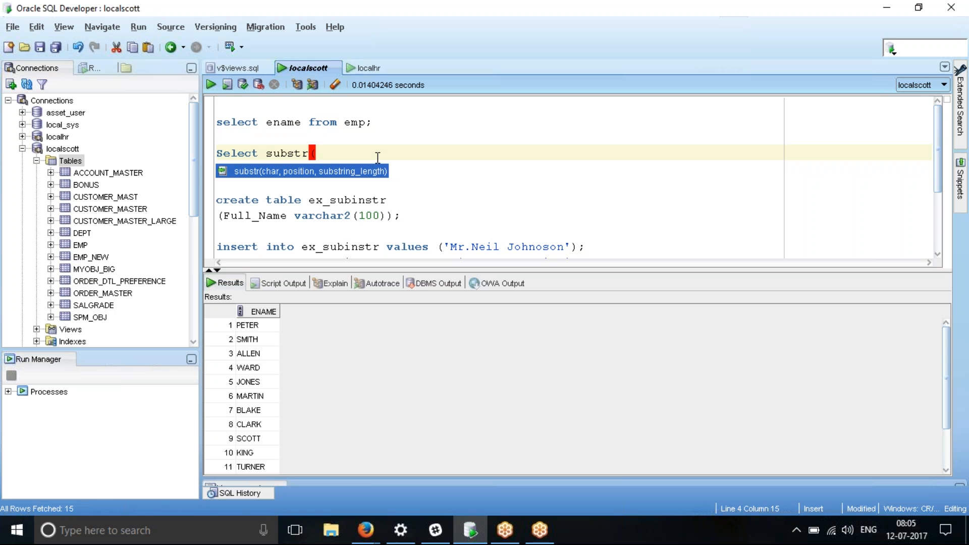
{"action": "mouse_move", "coordinate": [301, 181]}
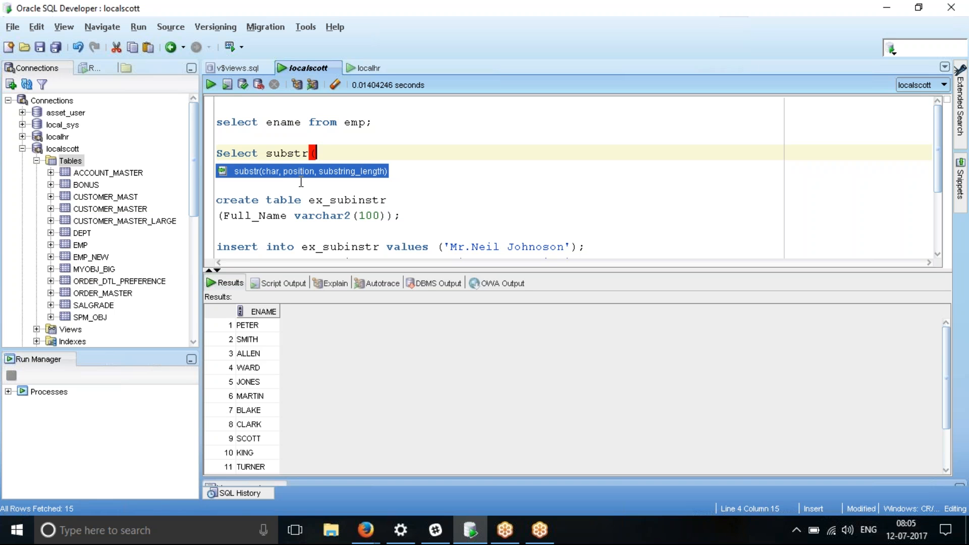
{"action": "mouse_move", "coordinate": [280, 184]}
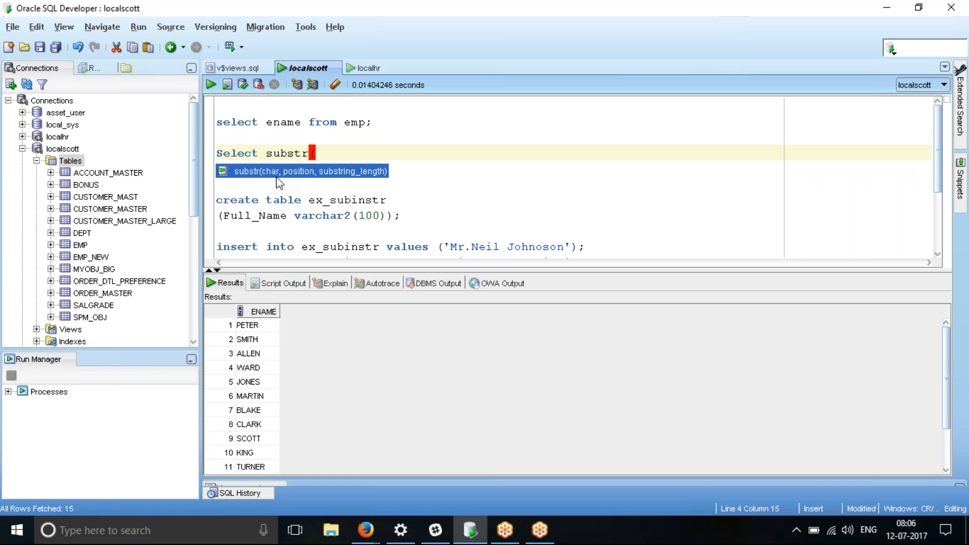
Step: Complete and run 'Select substr(ename,1,2) from emp;' returning prefixes PE, SM, AL
{"action": "type", "text": "ename,1,"}
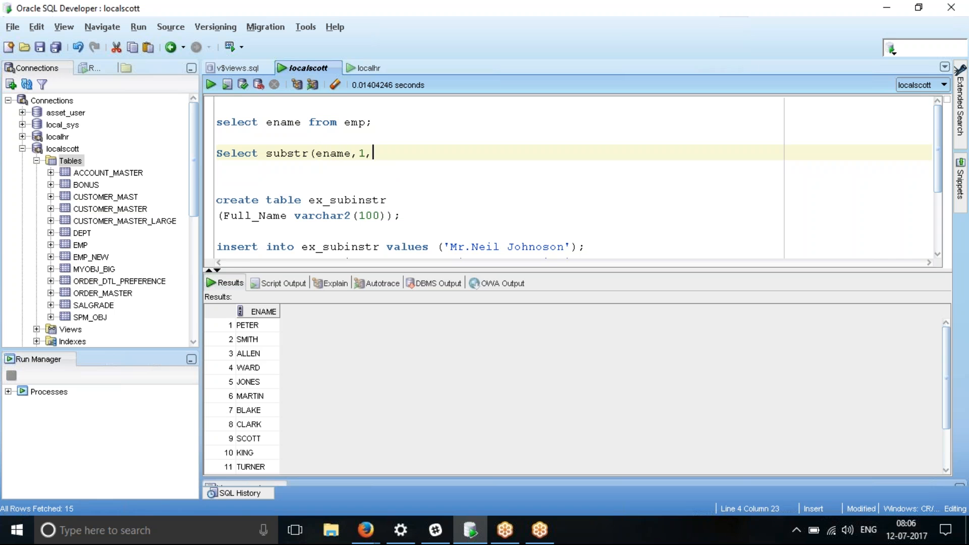
{"action": "type", "text": "2) from emp"}
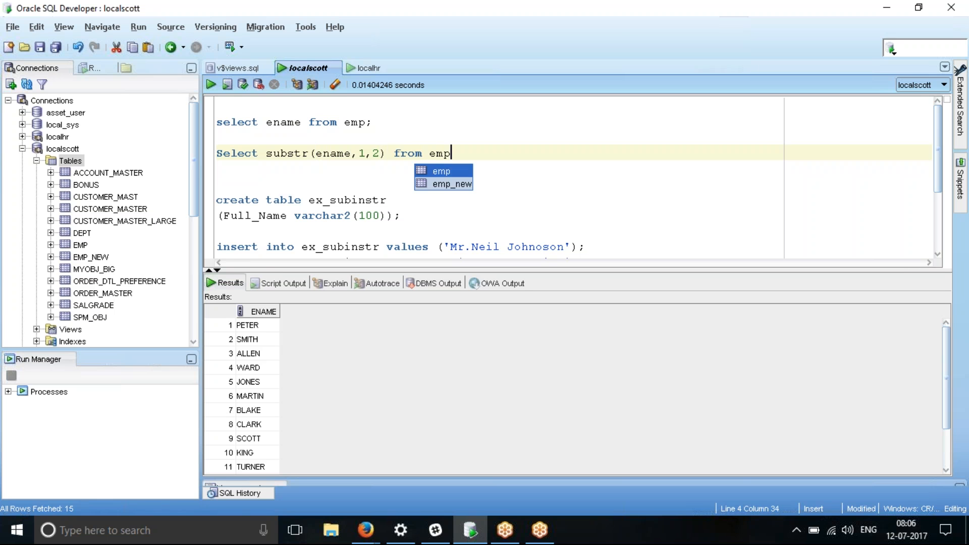
{"action": "type", "text": ";"}
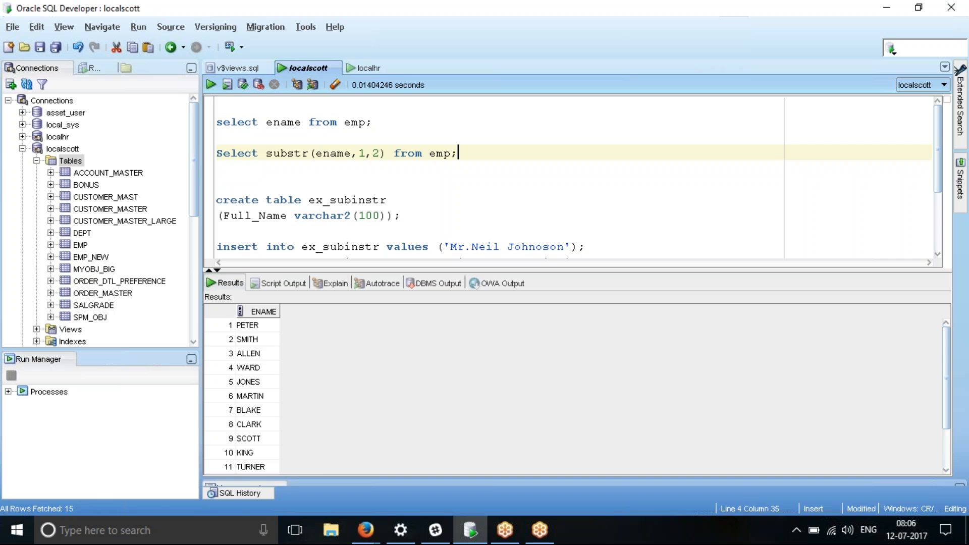
{"action": "left_click", "coordinate": [210, 85]}
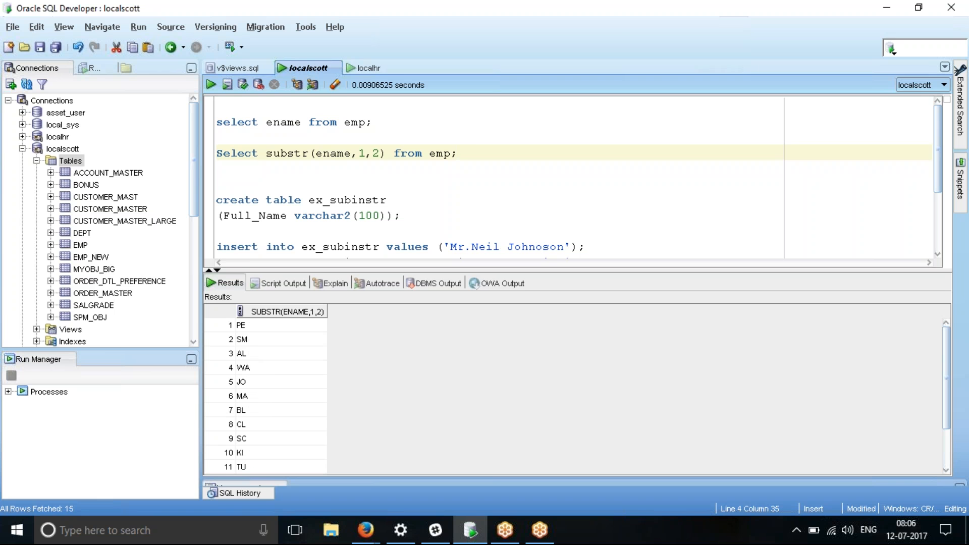
{"action": "left_click", "coordinate": [459, 152]}
{"action": "type", "text": "Select substr(ename,2,1) from emp;"}
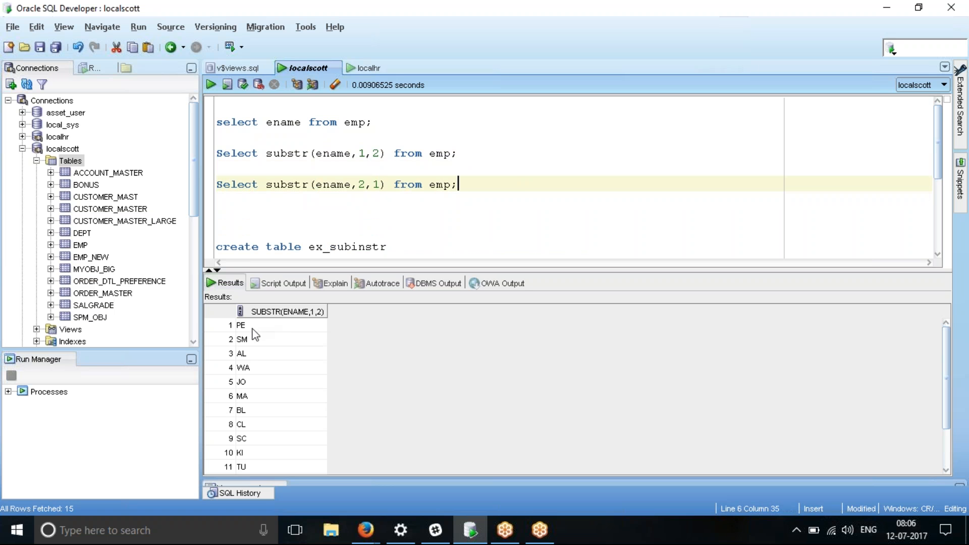
{"action": "mouse_move", "coordinate": [304, 318]}
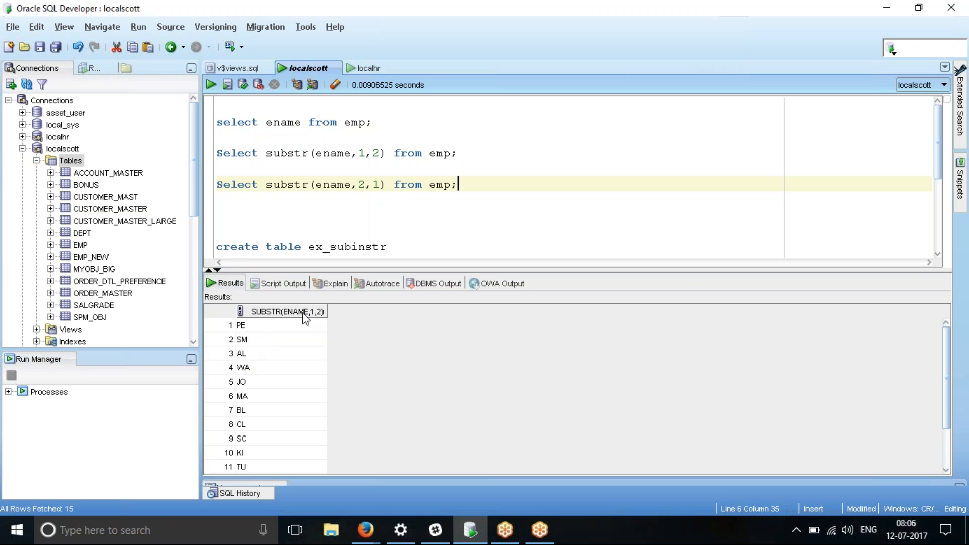
Step: Run 'Select substr(ename,2,1) from emp;' returning second letters E, M, L
{"action": "left_click", "coordinate": [210, 85]}
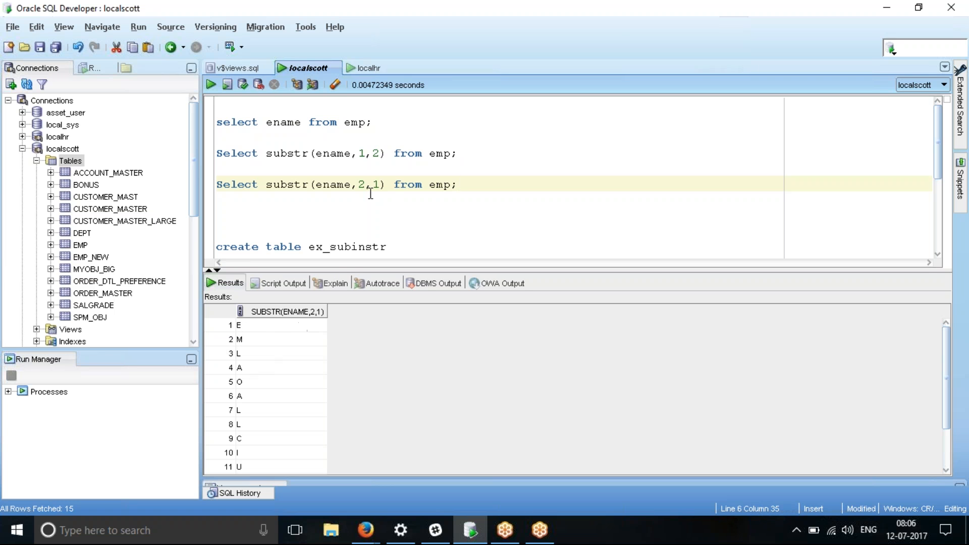
{"action": "left_click", "coordinate": [388, 184]}
{"action": "type", "text": ")"}
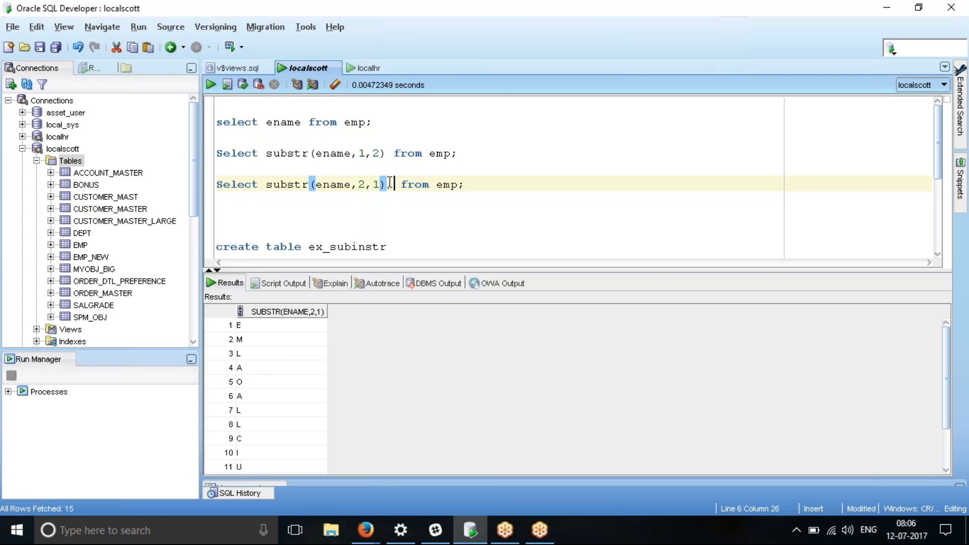
Step: Add ename to the substr(ename,2,1) query so each letter shows beside its name
{"action": "type", "text": "ename"}
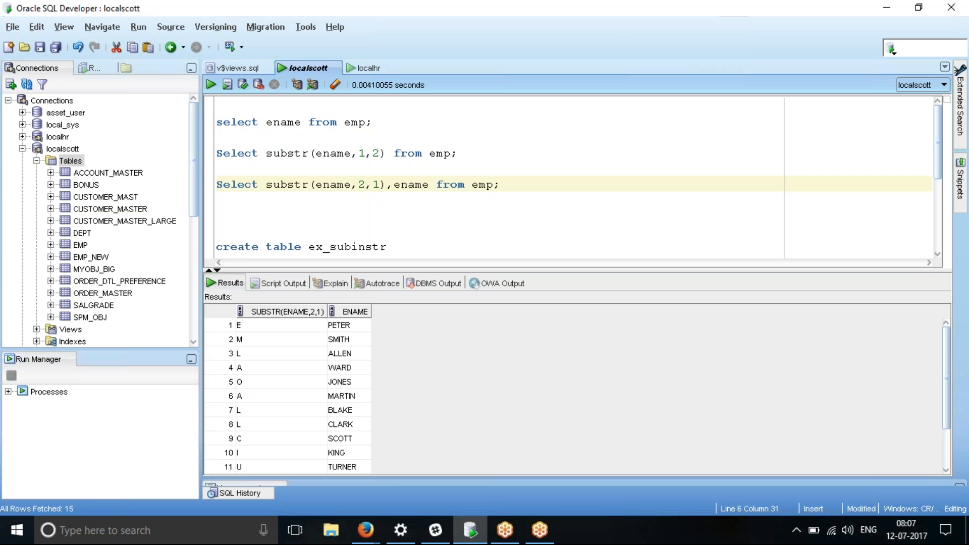
{"action": "mouse_move", "coordinate": [347, 344]}
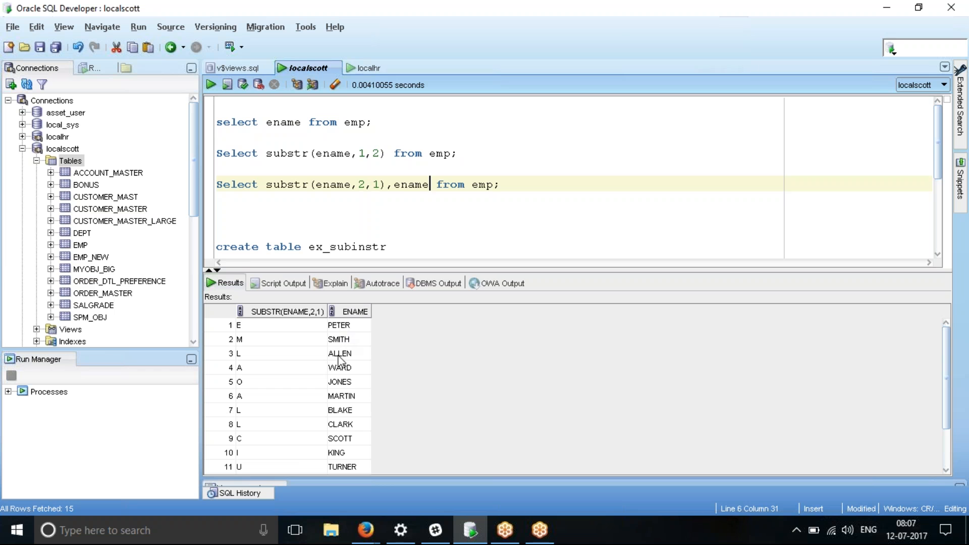
{"action": "mouse_move", "coordinate": [342, 389]}
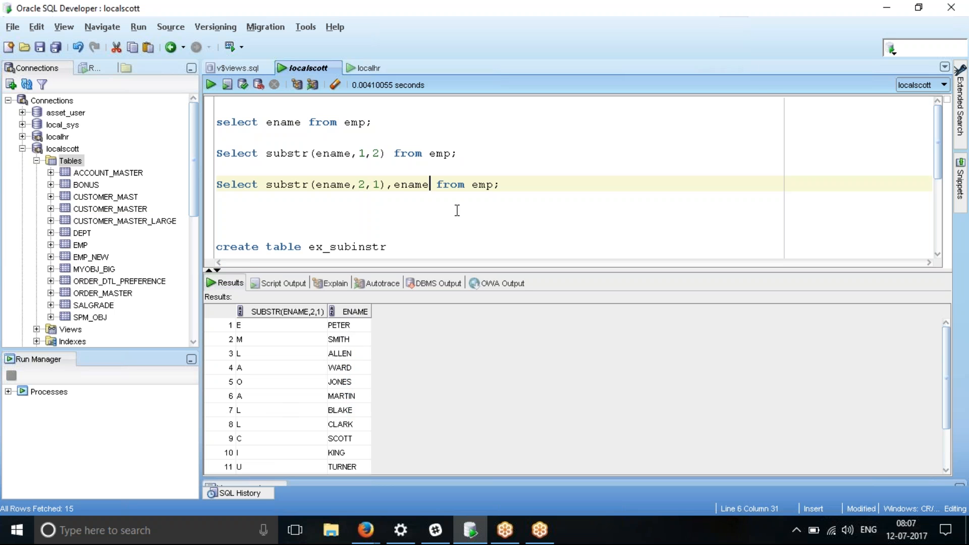
{"action": "mouse_move", "coordinate": [521, 178]}
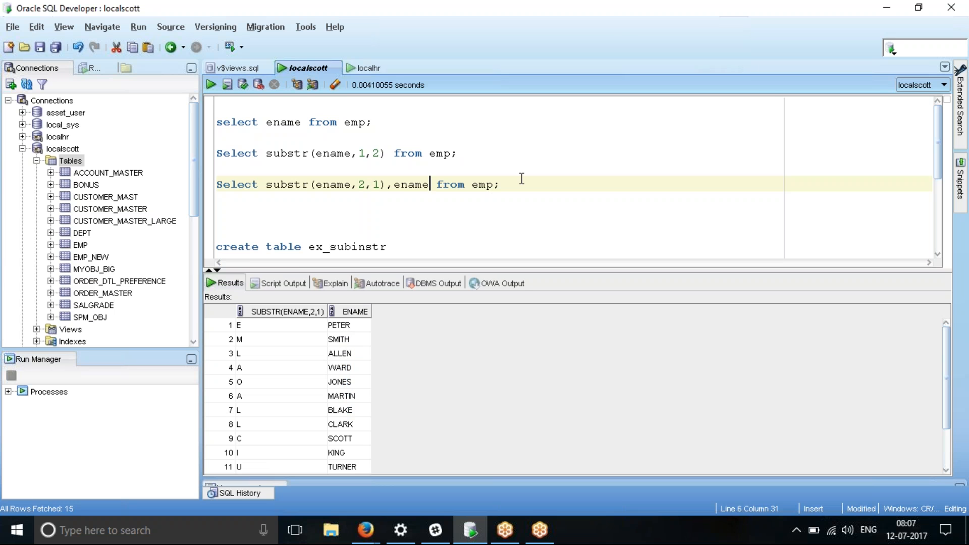
{"action": "mouse_move", "coordinate": [435, 202]}
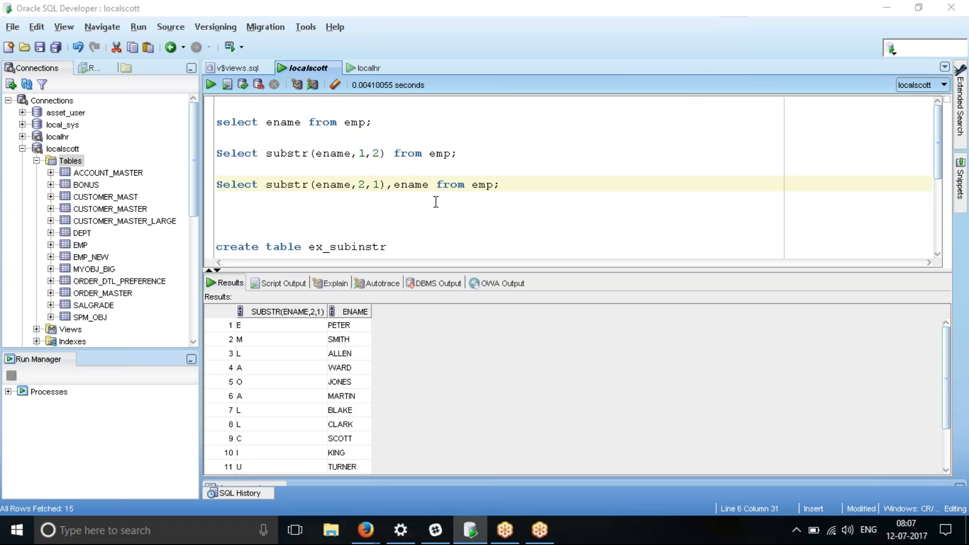
{"action": "left_click", "coordinate": [501, 184]}
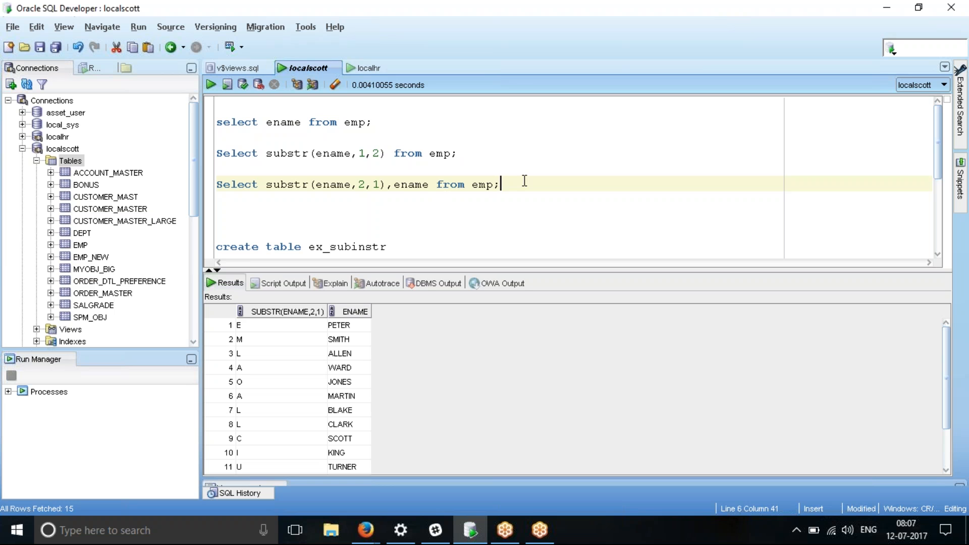
{"action": "mouse_move", "coordinate": [404, 184]}
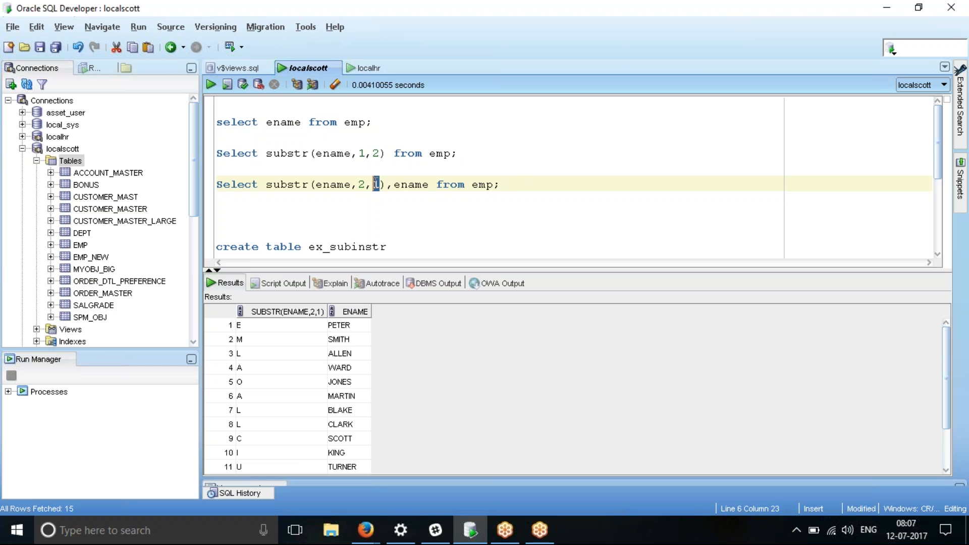
{"action": "mouse_move", "coordinate": [364, 208]}
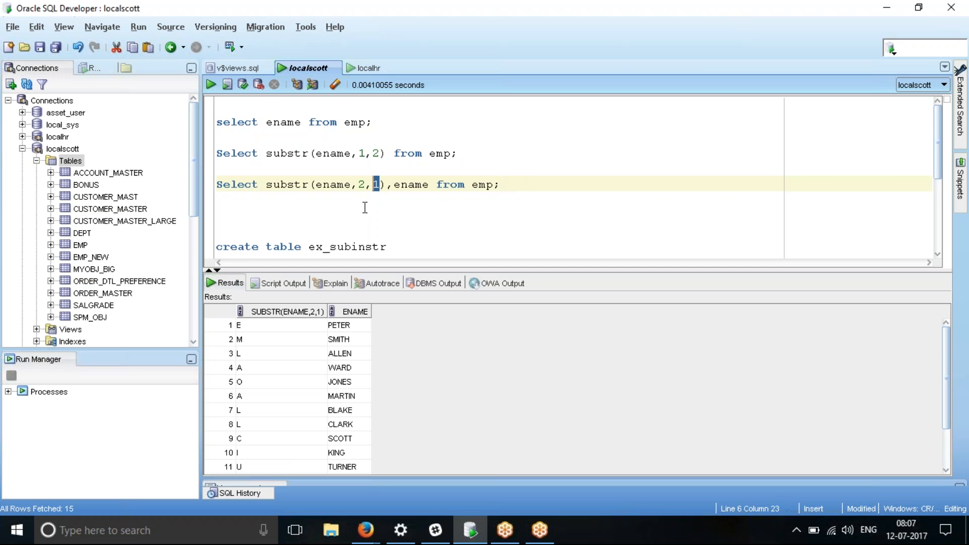
{"action": "mouse_move", "coordinate": [314, 189]}
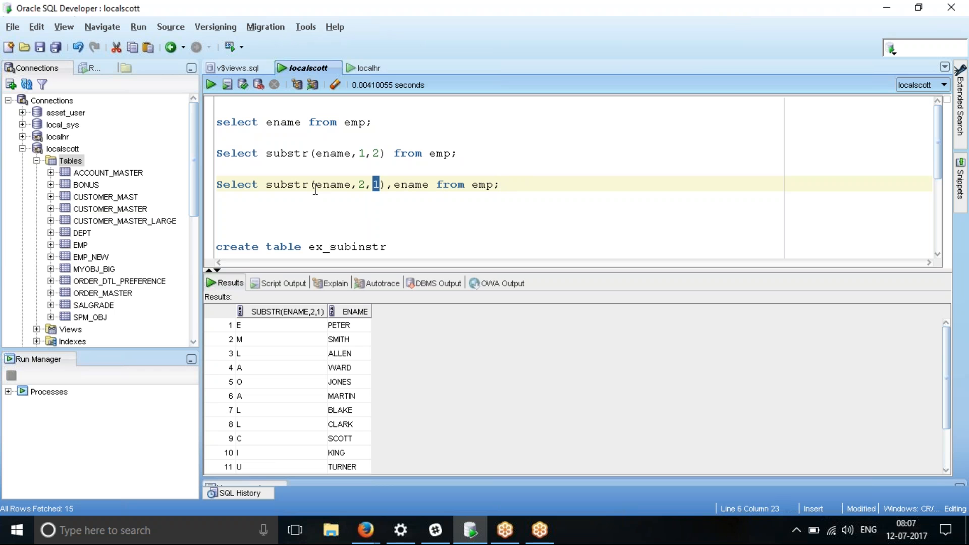
{"action": "mouse_move", "coordinate": [352, 185]}
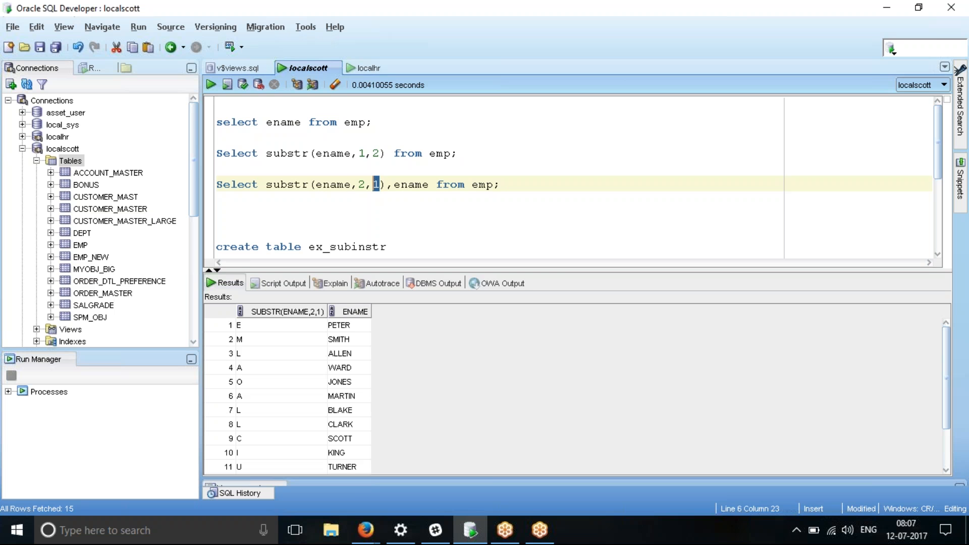
{"action": "mouse_move", "coordinate": [347, 334]}
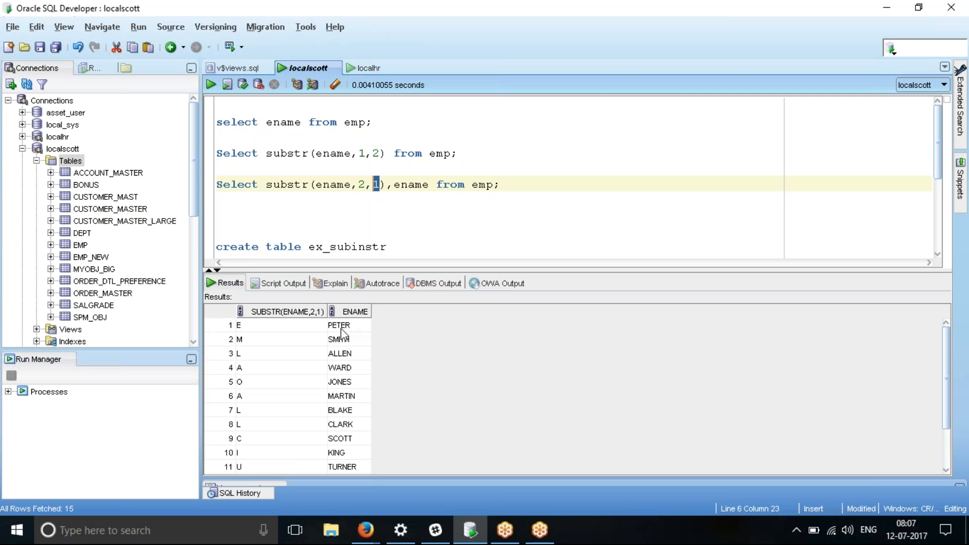
{"action": "mouse_move", "coordinate": [350, 359]}
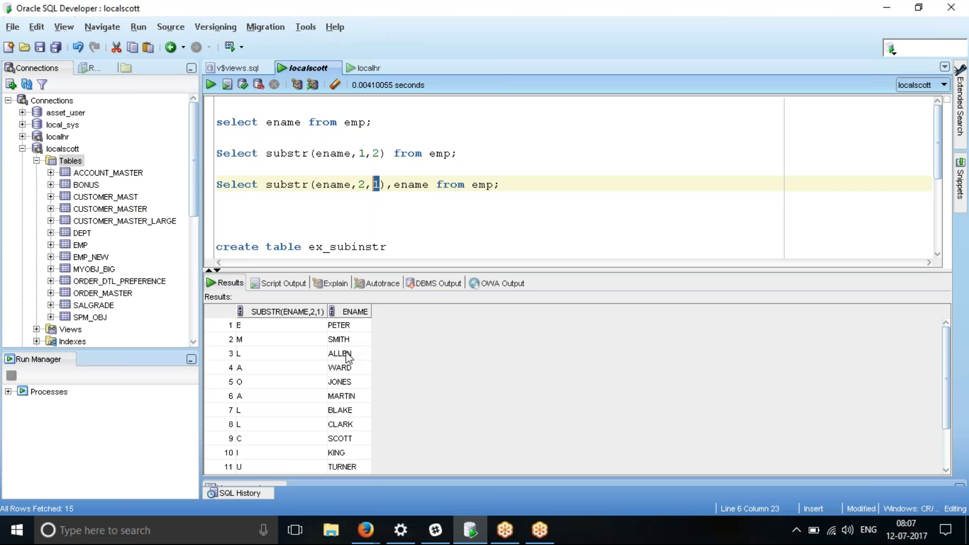
{"action": "mouse_move", "coordinate": [350, 377]}
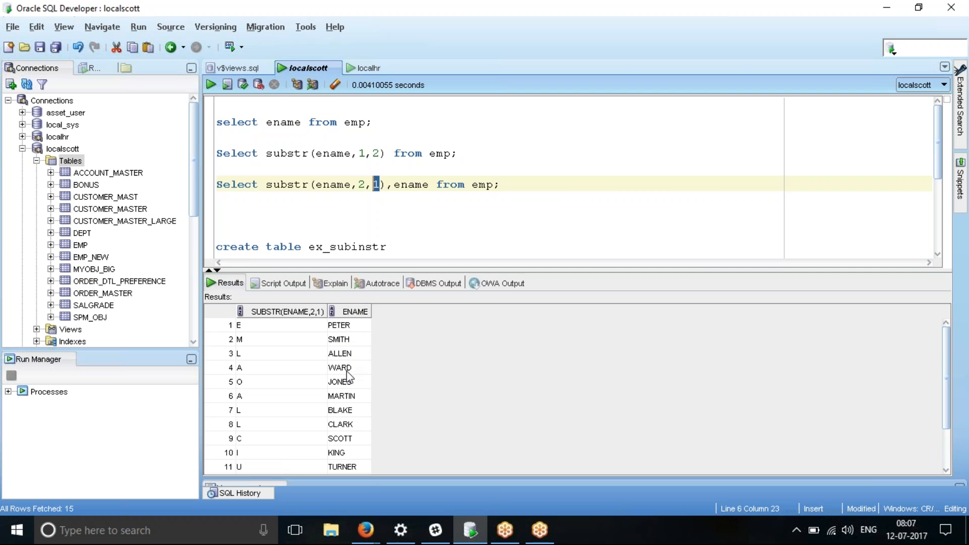
{"action": "mouse_move", "coordinate": [423, 208]}
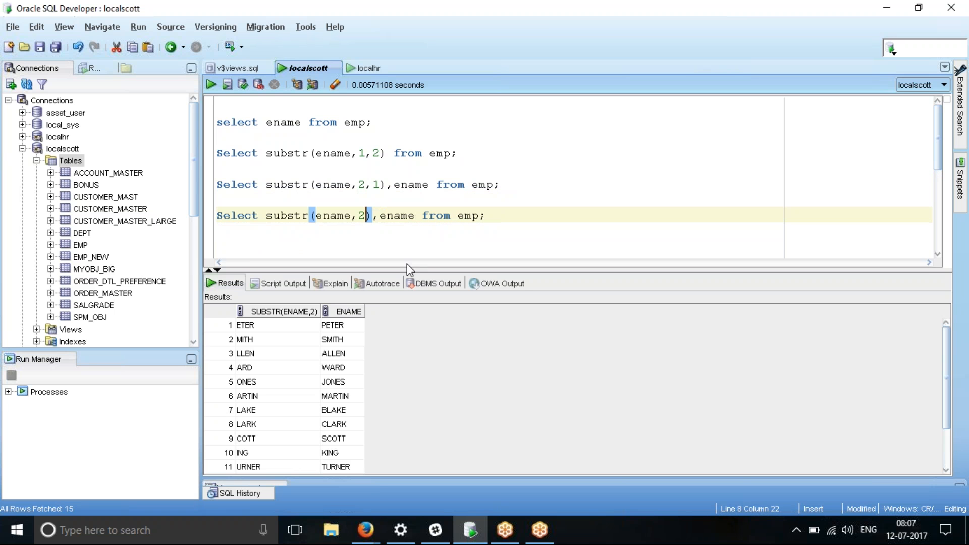
{"action": "mouse_move", "coordinate": [250, 332]}
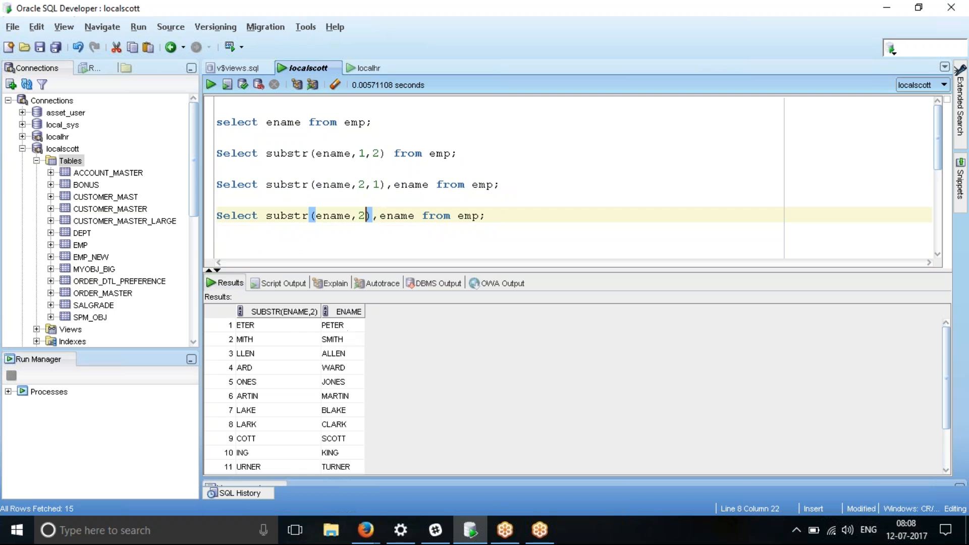
{"action": "mouse_move", "coordinate": [357, 222]}
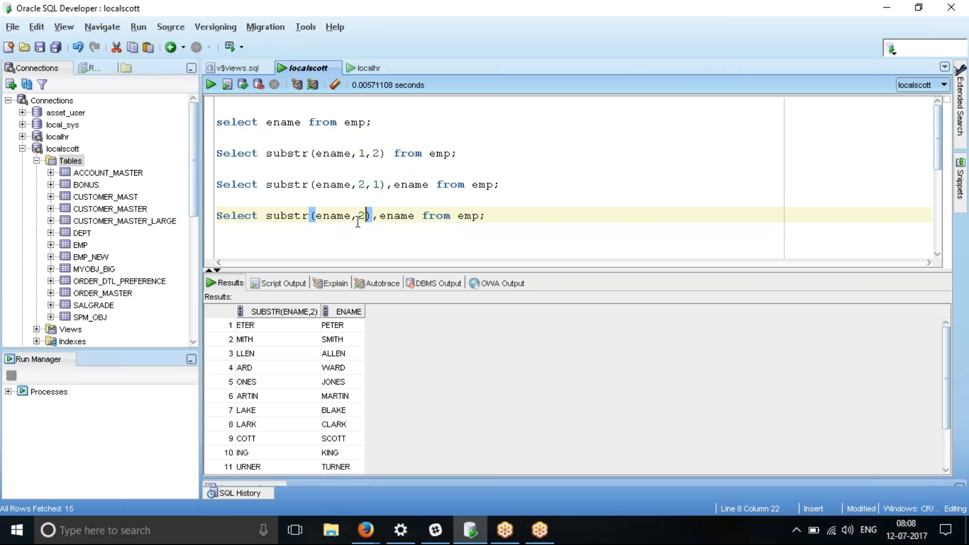
Step: Run 'Select substr(ename,2),ename from emp;' returning ETER–PETER, MITH–SMITH
{"action": "scroll", "scroll_direction": "down", "scroll_amount": 3}
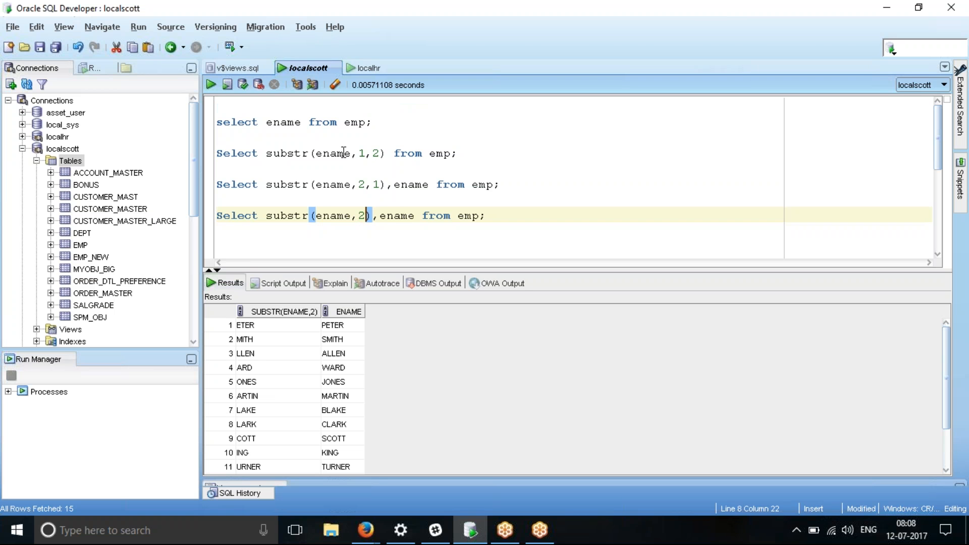
{"action": "mouse_move", "coordinate": [361, 153]}
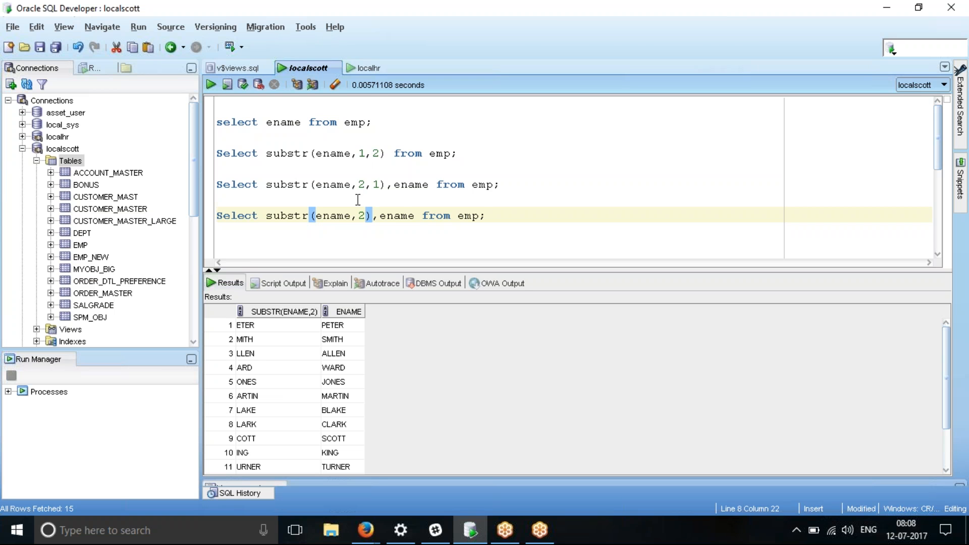
Step: Rerun the original 'select ename from emp;' to list the full names again
{"action": "left_click", "coordinate": [486, 215]}
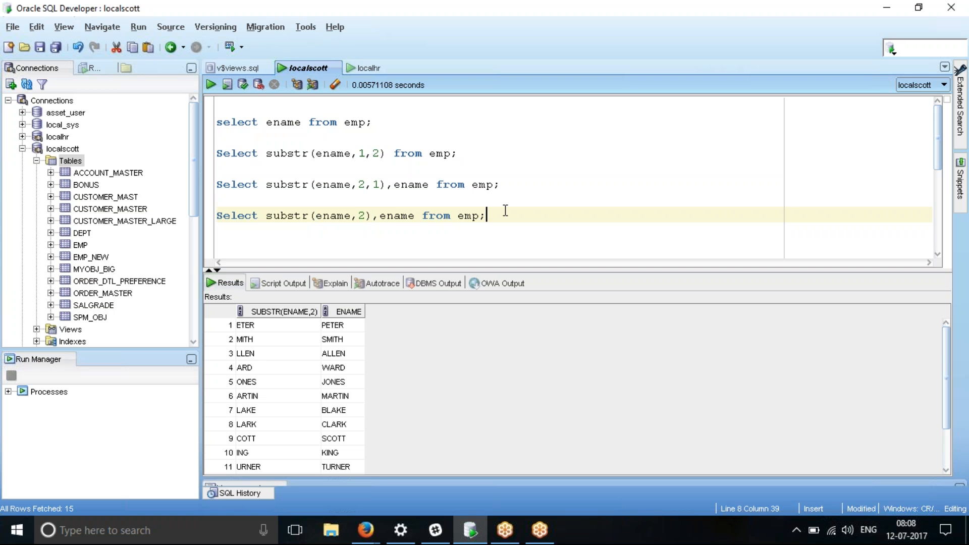
{"action": "mouse_move", "coordinate": [488, 192]}
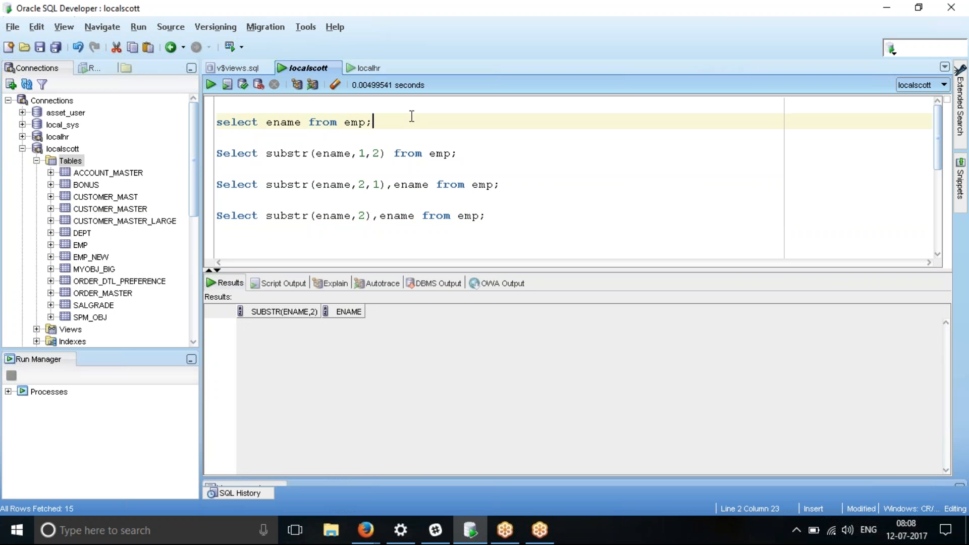
{"action": "left_click", "coordinate": [210, 85]}
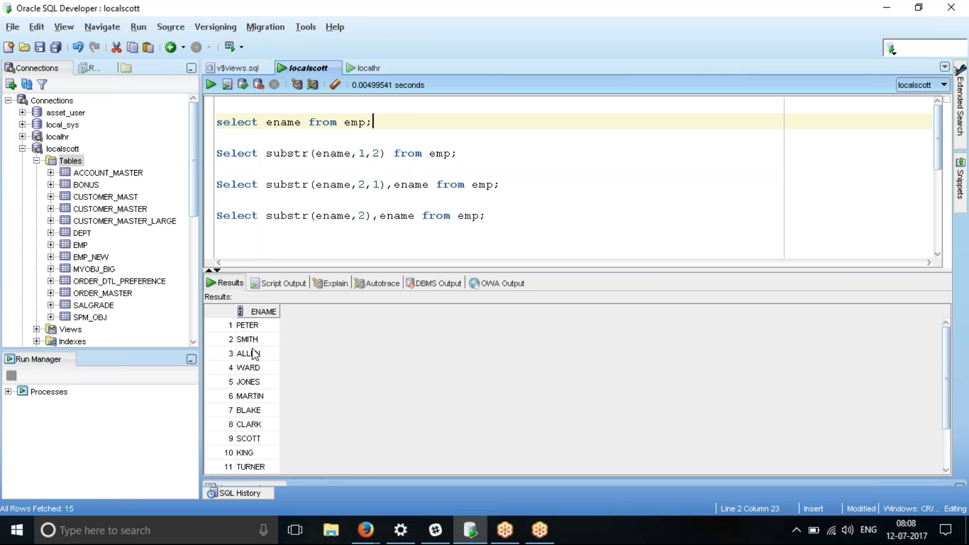
{"action": "mouse_move", "coordinate": [245, 362]}
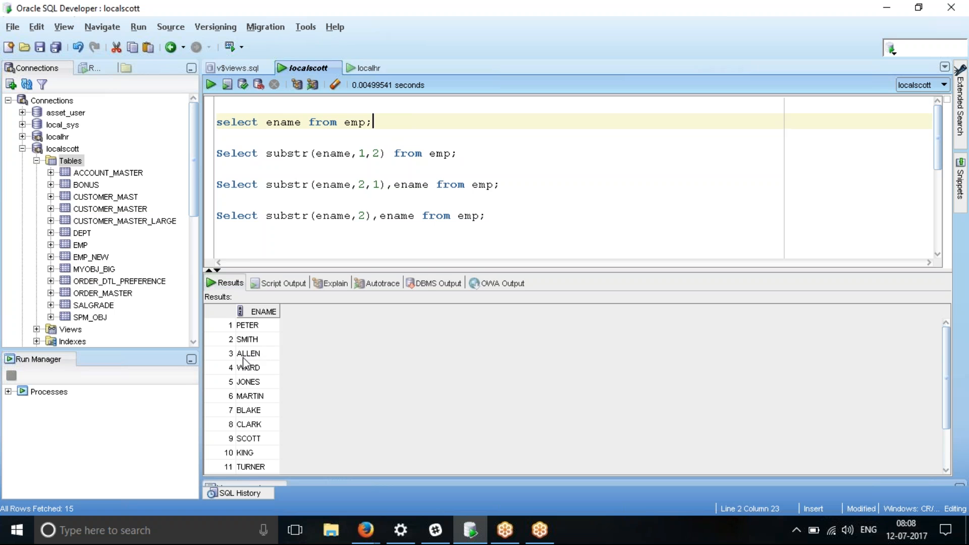
{"action": "mouse_move", "coordinate": [293, 161]}
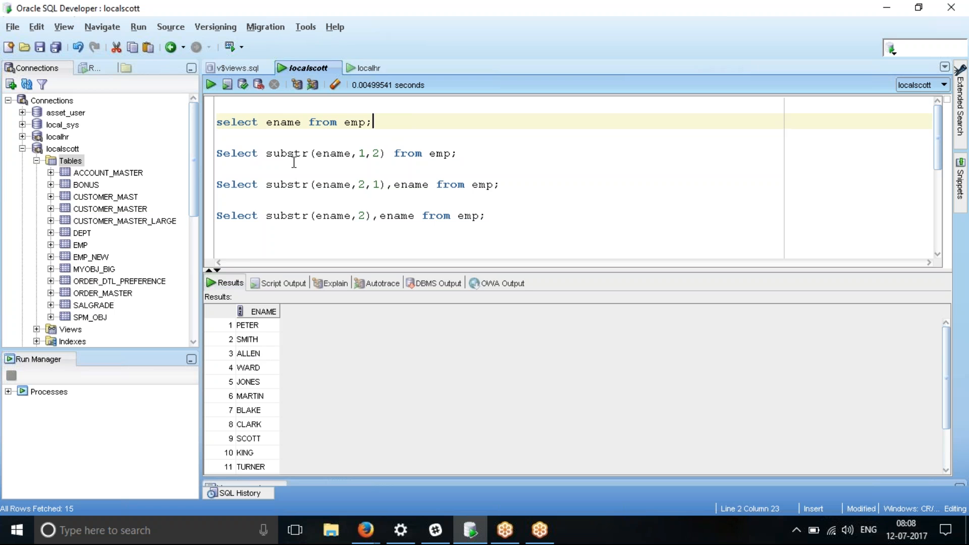
{"action": "mouse_move", "coordinate": [517, 224]}
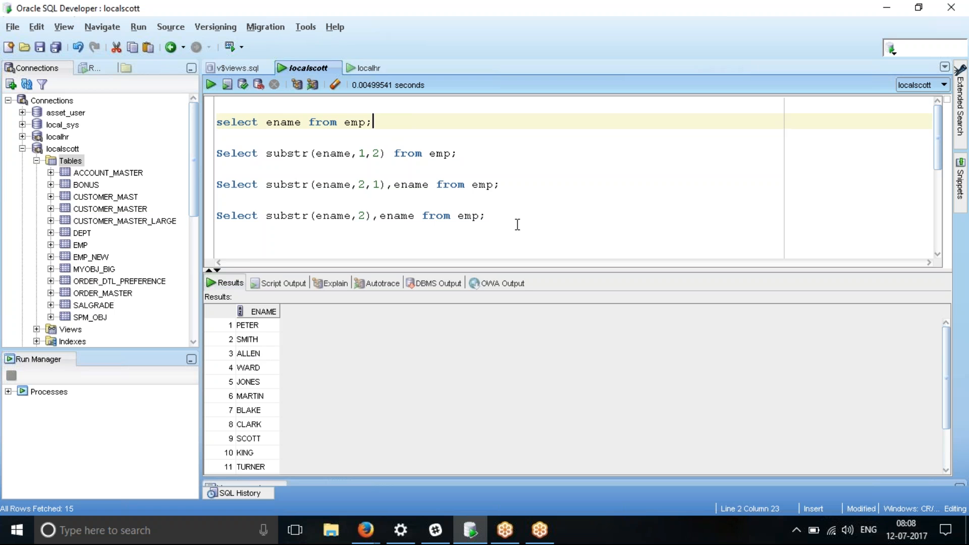
{"action": "mouse_move", "coordinate": [497, 221]}
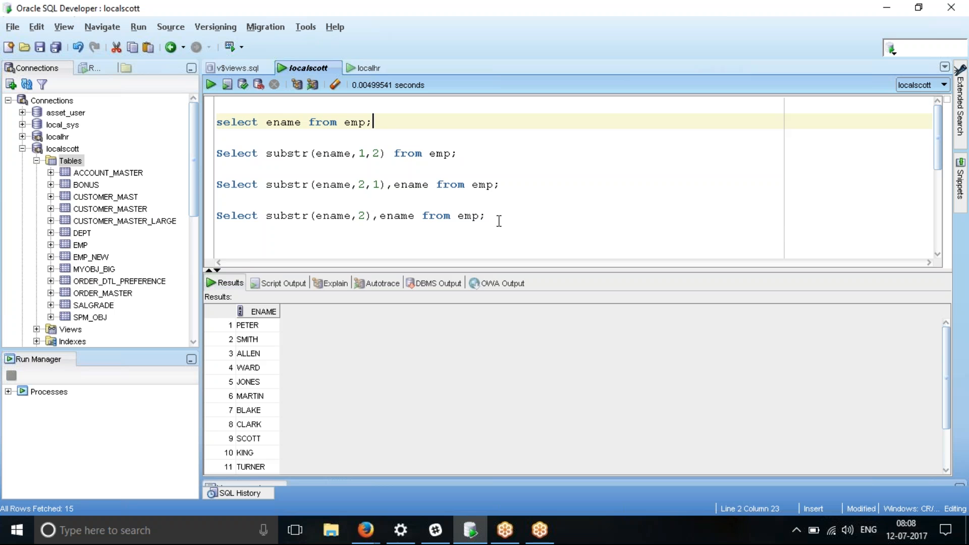
Step: Write 'select INSTR(ename,'L'),ename from emp;' on a new line below the substr queries
{"action": "left_click", "coordinate": [494, 216]}
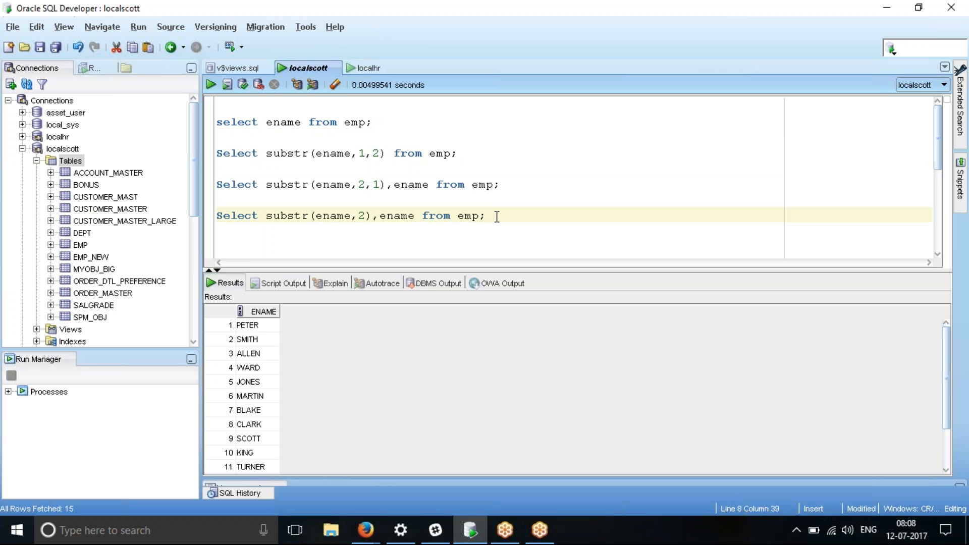
{"action": "type", "text": "s"}
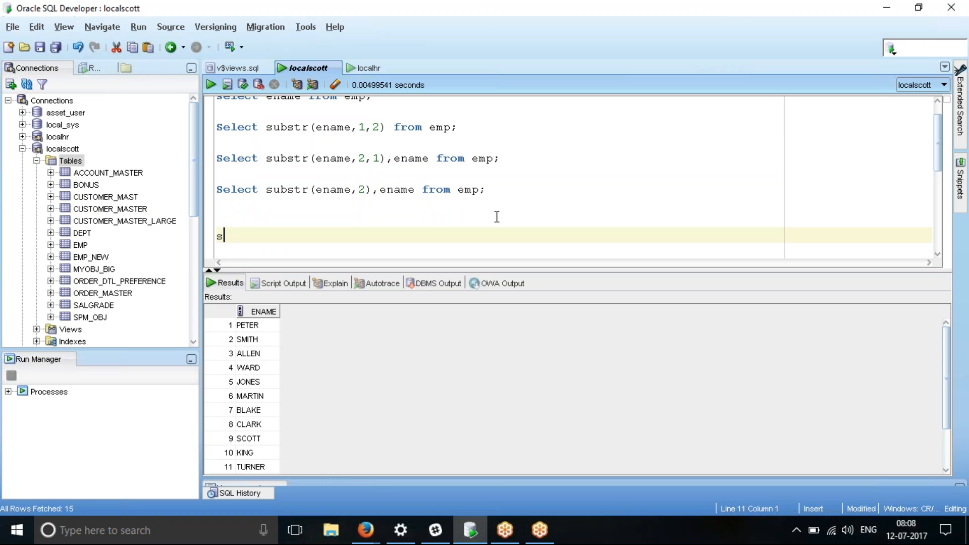
{"action": "type", "text": "elect I"}
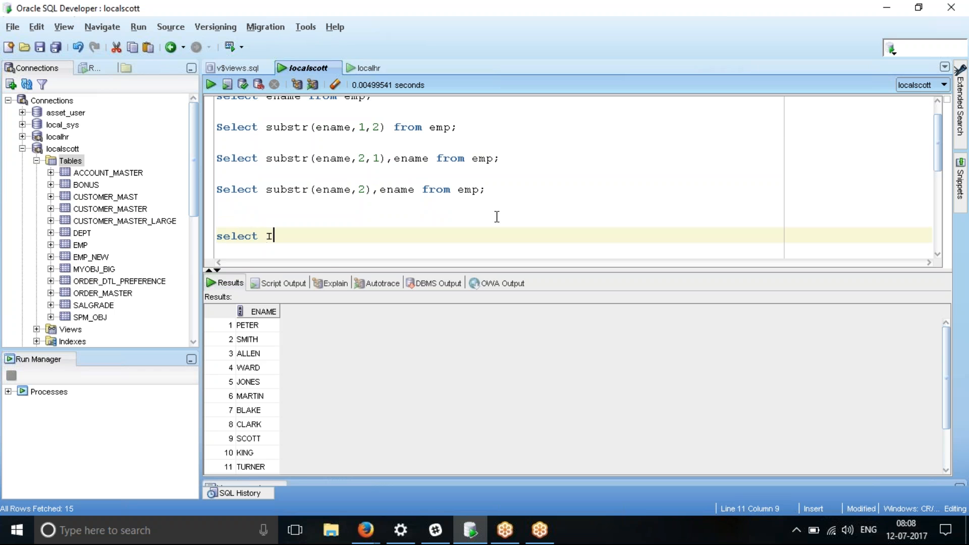
{"action": "type", "text": "NSTR"}
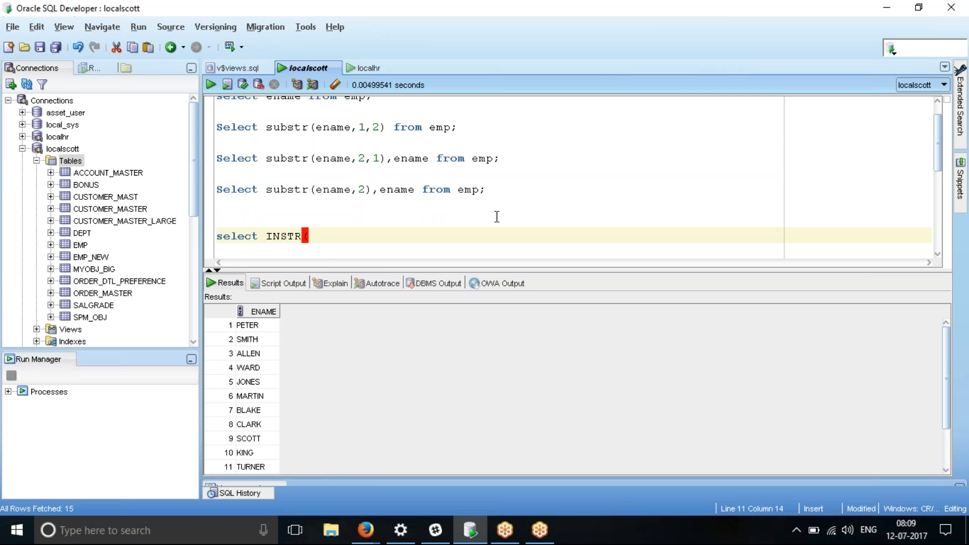
{"action": "type", "text": "(ename,"}
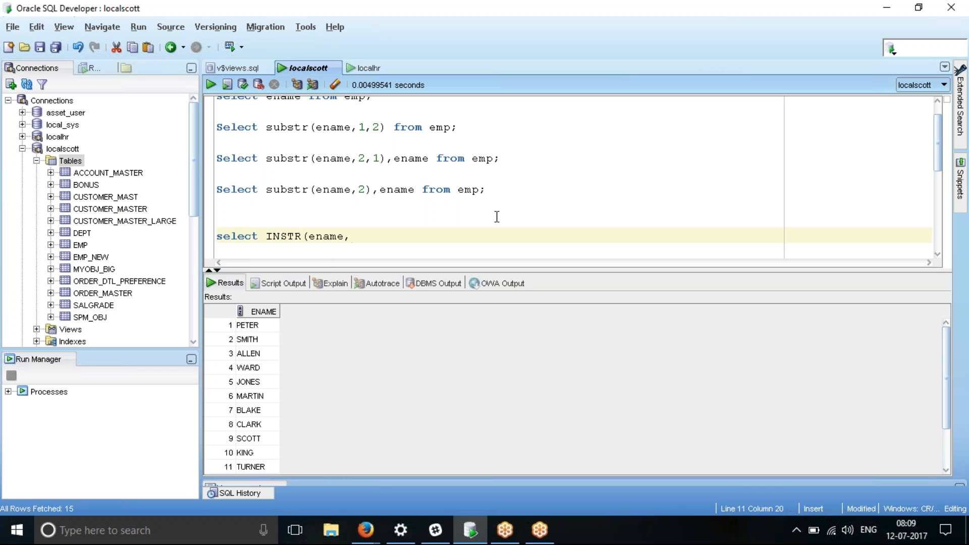
{"action": "type", "text": "'L"}
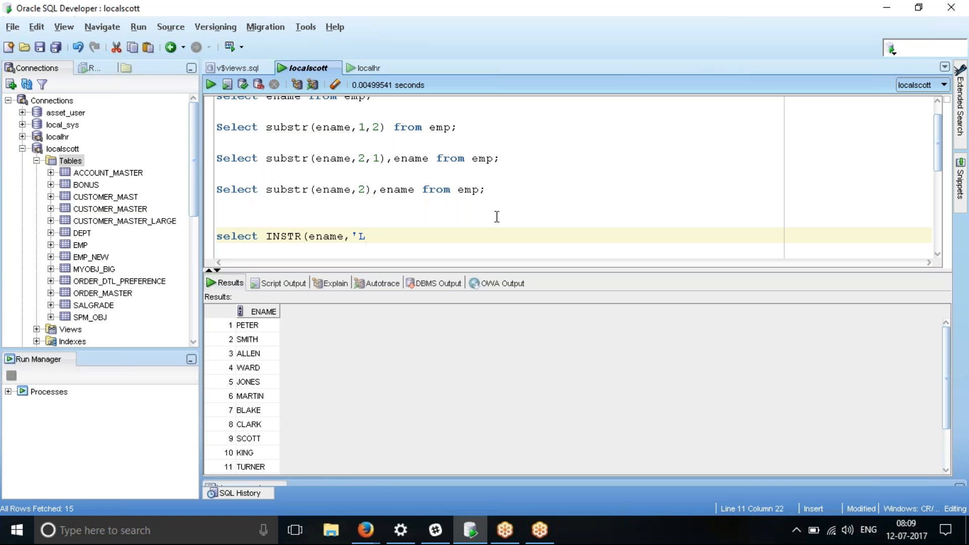
{"action": "type", "text": "'"}
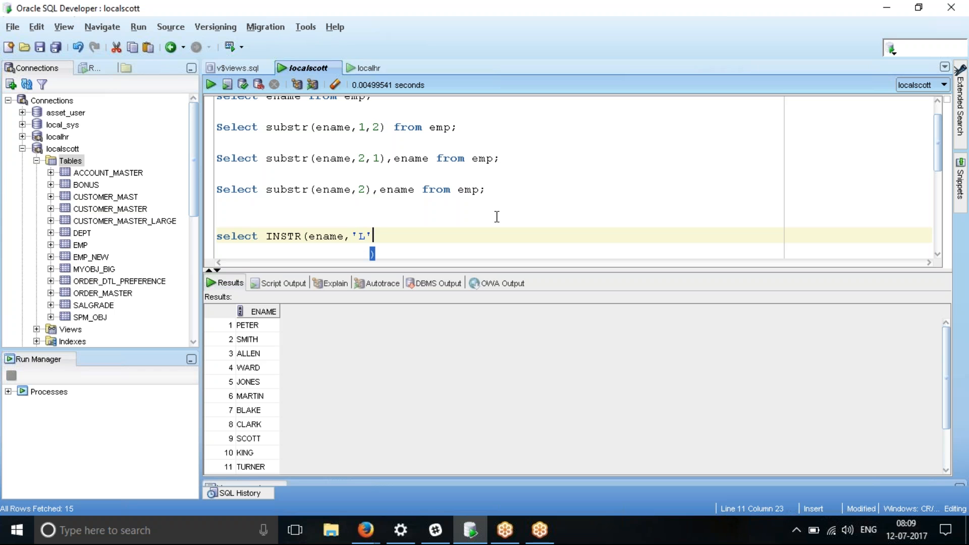
{"action": "type", "text": ")"}
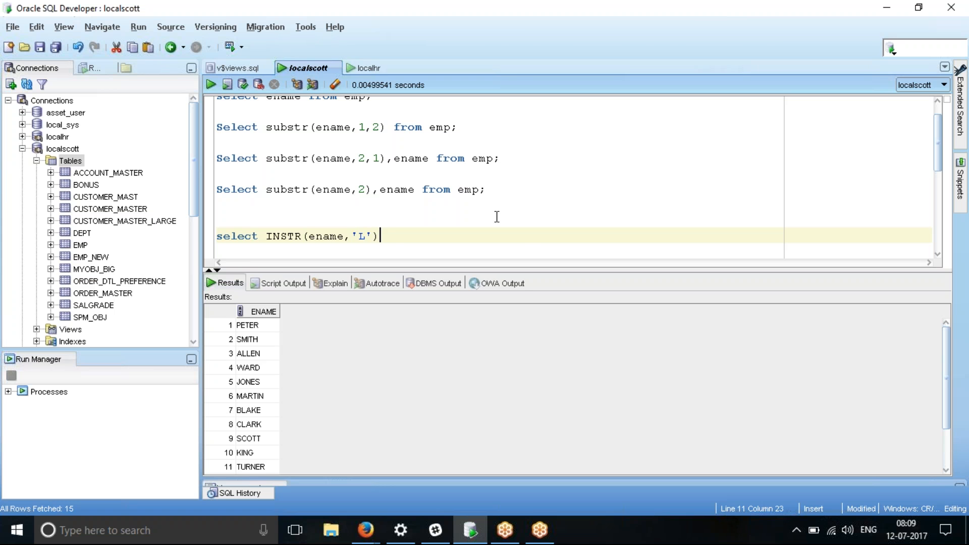
{"action": "type", "text": ","}
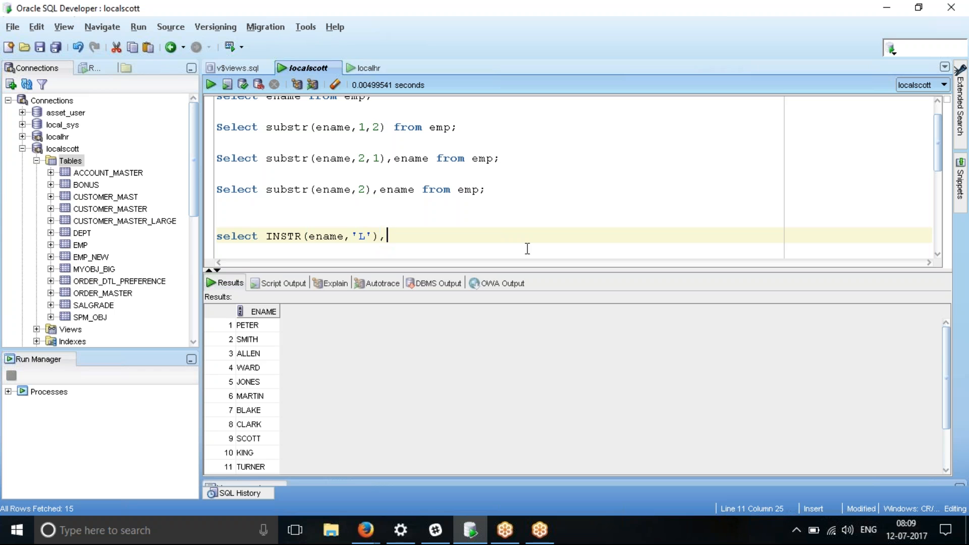
{"action": "type", "text": "ename from"}
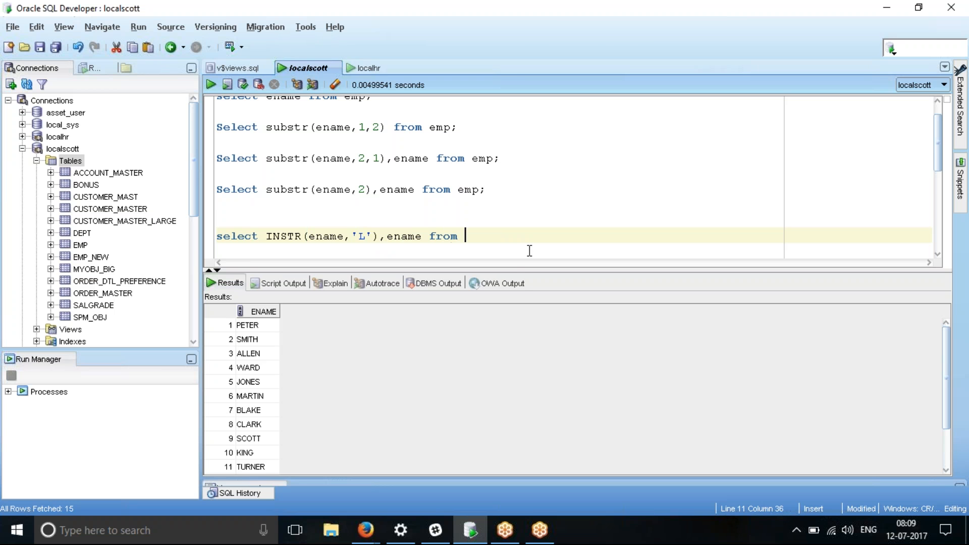
{"action": "type", "text": "emp;"}
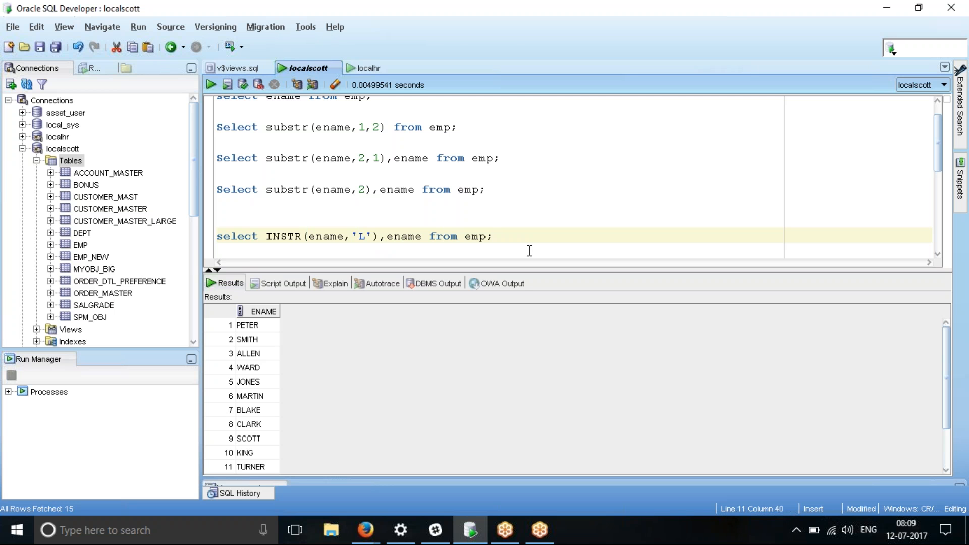
Step: Run the INSTR(ename,'L') query and review all 15 rows: 2 for ALLEN/BLAKE/CLARK, 3 for MILLER
{"action": "left_click", "coordinate": [494, 237]}
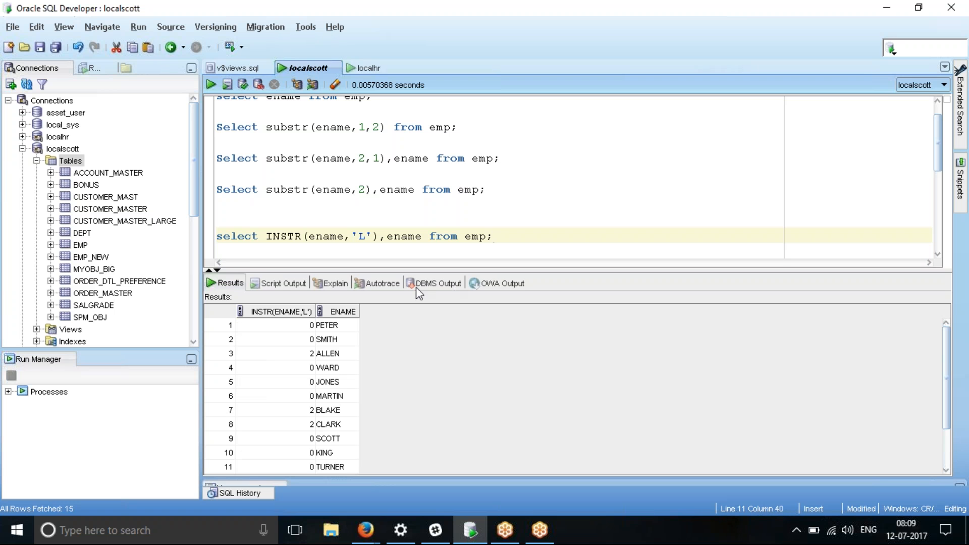
{"action": "mouse_move", "coordinate": [357, 302]}
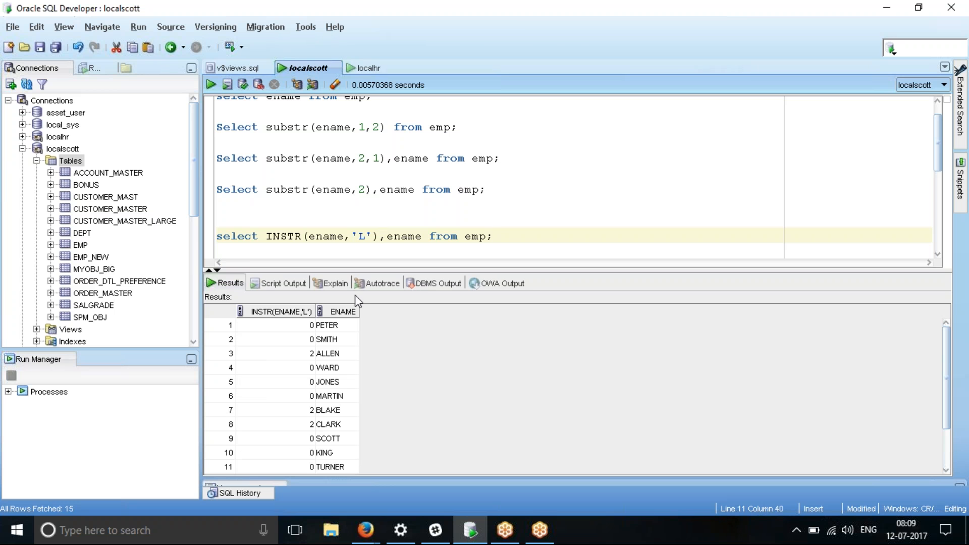
{"action": "mouse_move", "coordinate": [324, 363]}
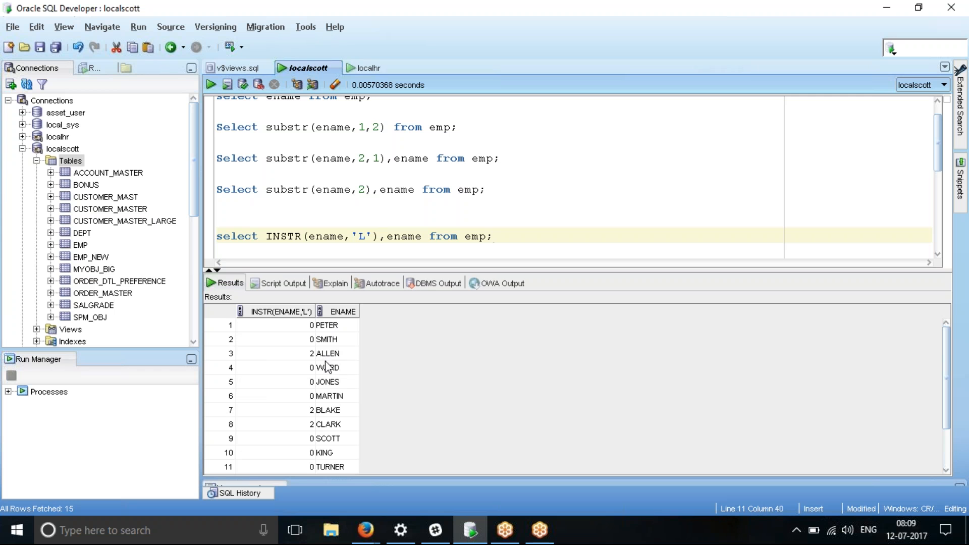
{"action": "mouse_move", "coordinate": [329, 362]}
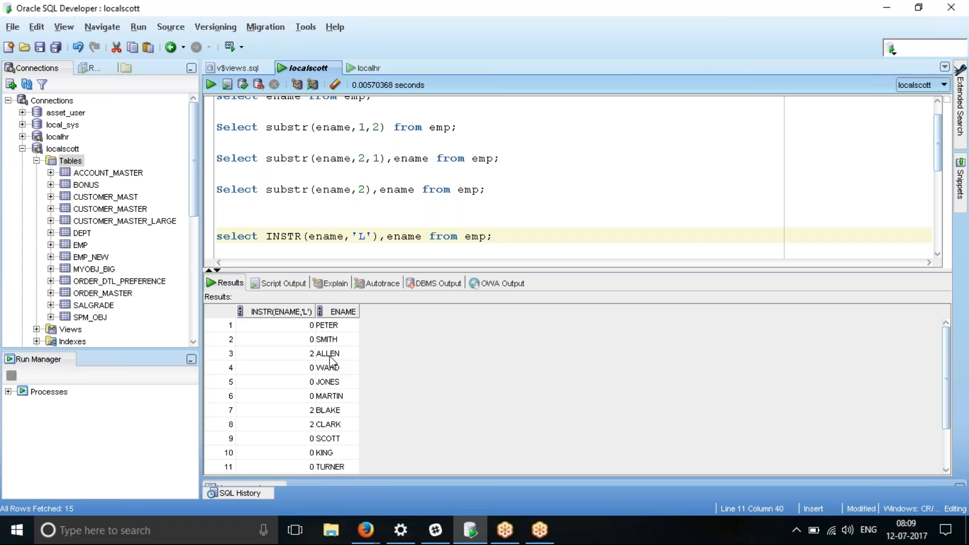
{"action": "left_click", "coordinate": [493, 237]}
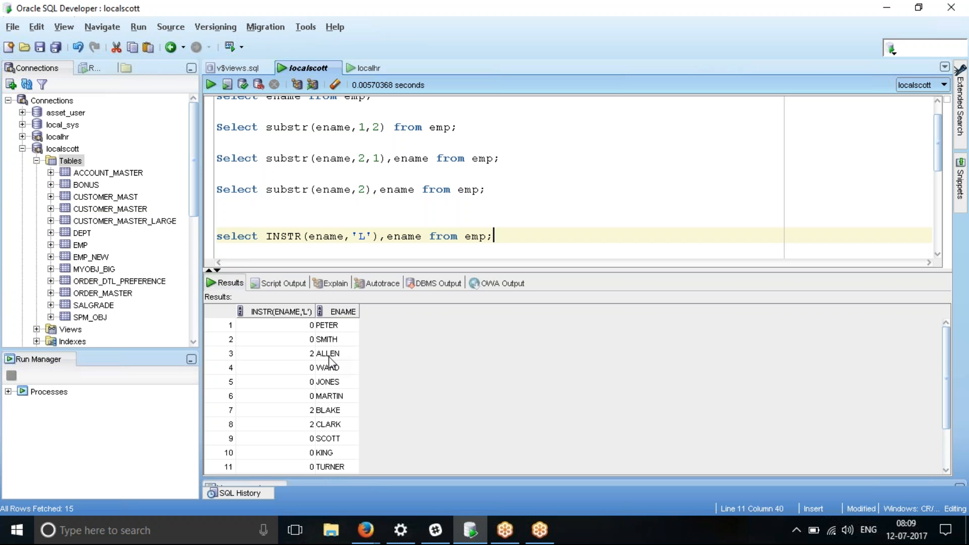
{"action": "mouse_move", "coordinate": [330, 364]}
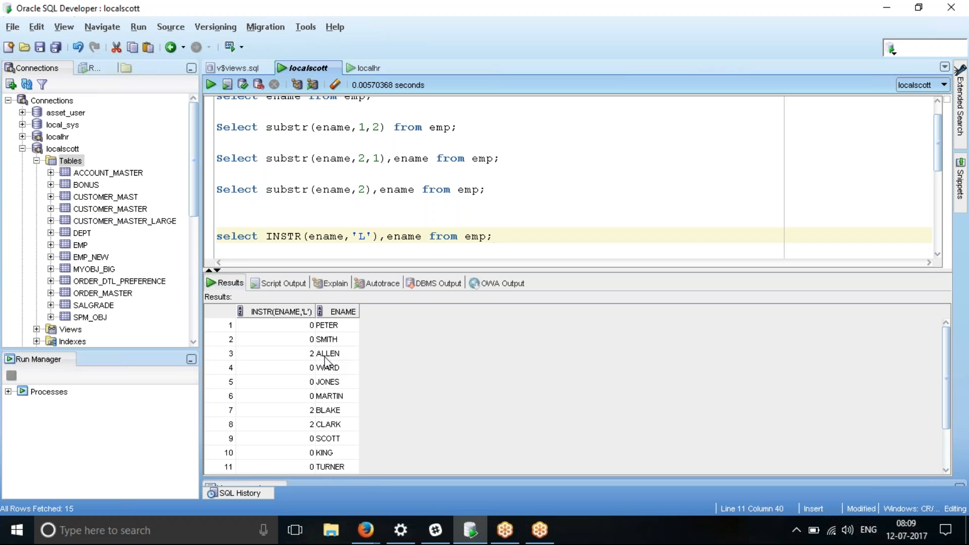
{"action": "left_click", "coordinate": [494, 237]}
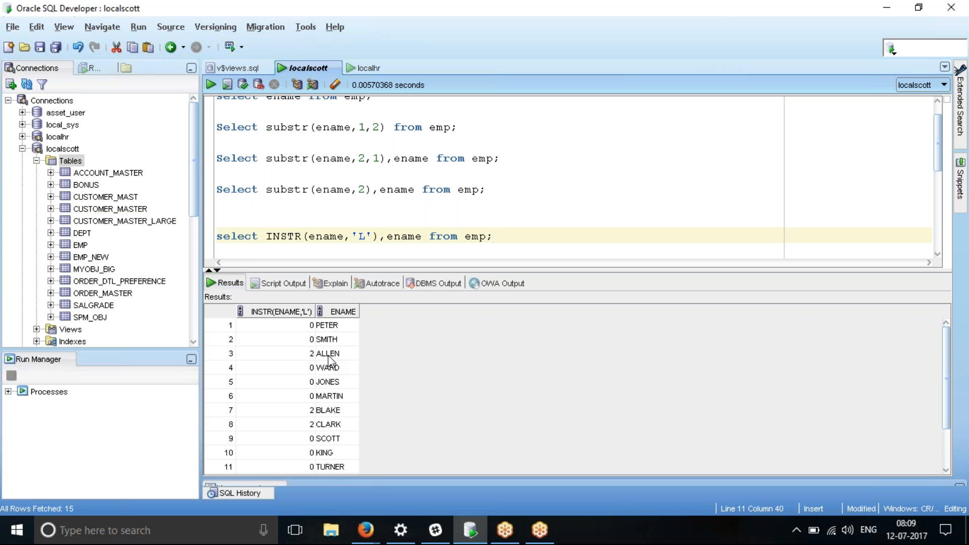
{"action": "left_click", "coordinate": [493, 236]}
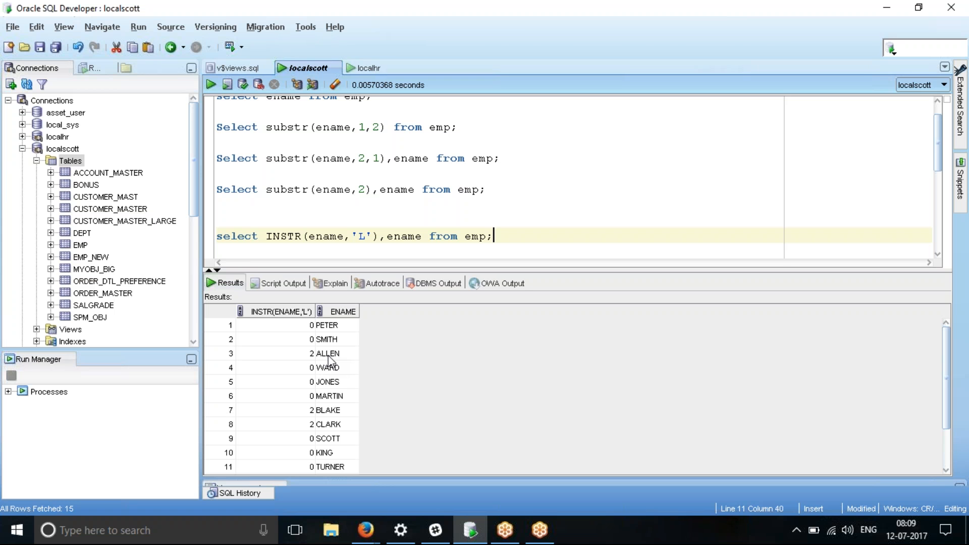
{"action": "mouse_move", "coordinate": [329, 428]}
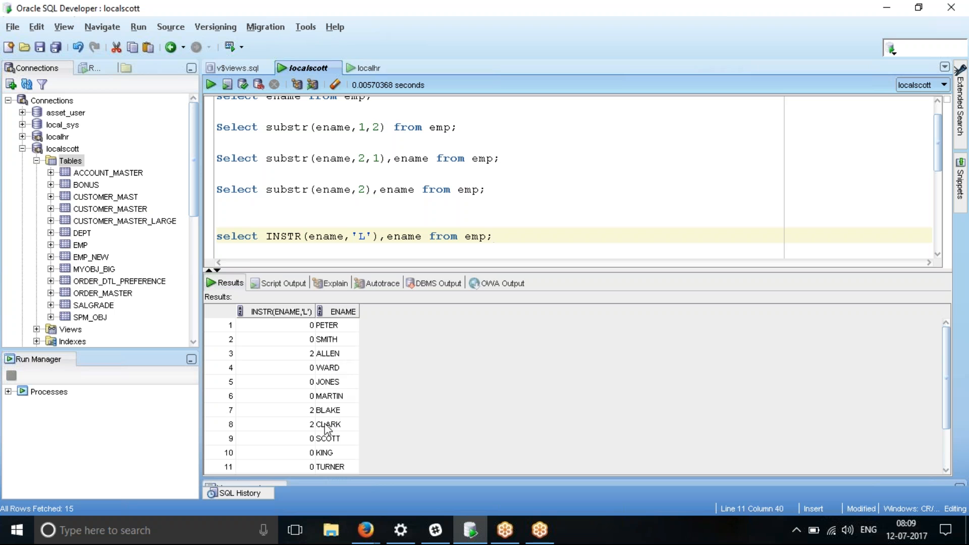
{"action": "scroll", "scroll_direction": "down", "scroll_amount": 3}
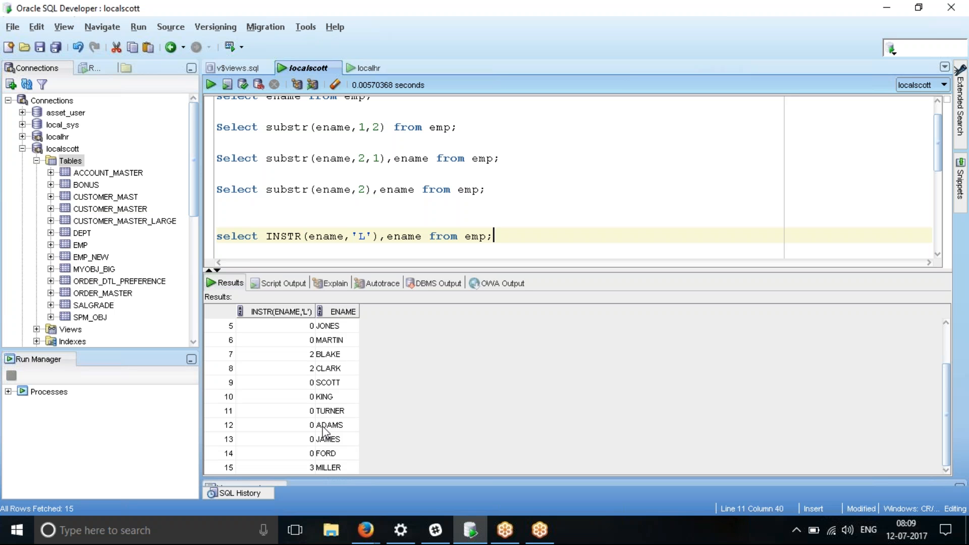
{"action": "mouse_move", "coordinate": [331, 464]}
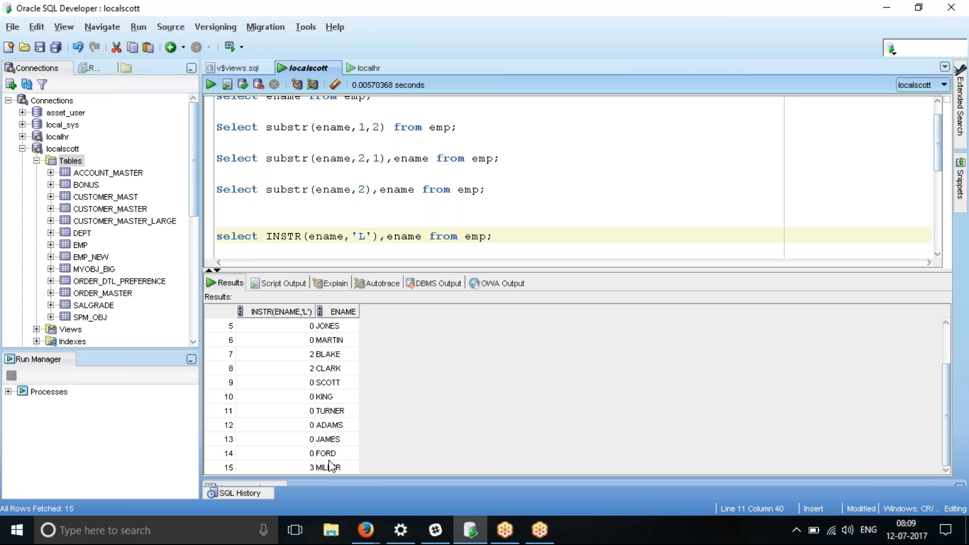
{"action": "scroll", "scroll_direction": "up", "scroll_amount": 3}
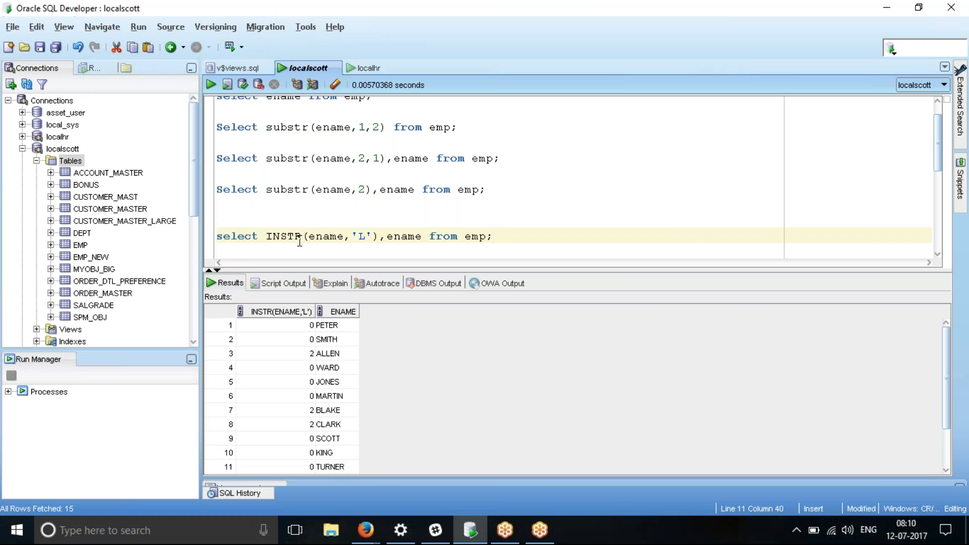
{"action": "mouse_move", "coordinate": [359, 240]}
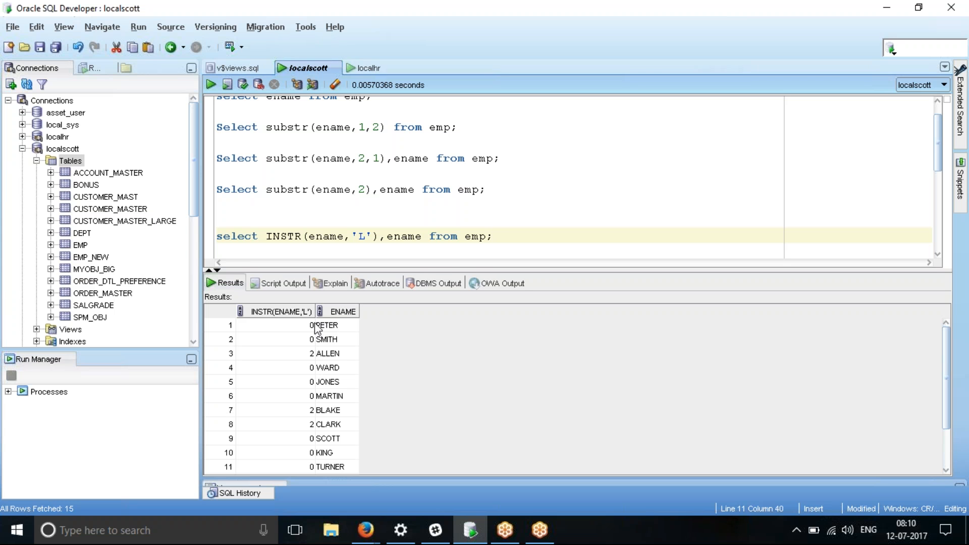
{"action": "mouse_move", "coordinate": [532, 230]}
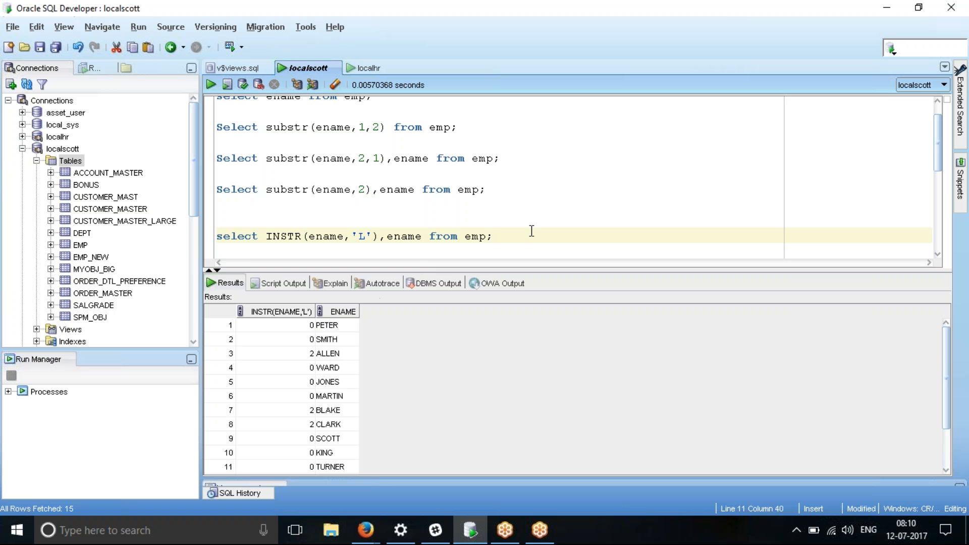
Step: Duplicate the INSTR query onto a new line below the original
{"action": "left_click", "coordinate": [494, 236]}
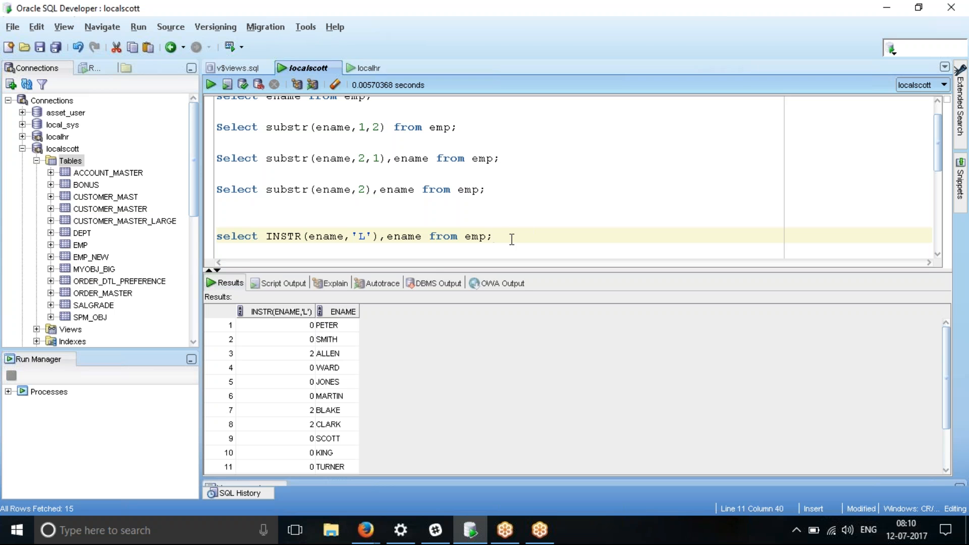
{"action": "left_click", "coordinate": [387, 237]}
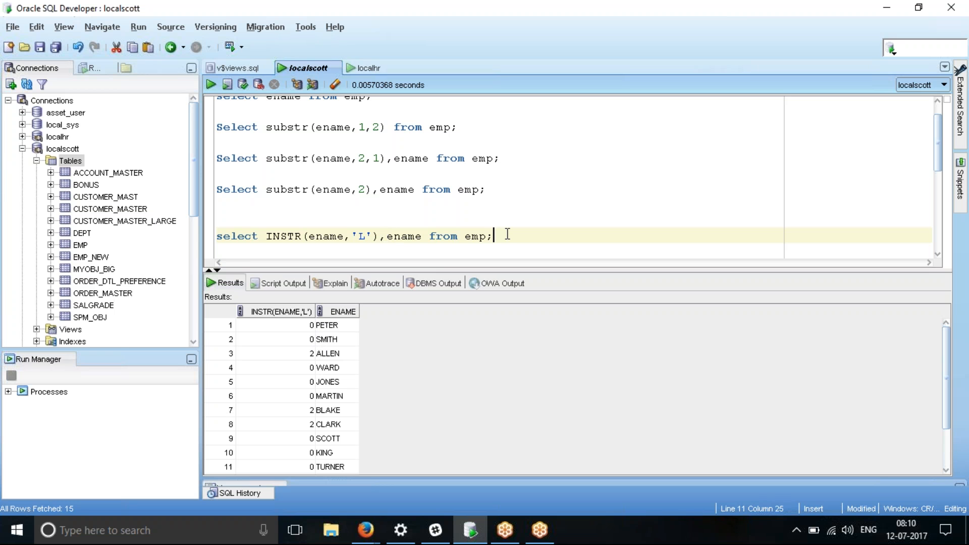
{"action": "key", "text": "Return"}
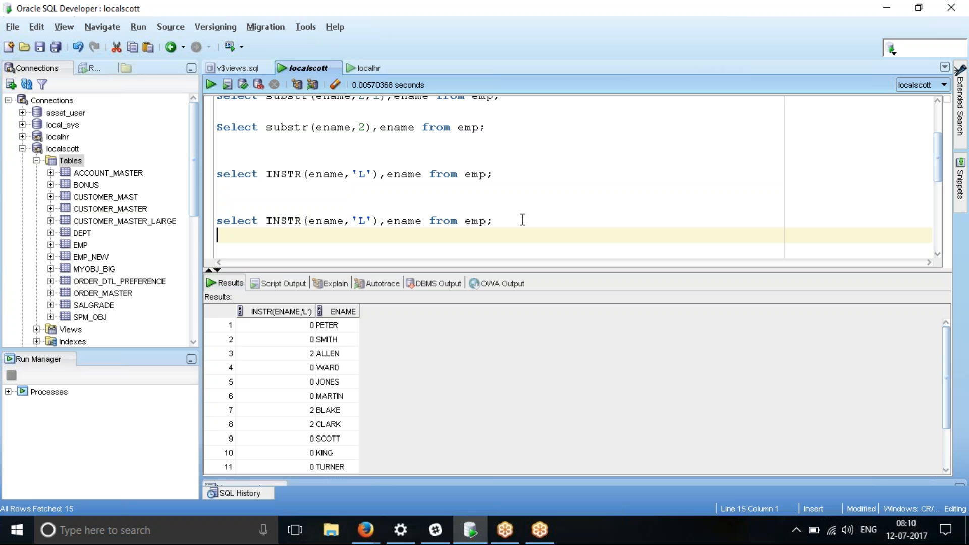
{"action": "left_click", "coordinate": [493, 221]}
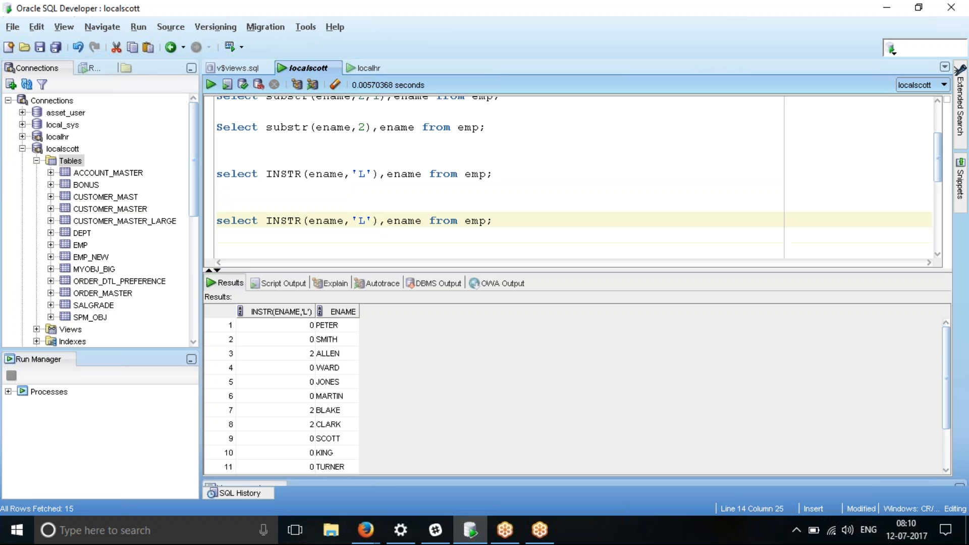
Step: Insert an INSTR(ENAME,'L',1,1) column after the first INSTR call in the copy
{"action": "type", "text": "INS"}
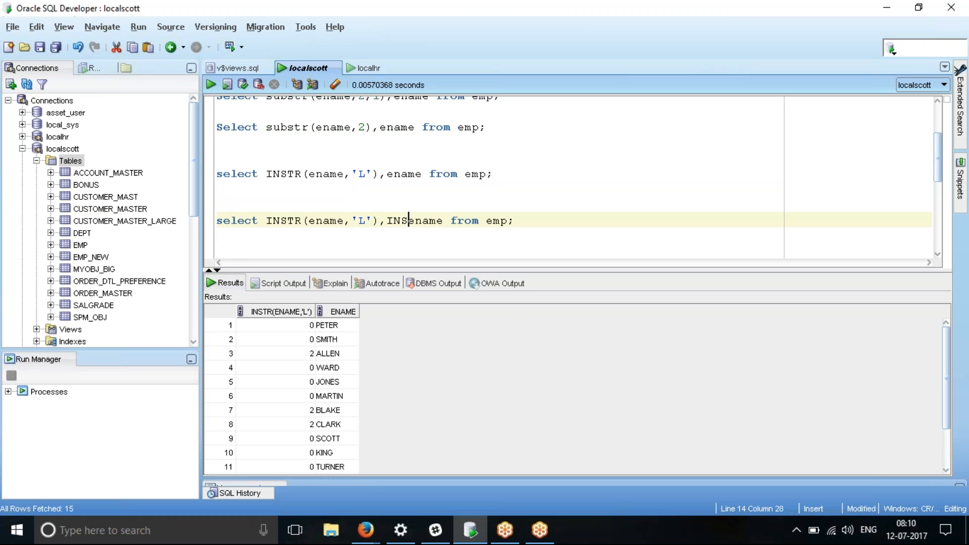
{"action": "type", "text": "TR(ENAME"}
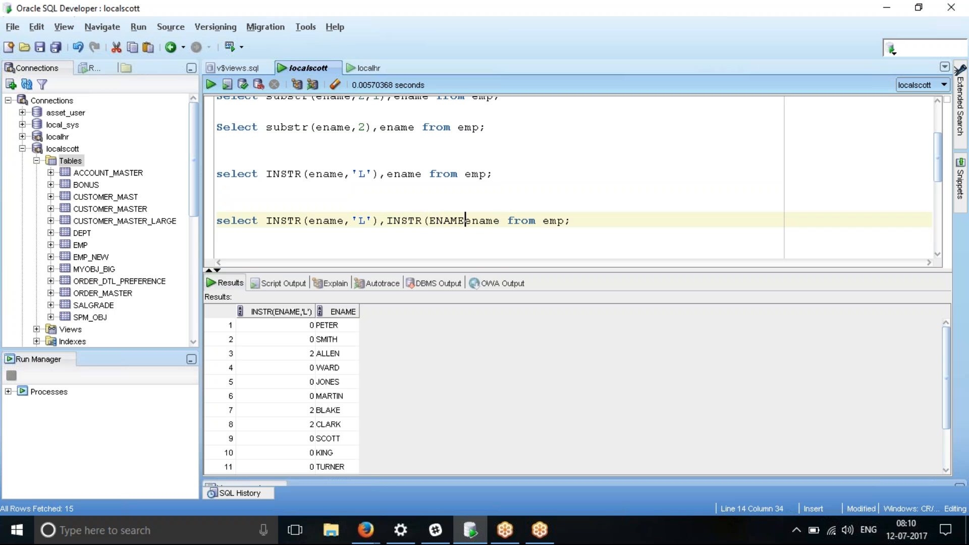
{"action": "type", "text": ",'L'"}
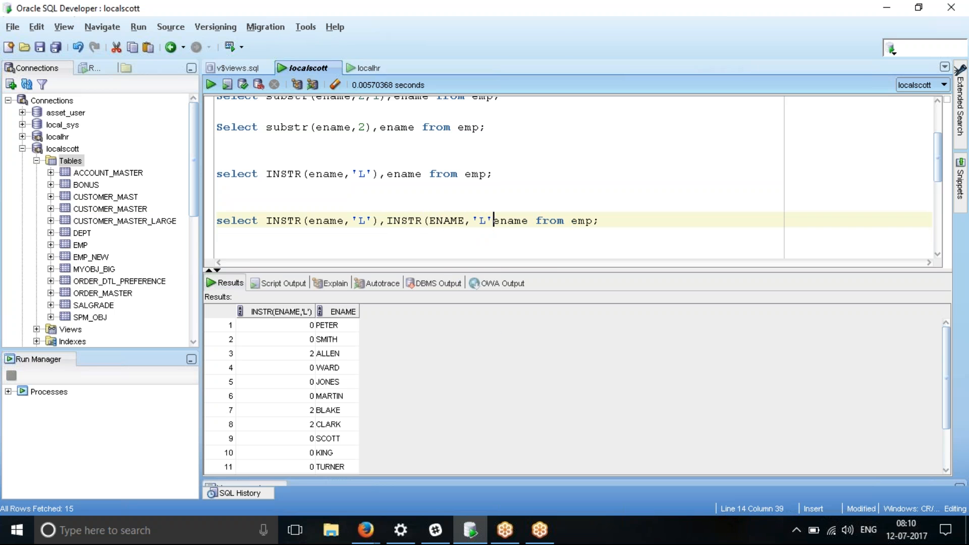
{"action": "type", "text": ",1,1"}
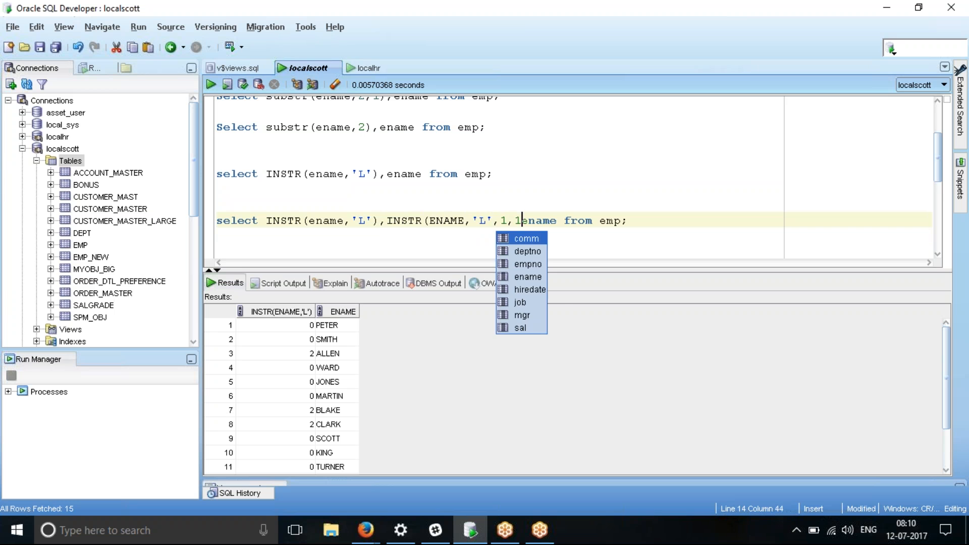
{"action": "type", "text": "1),"}
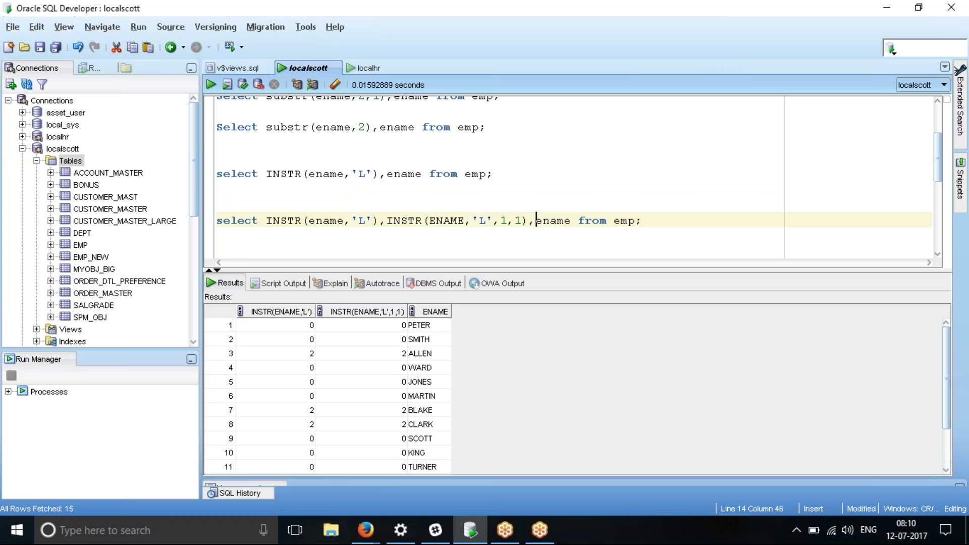
{"action": "mouse_move", "coordinate": [341, 372]}
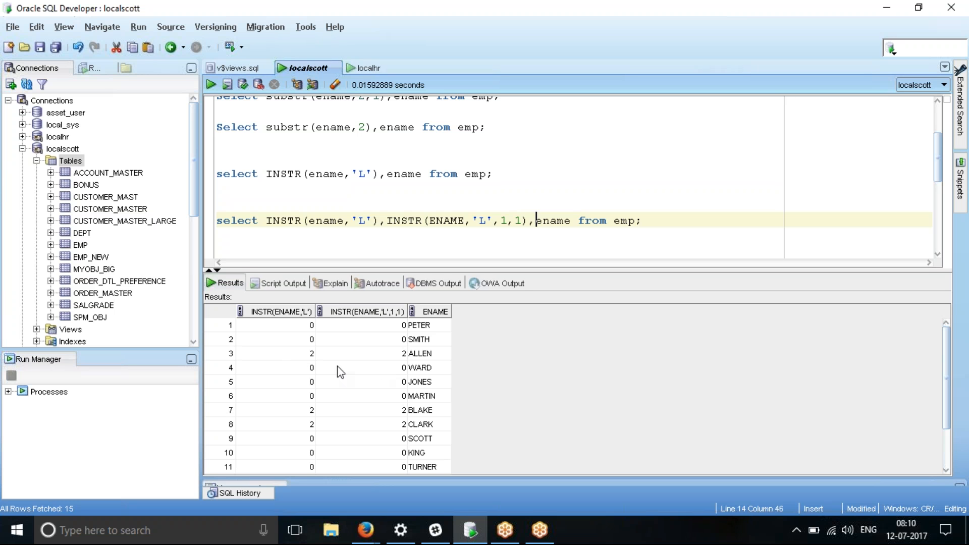
{"action": "mouse_move", "coordinate": [368, 445]}
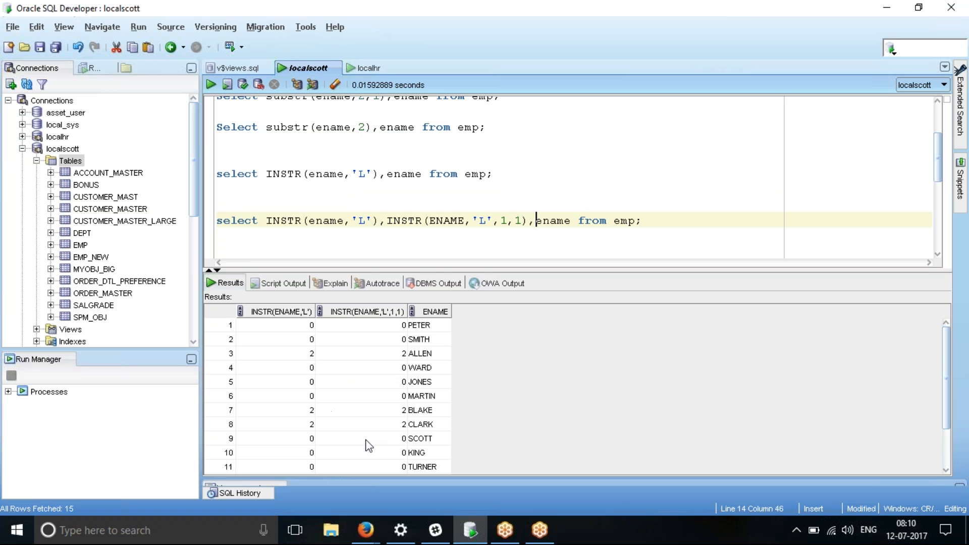
Step: Scroll the results to confirm both INSTR columns agree on all 15 rows, 3 for MILLER
{"action": "scroll", "scroll_direction": "down", "scroll_amount": 3}
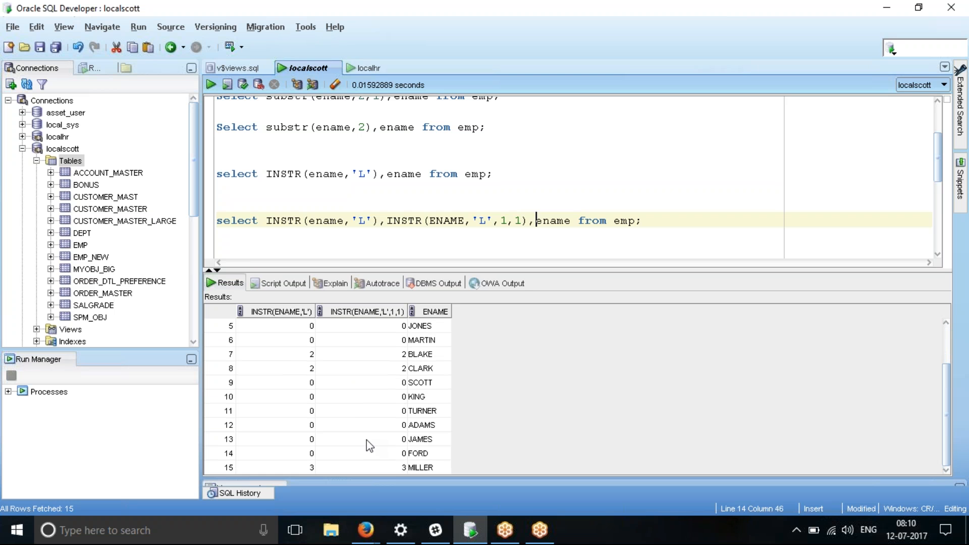
{"action": "scroll", "scroll_direction": "up", "scroll_amount": 3}
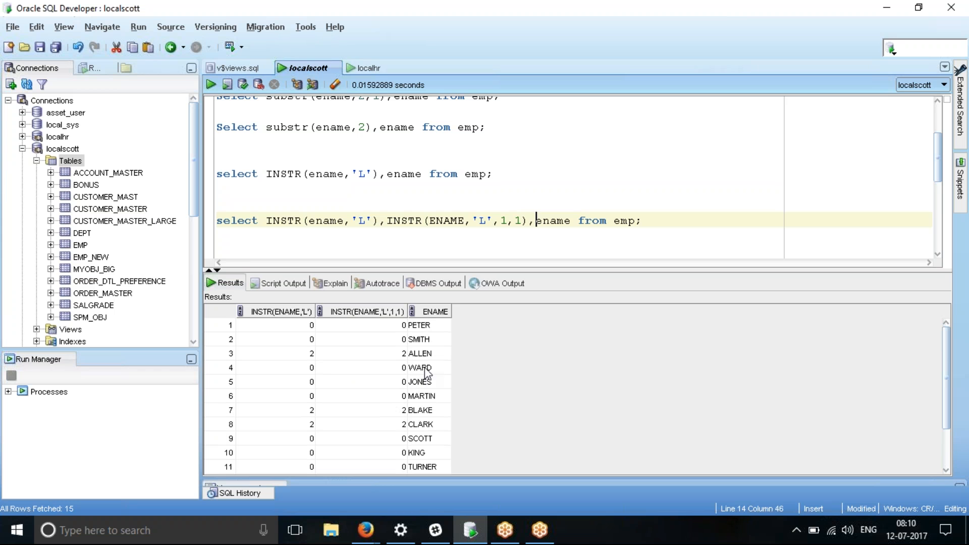
{"action": "mouse_move", "coordinate": [422, 360]}
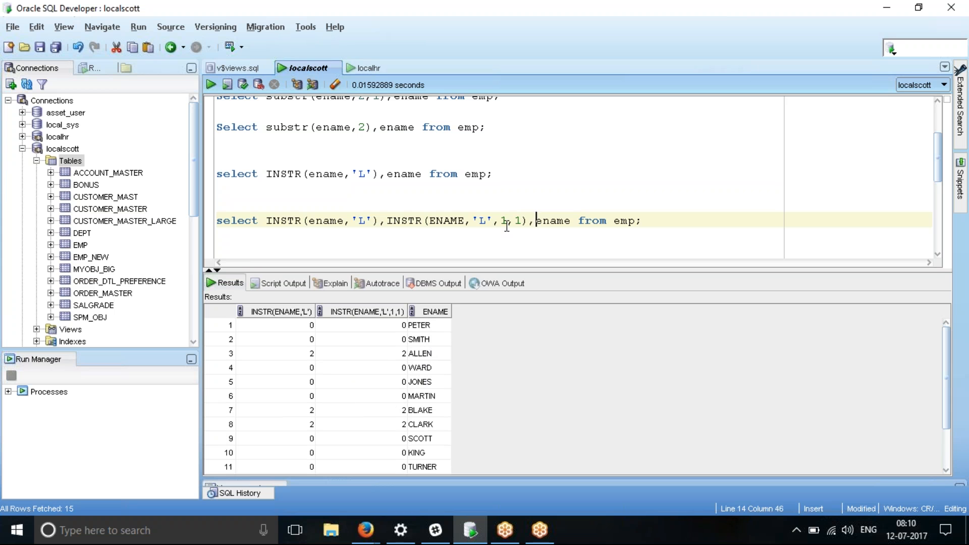
Step: Change the second INSTR start position to 3 and review: 3 for ALLEN and MILLER, 0 for BLAKE and CLARK
{"action": "double_click", "coordinate": [505, 221]}
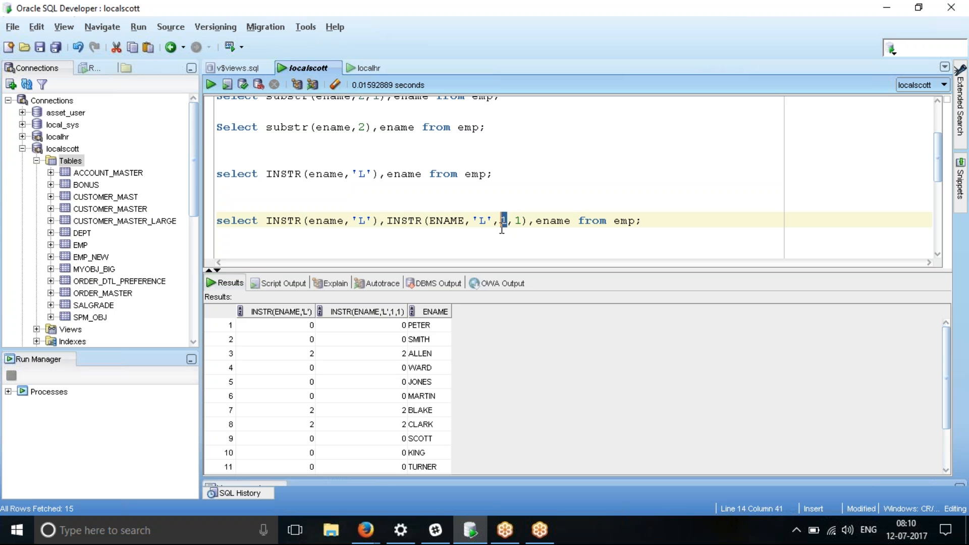
{"action": "type", "text": "3"}
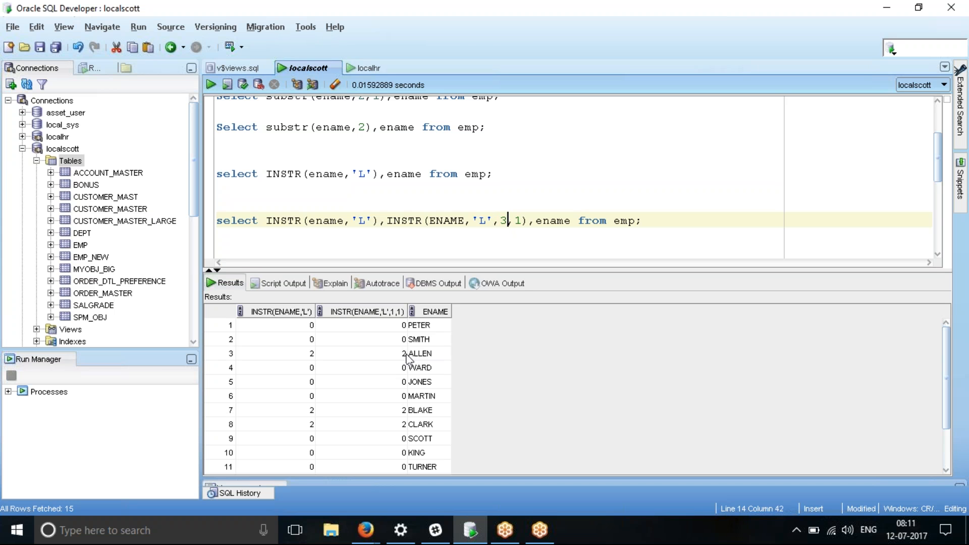
{"action": "mouse_move", "coordinate": [428, 413]}
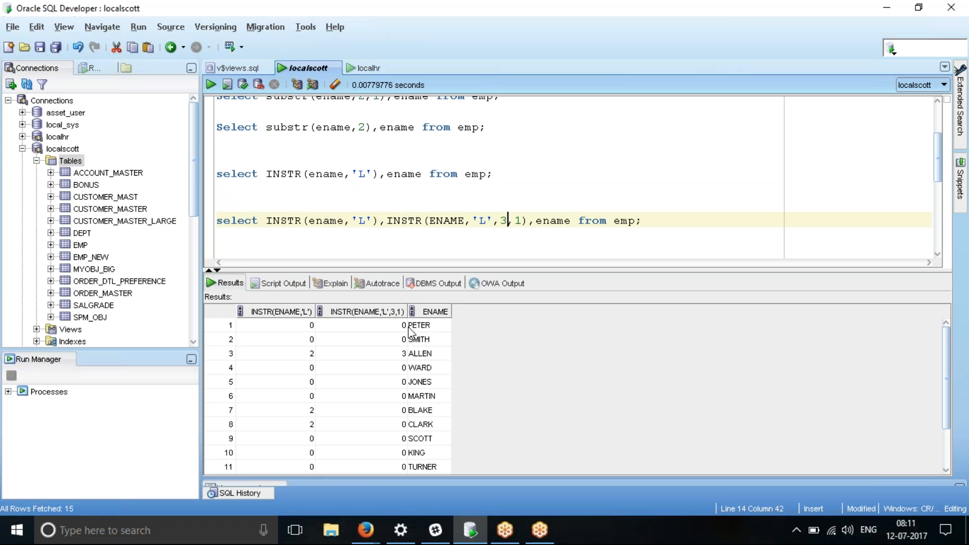
{"action": "mouse_move", "coordinate": [317, 369]}
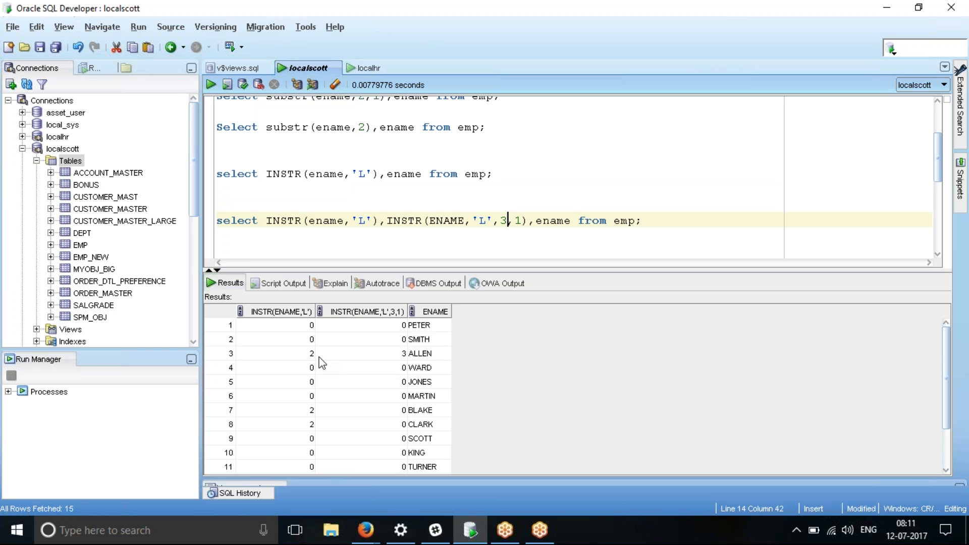
{"action": "mouse_move", "coordinate": [521, 223]}
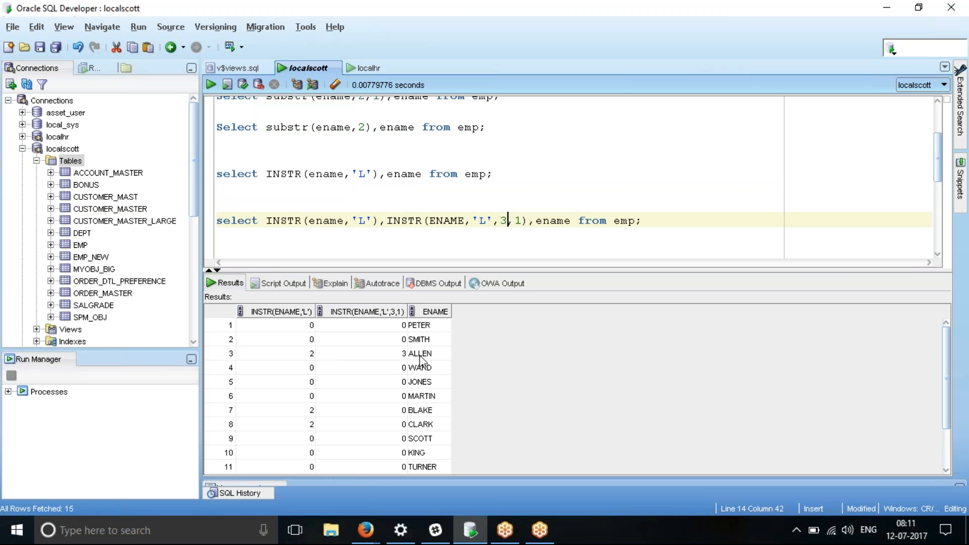
{"action": "mouse_move", "coordinate": [415, 417]}
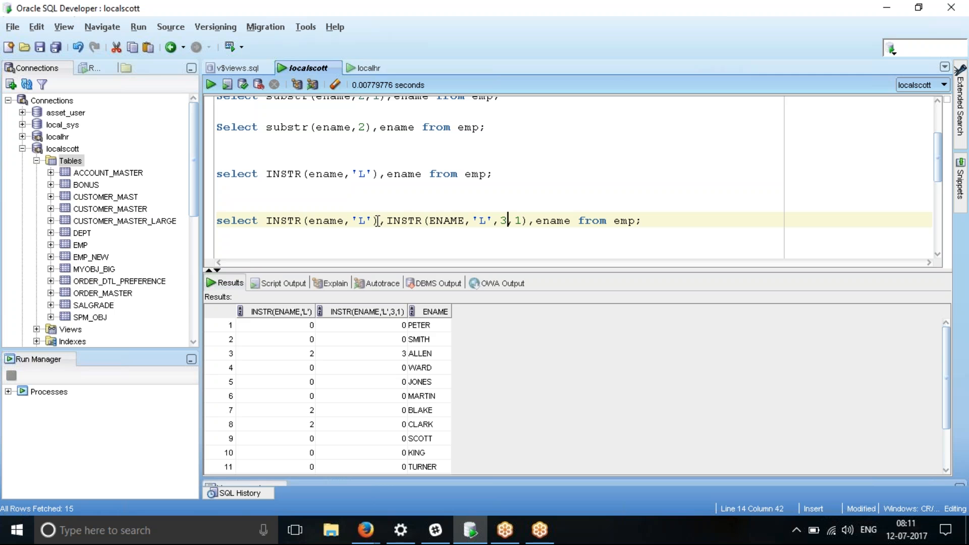
{"action": "mouse_move", "coordinate": [416, 420]}
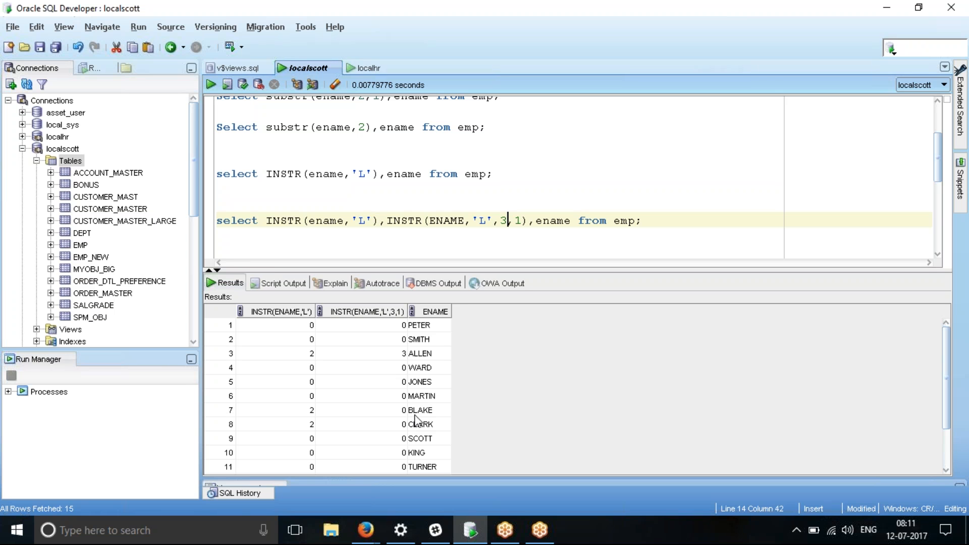
{"action": "mouse_move", "coordinate": [426, 405]}
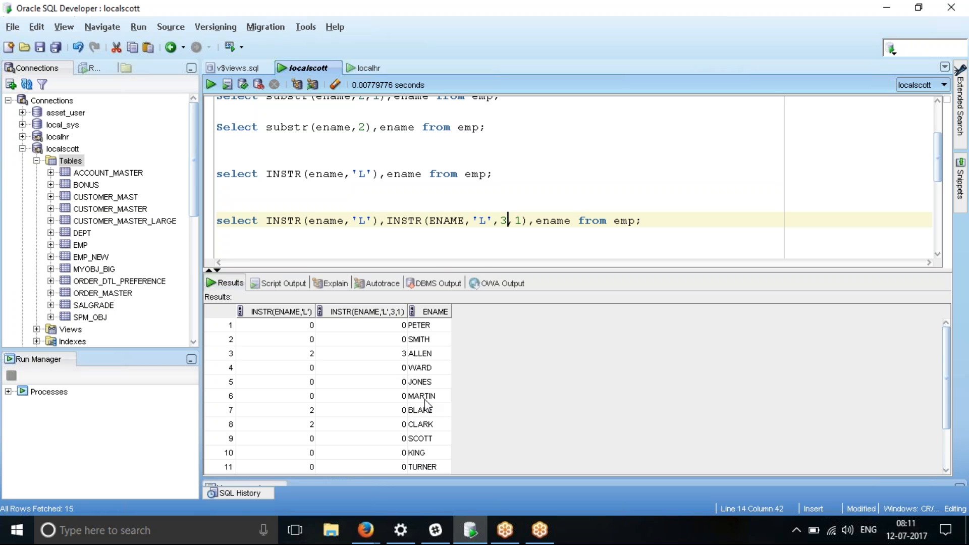
{"action": "mouse_move", "coordinate": [357, 433]}
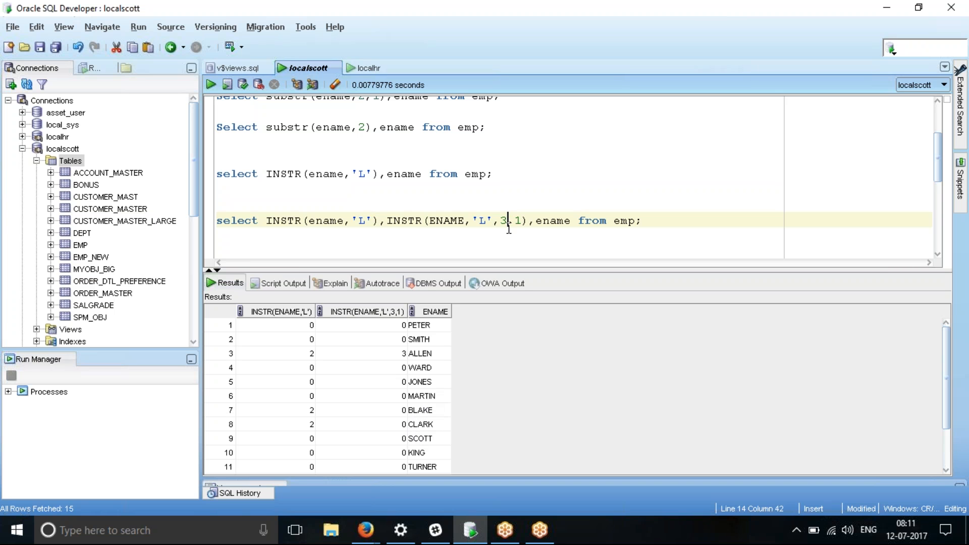
{"action": "mouse_move", "coordinate": [427, 367]}
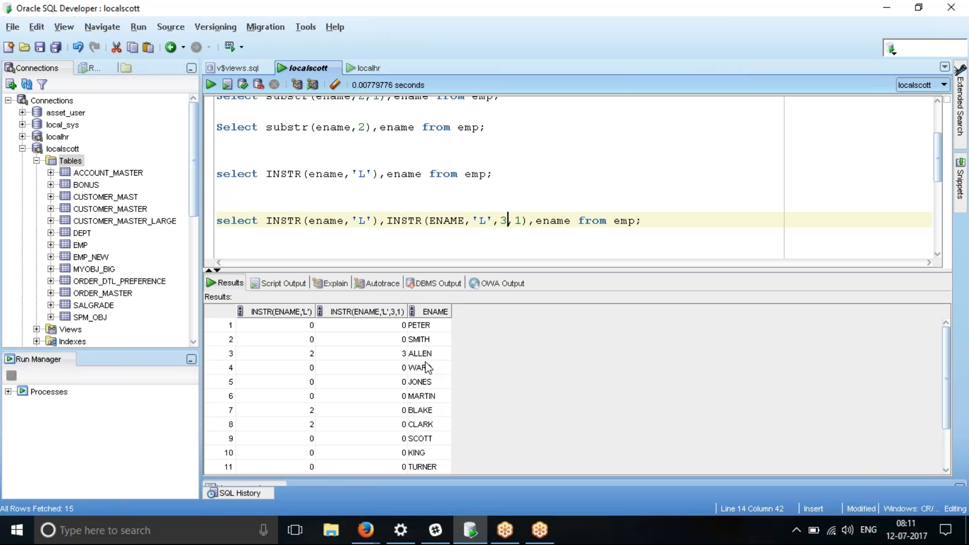
{"action": "scroll", "scroll_direction": "down", "scroll_amount": 3}
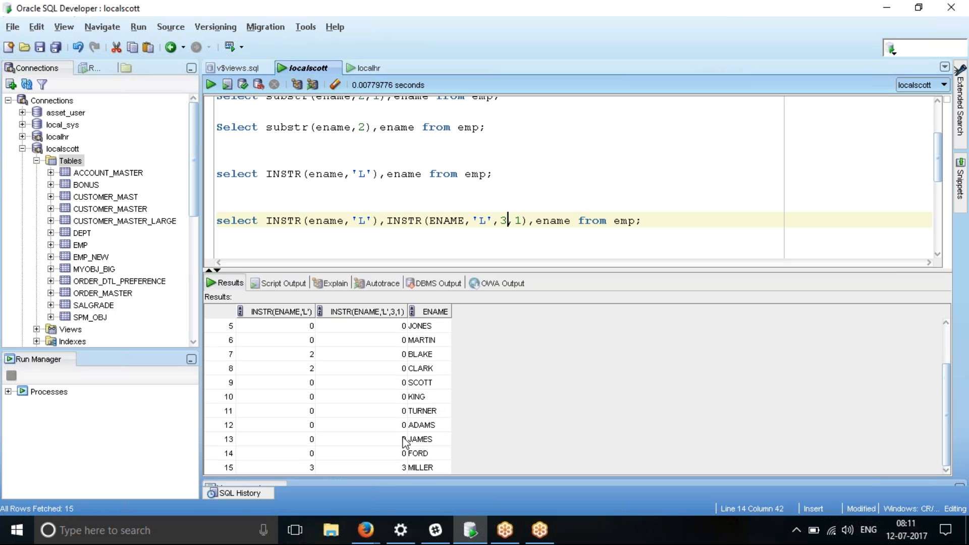
{"action": "mouse_move", "coordinate": [433, 437]}
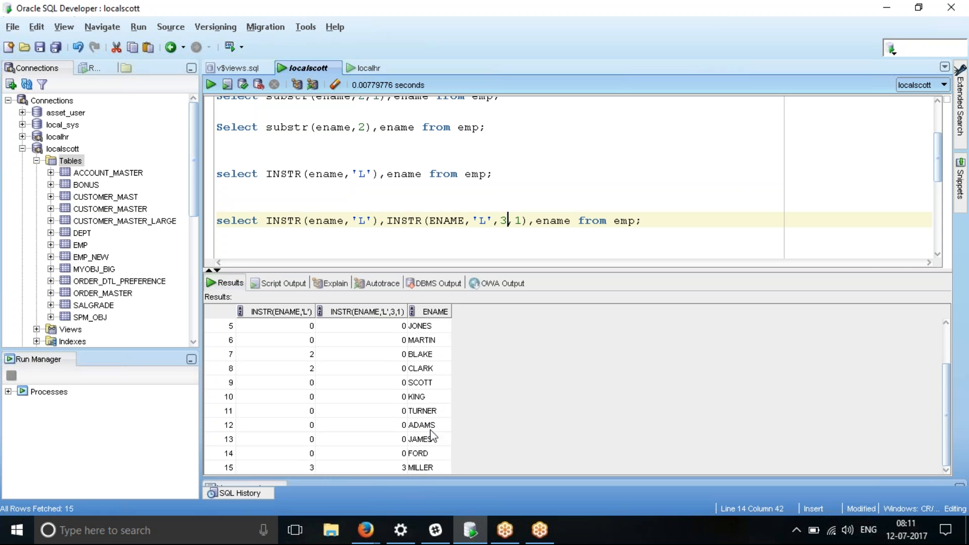
{"action": "mouse_move", "coordinate": [476, 326]}
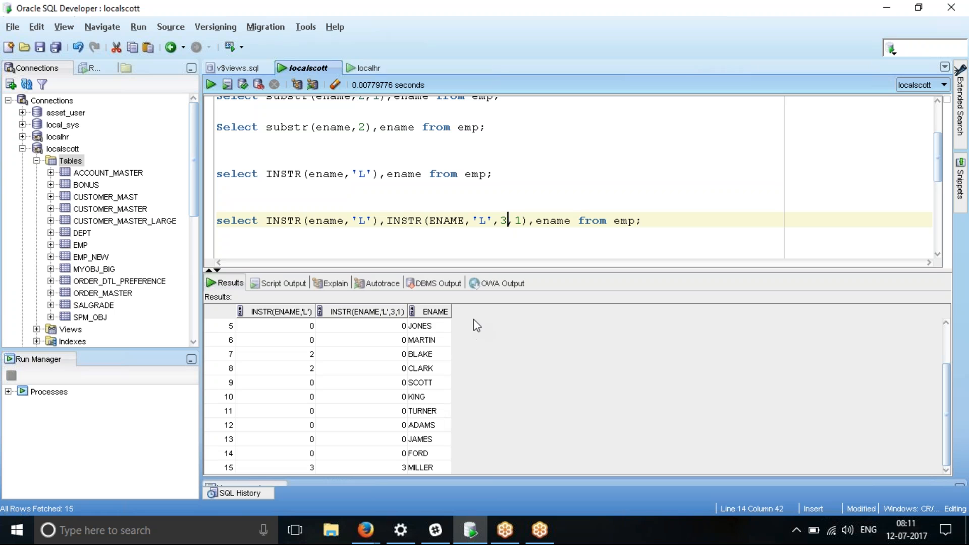
{"action": "scroll", "scroll_direction": "up", "scroll_amount": 3}
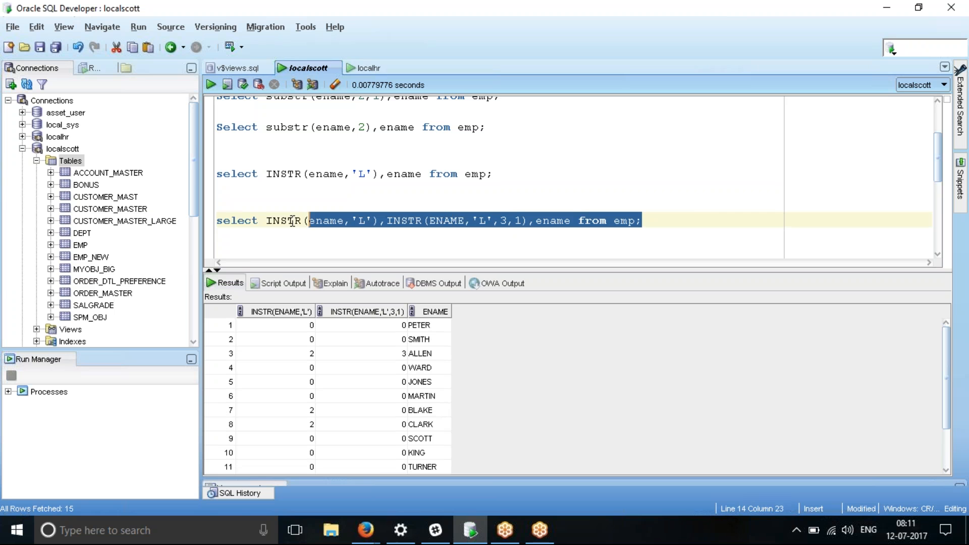
Step: Copy the query to a new line as INSTR(ename,'L',1,2) and run it: 3 for ALLEN, 4 for MILLER
{"action": "left_click", "coordinate": [670, 221]}
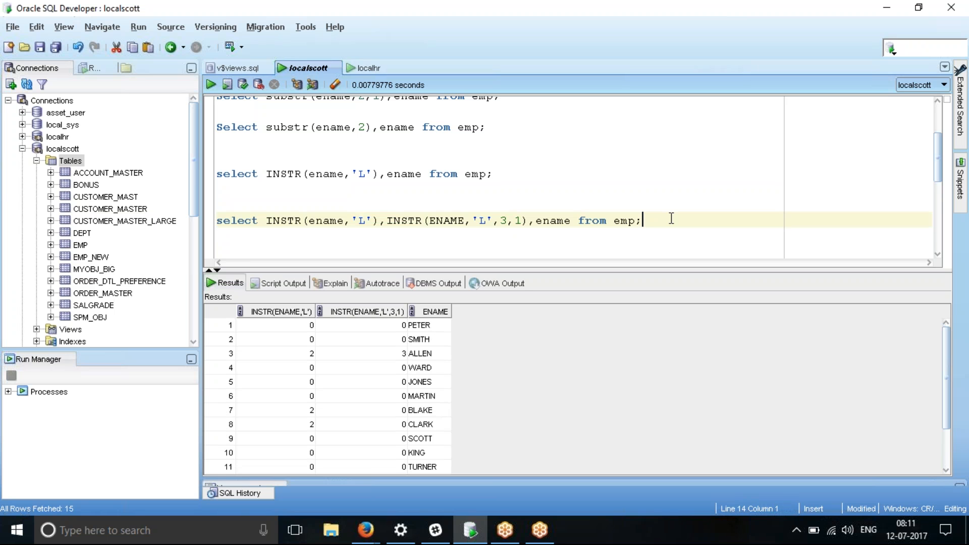
{"action": "key", "text": "Return"}
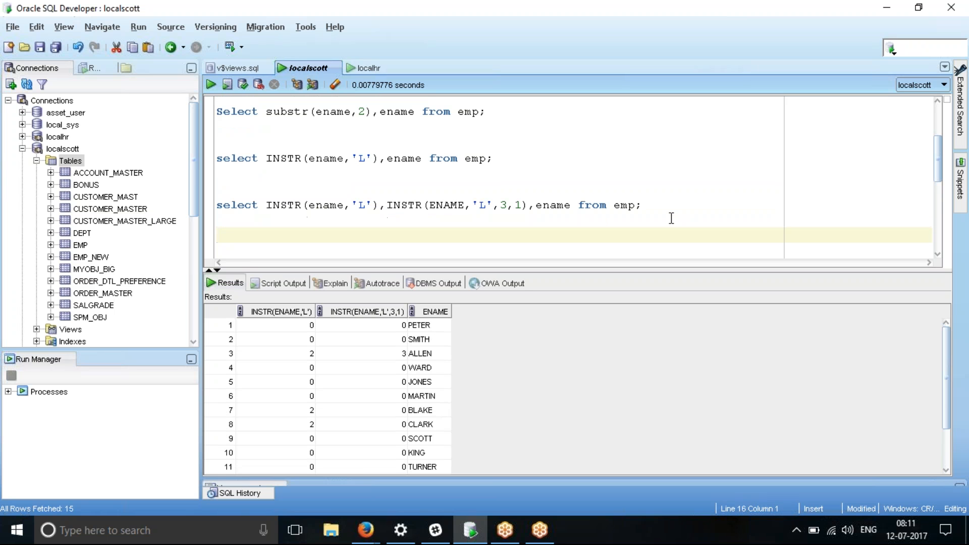
{"action": "type", "text": "select INSTR(ename,'L'),INSTR(ENAME,'L',3,1),ename from emp;"}
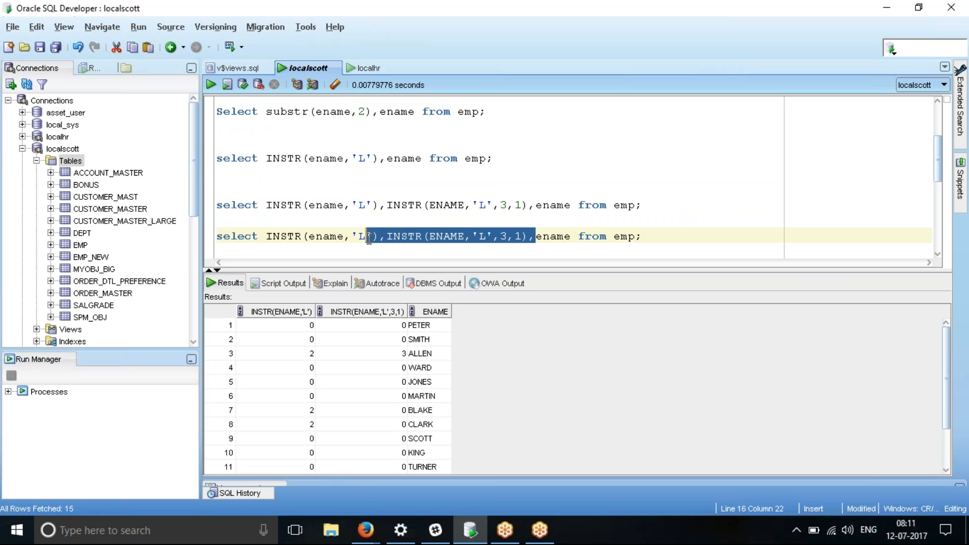
{"action": "key", "text": "Delete"}
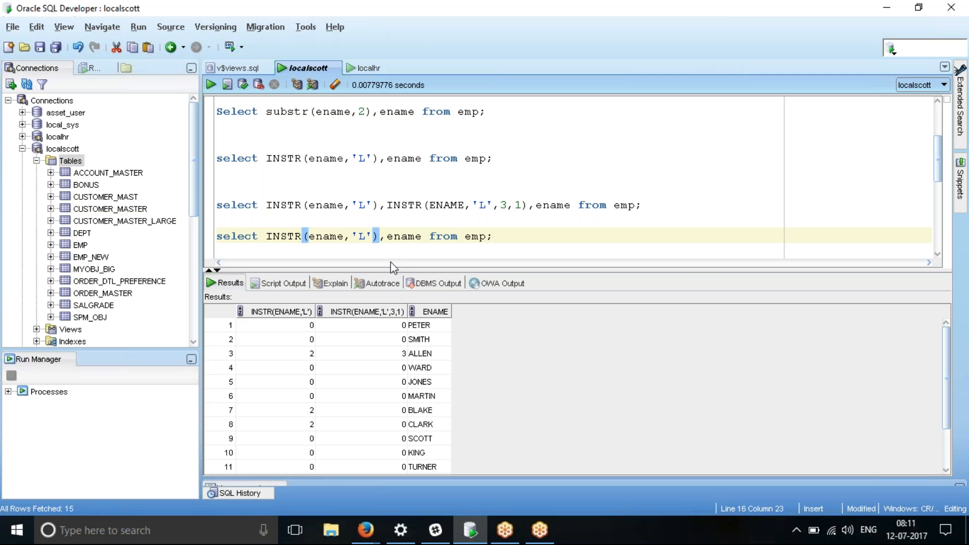
{"action": "type", "text": ",1,2"}
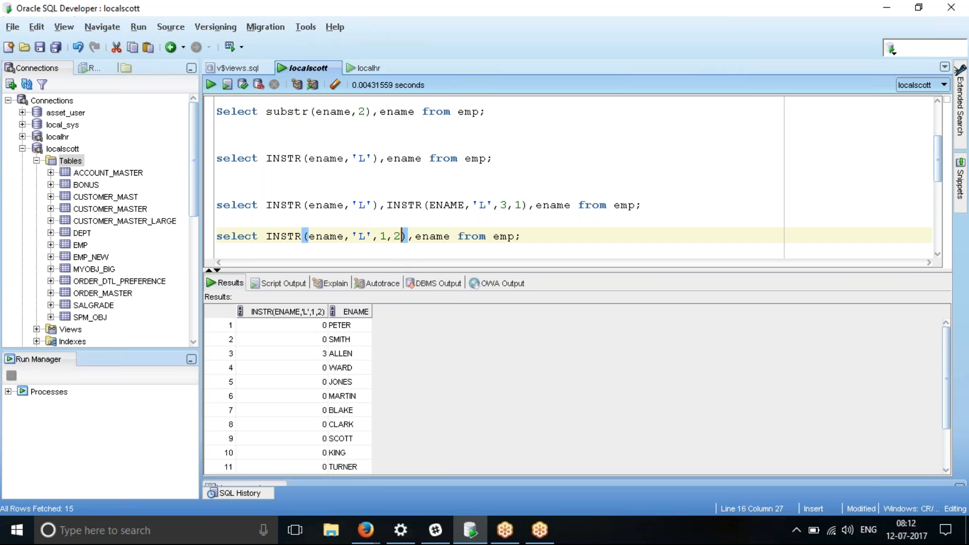
{"action": "mouse_move", "coordinate": [343, 363]}
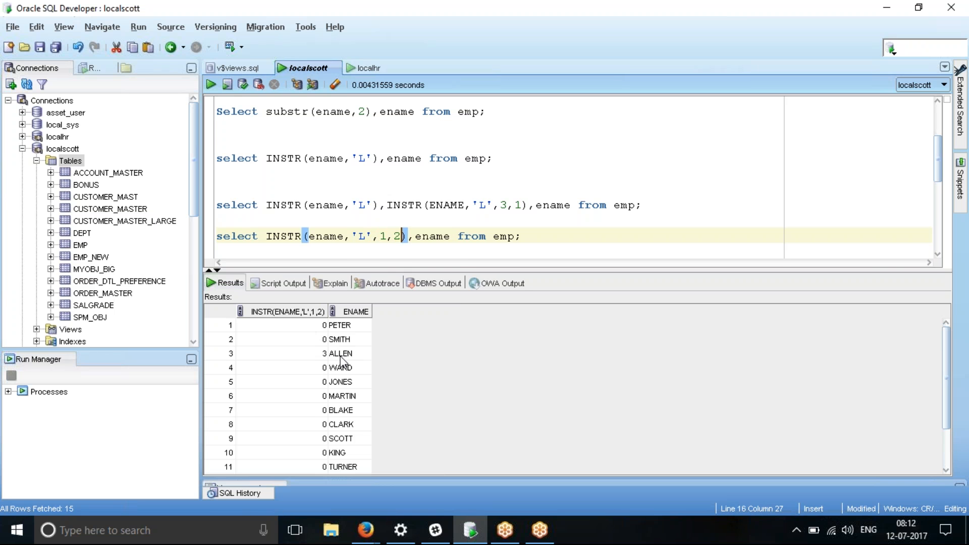
{"action": "mouse_move", "coordinate": [342, 376]}
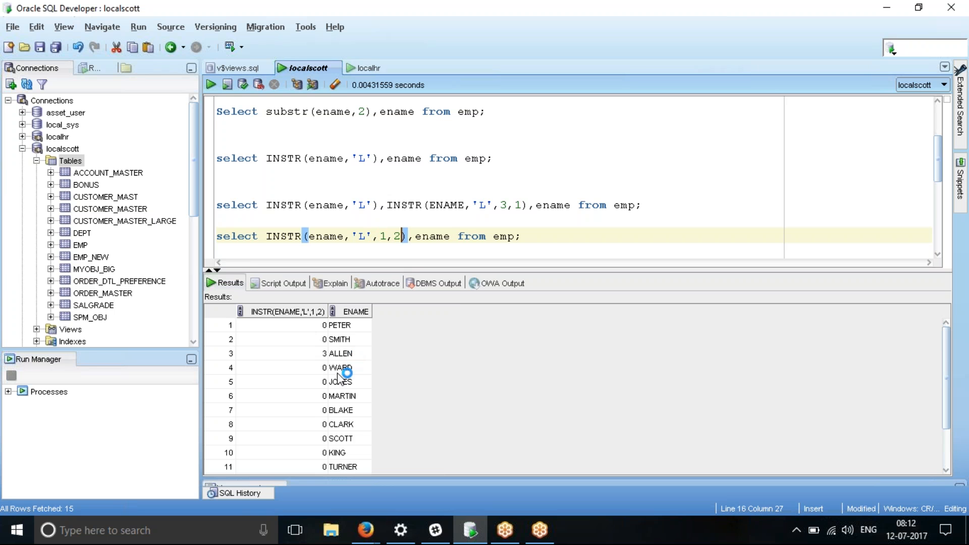
{"action": "mouse_move", "coordinate": [355, 418]}
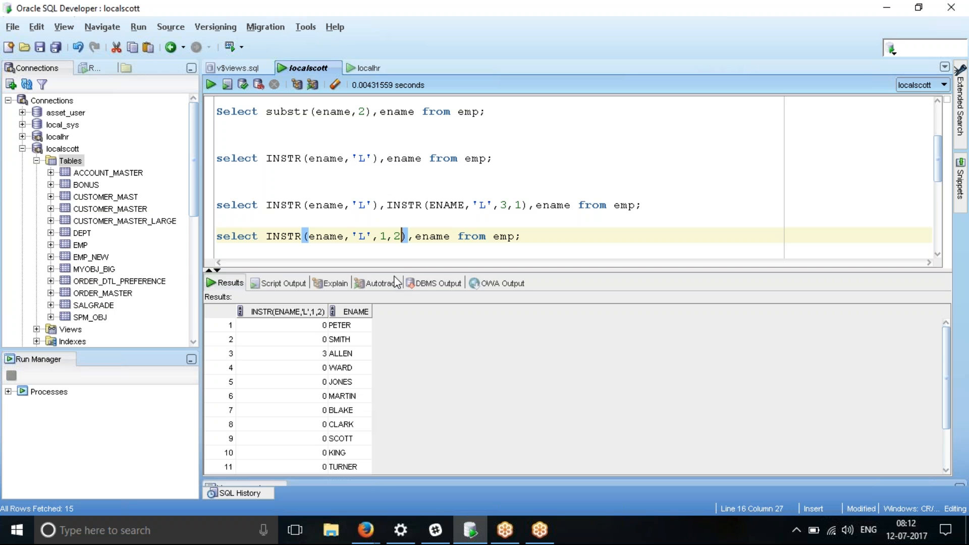
{"action": "mouse_move", "coordinate": [362, 331]}
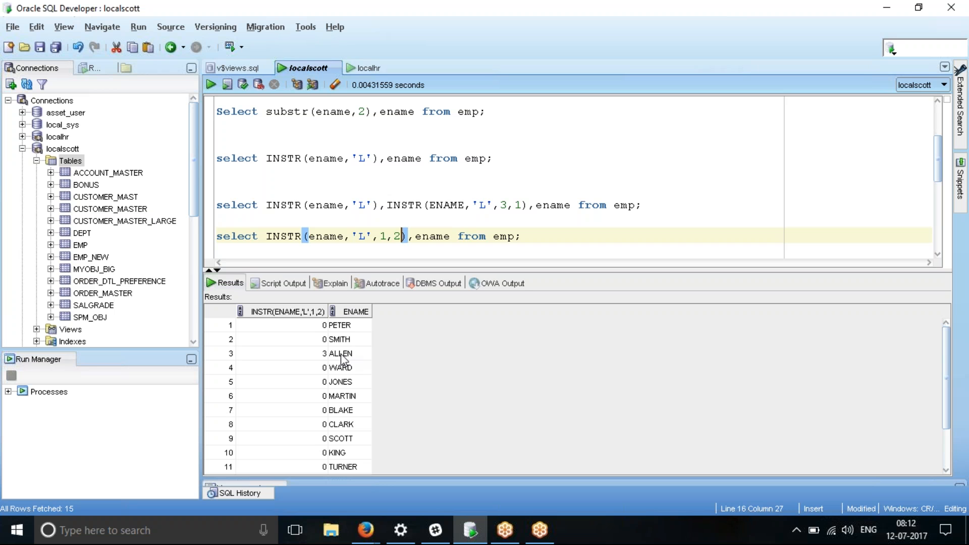
{"action": "scroll", "scroll_direction": "down", "scroll_amount": 3}
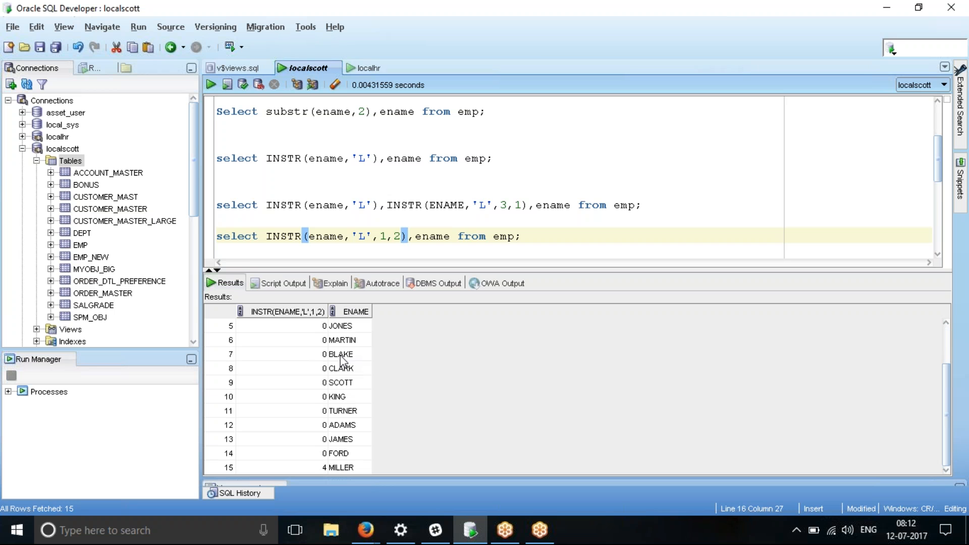
{"action": "mouse_move", "coordinate": [337, 478]}
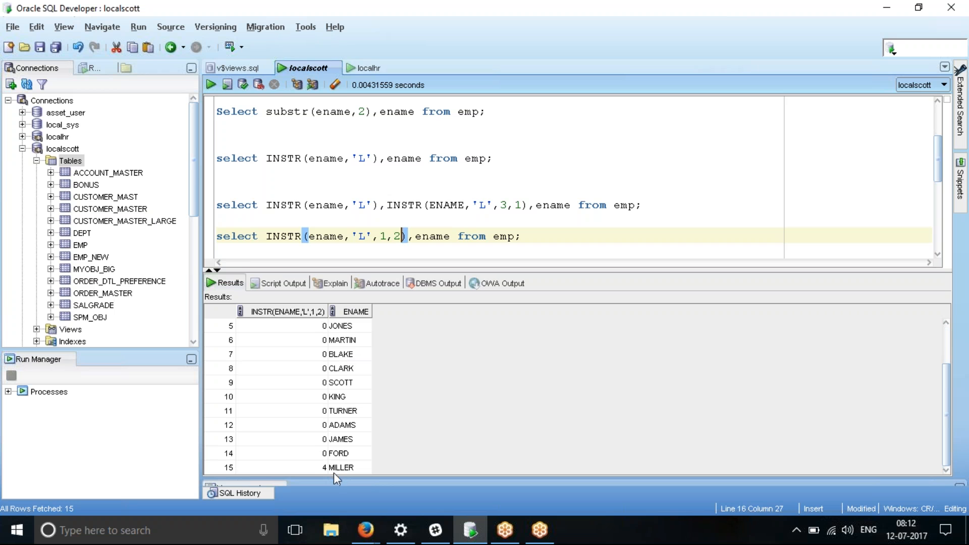
{"action": "scroll", "scroll_direction": "down", "scroll_amount": 3}
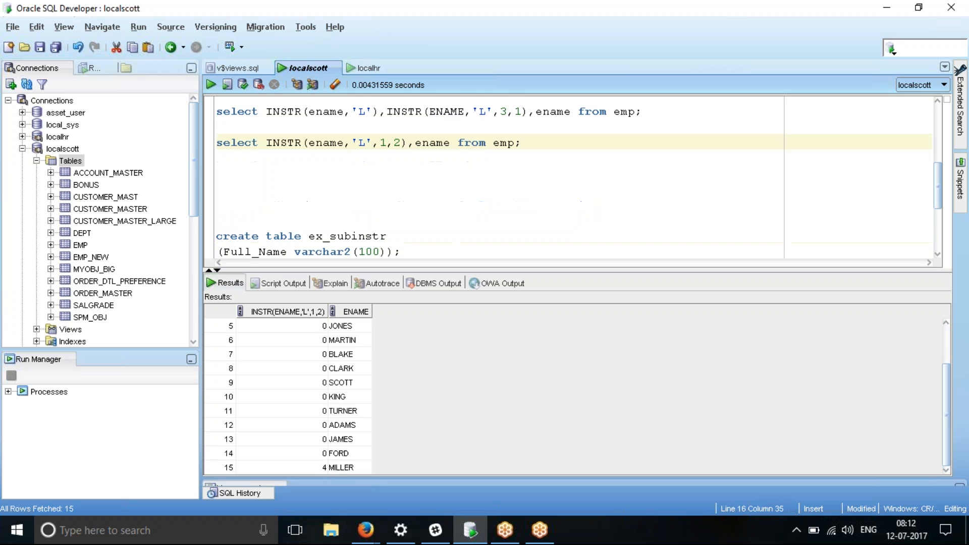
Step: Run the four insert statements into ex_subinstr as a script, each inserting 1 row
{"action": "scroll", "scroll_direction": "down", "scroll_amount": 3}
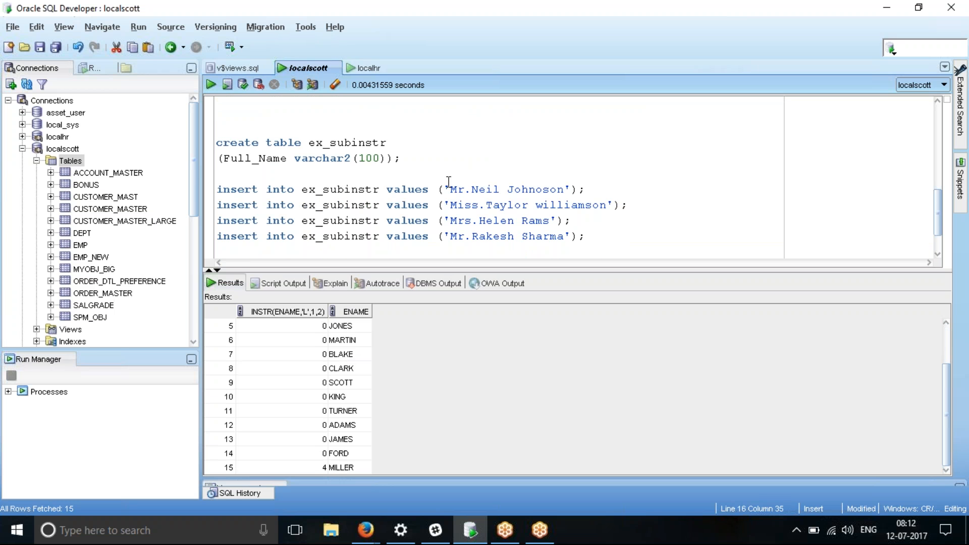
{"action": "scroll", "scroll_direction": "up", "scroll_amount": 3}
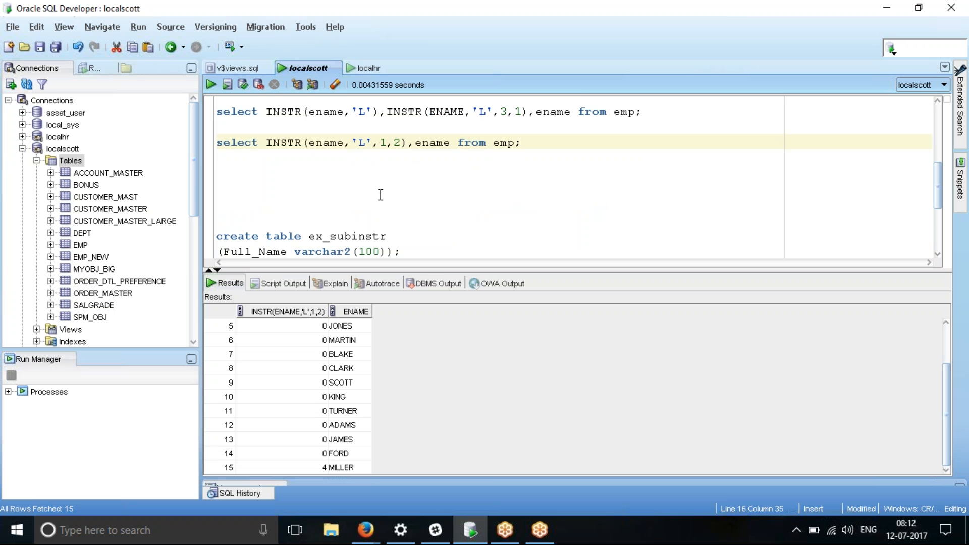
{"action": "scroll", "scroll_direction": "down", "scroll_amount": 3}
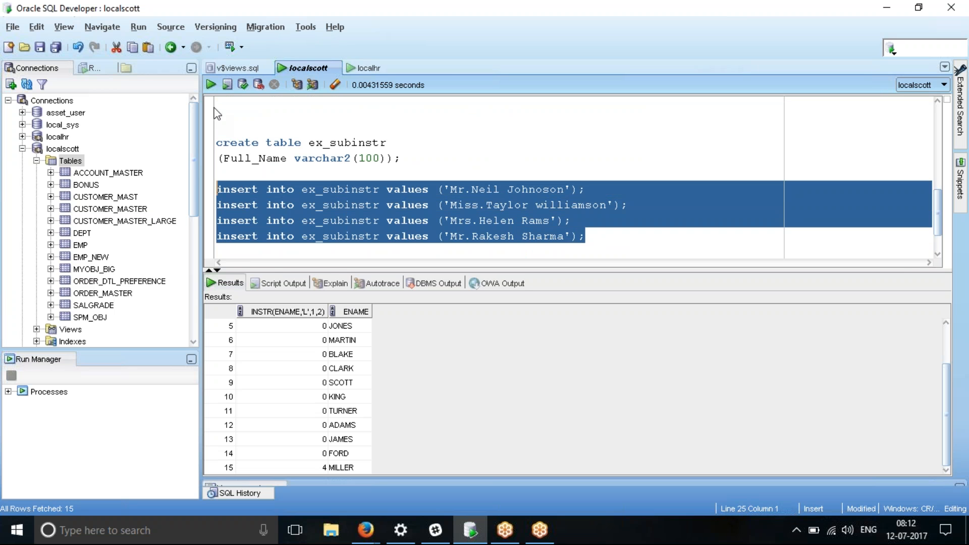
{"action": "left_click", "coordinate": [227, 84]}
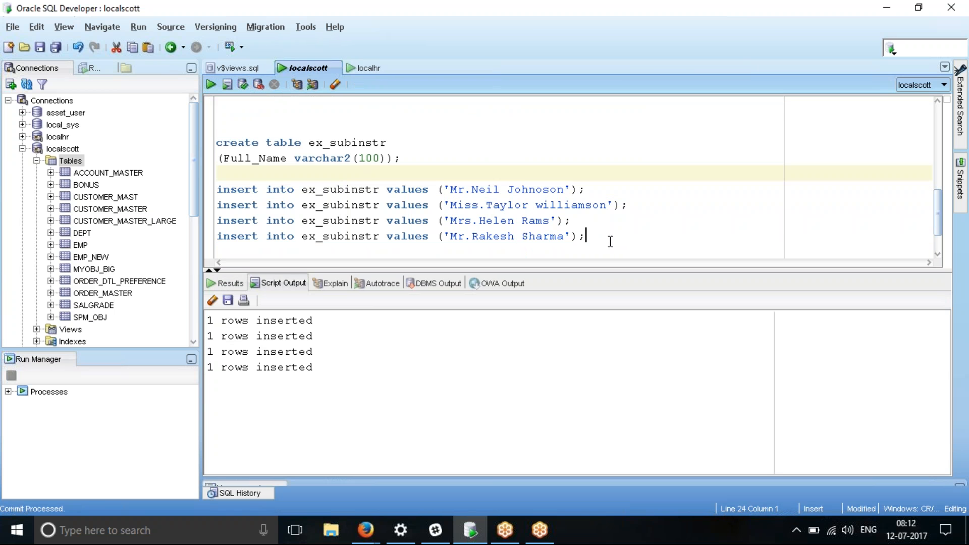
{"action": "type", "text": "se"}
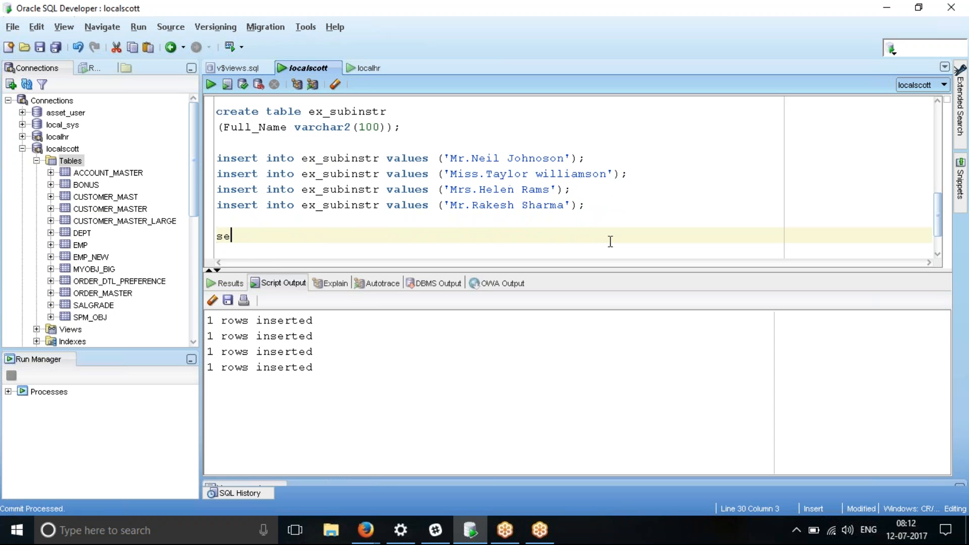
{"action": "type", "text": "lect * from e"}
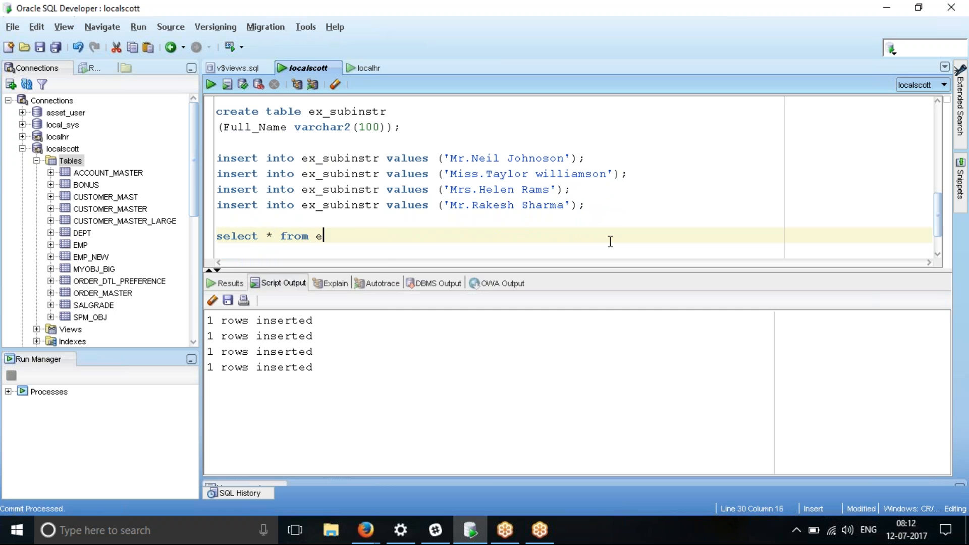
{"action": "type", "text": "x_subins"}
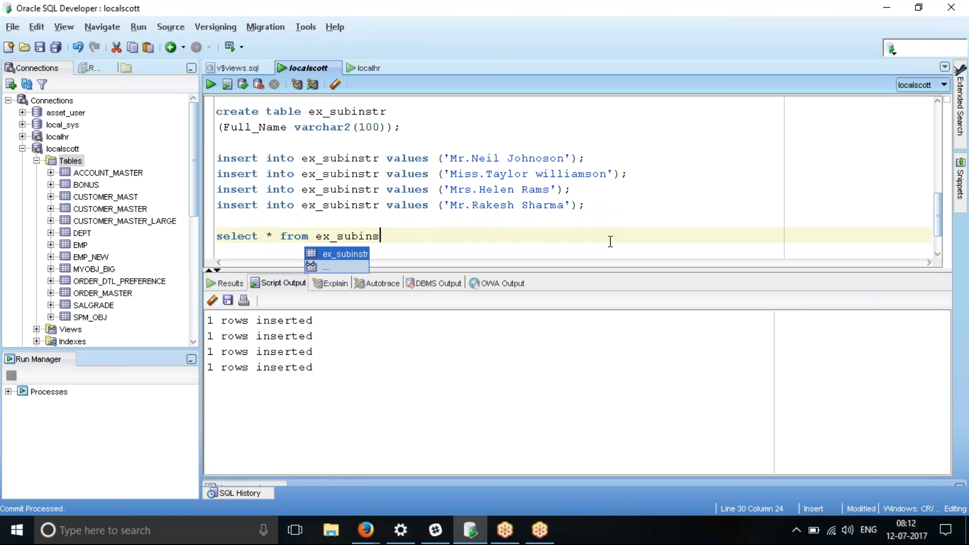
{"action": "key", "text": "F9"}
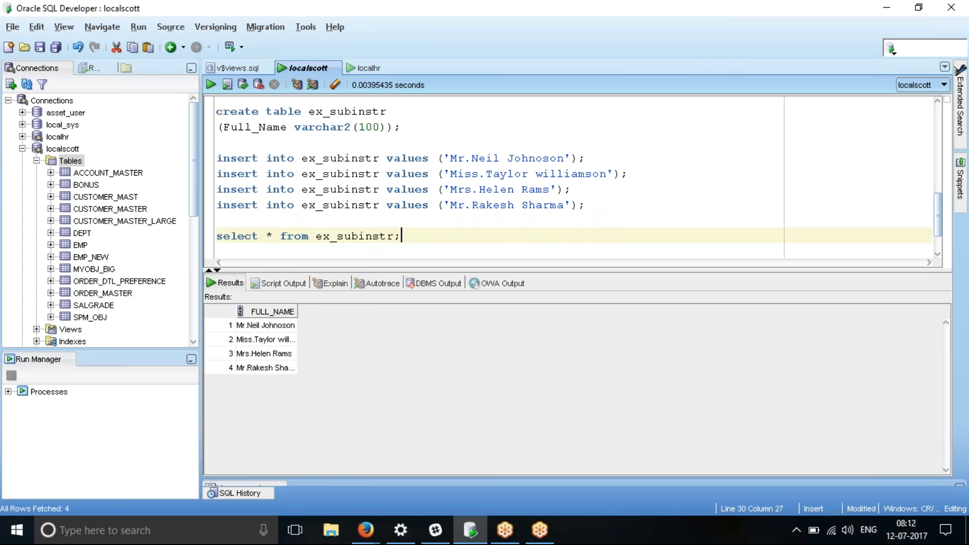
{"action": "left_click", "coordinate": [270, 311]}
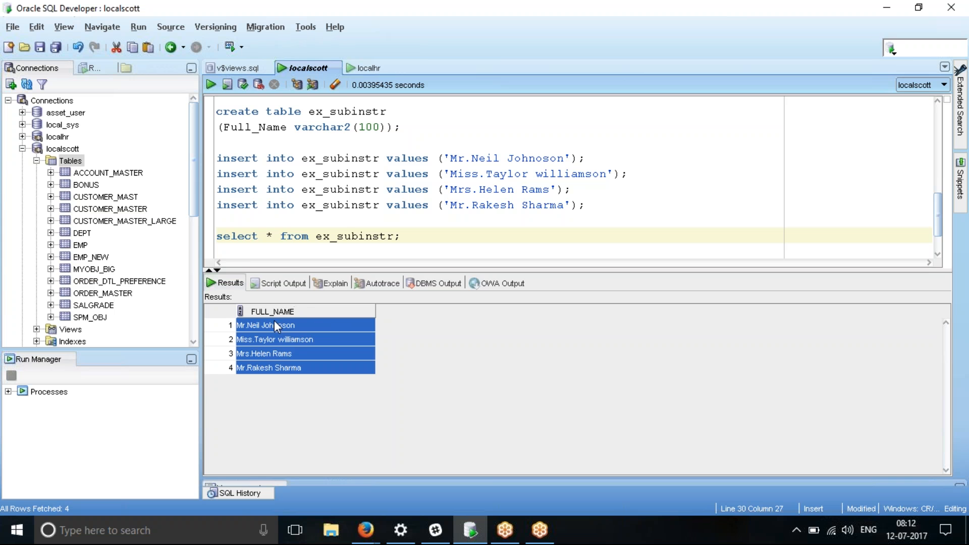
{"action": "mouse_move", "coordinate": [255, 334]}
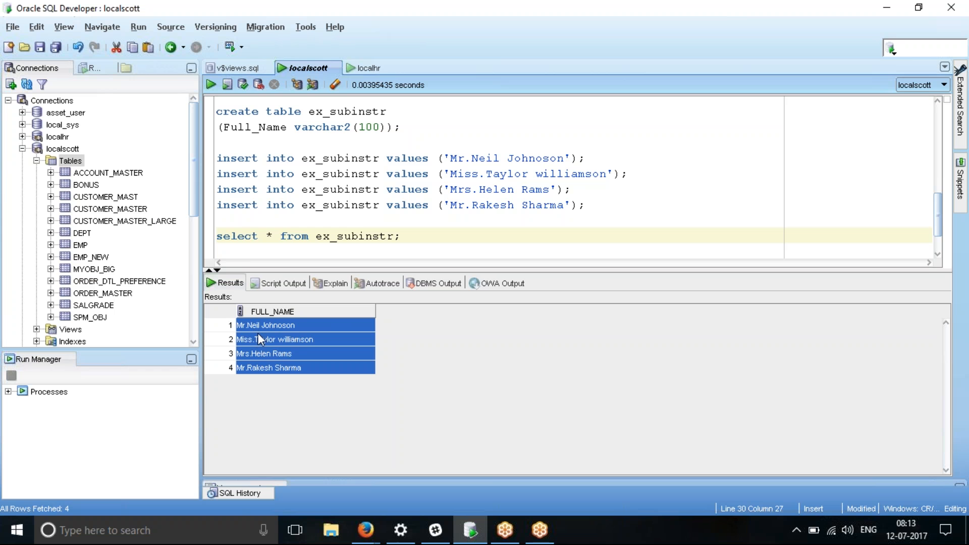
{"action": "mouse_move", "coordinate": [299, 335]}
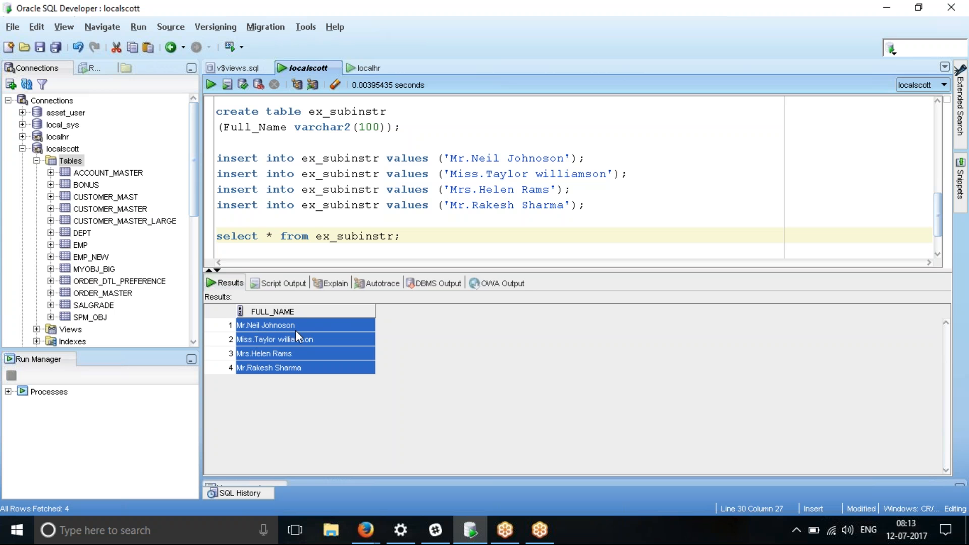
{"action": "mouse_move", "coordinate": [257, 334]}
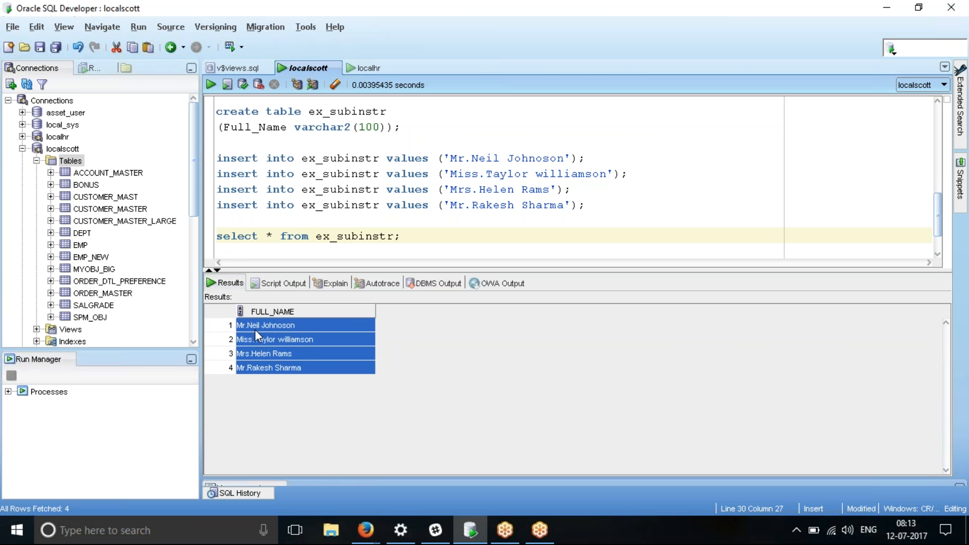
{"action": "mouse_move", "coordinate": [367, 195]}
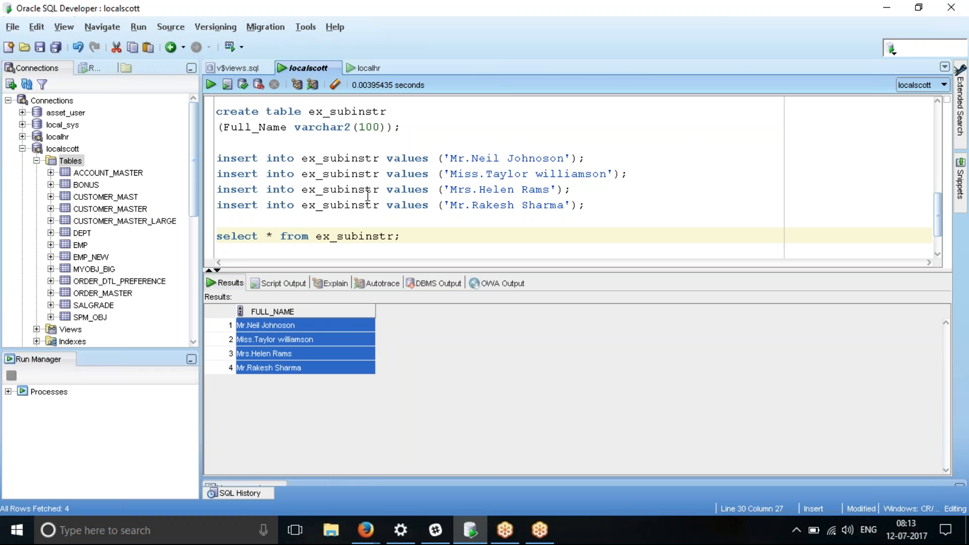
{"action": "mouse_move", "coordinate": [806, 363]}
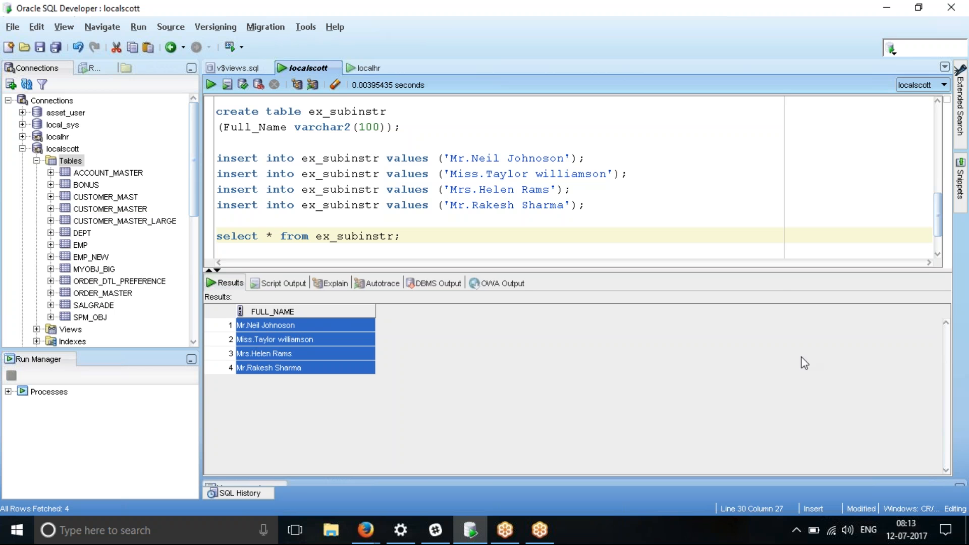
{"action": "mouse_move", "coordinate": [794, 370]}
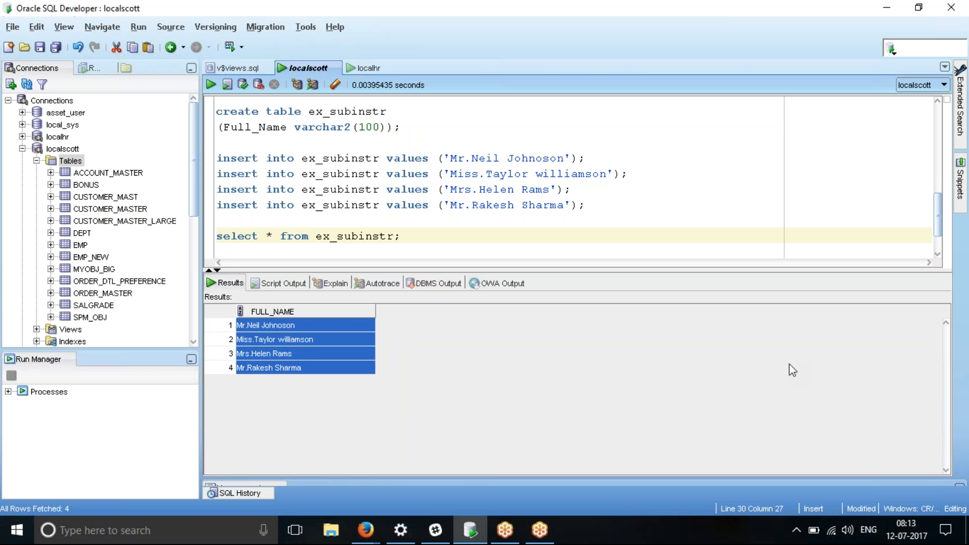